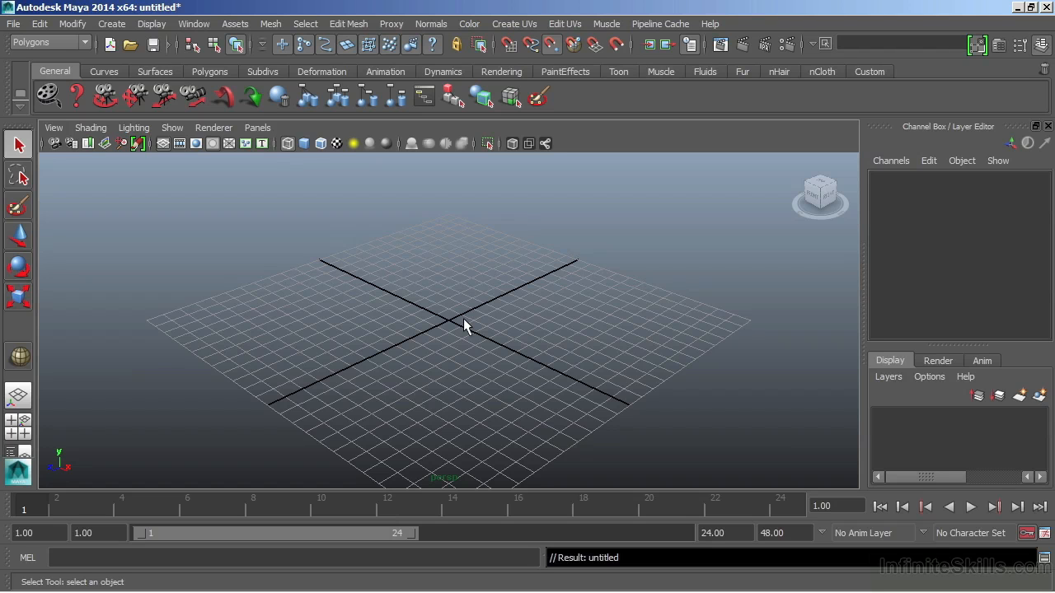
mouse_move(449, 356)
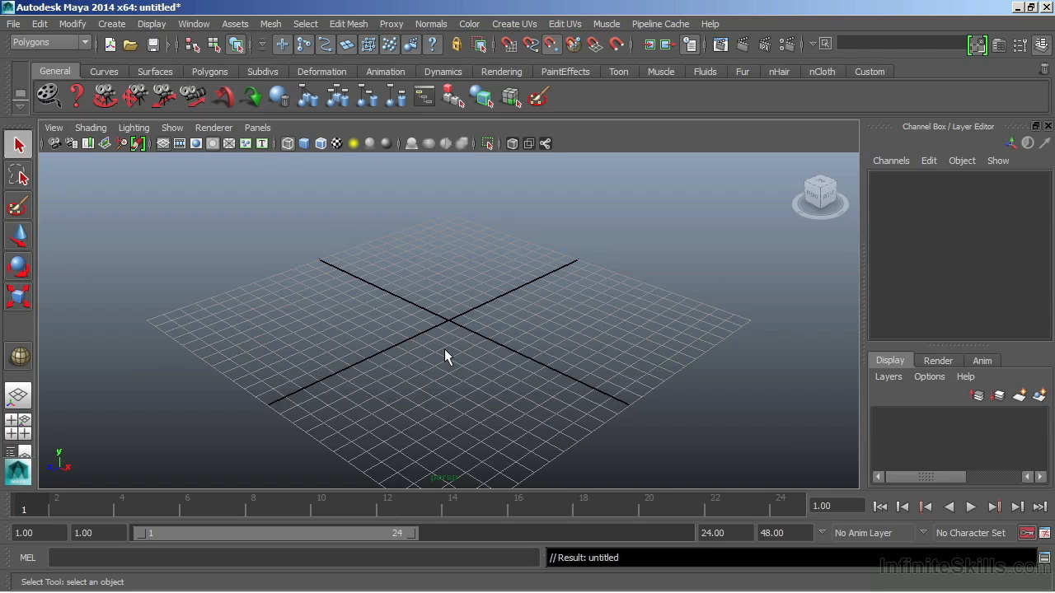
mouse_move(155, 43)
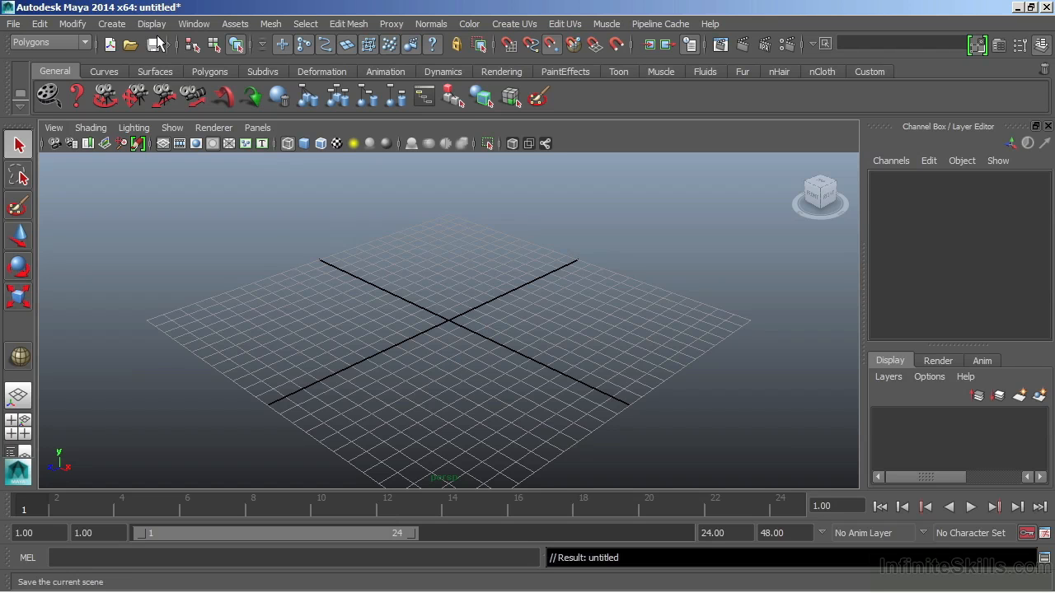
Add a polygon sphere, pSphere1, at the grid origin from Create > Polygon Primitives.
click(112, 23)
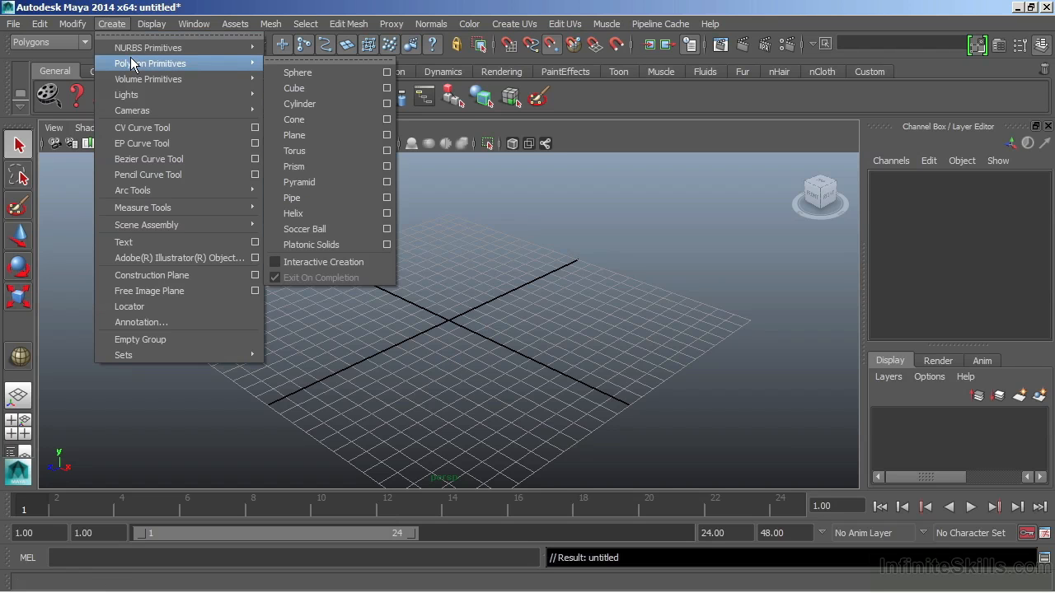
mouse_move(297, 73)
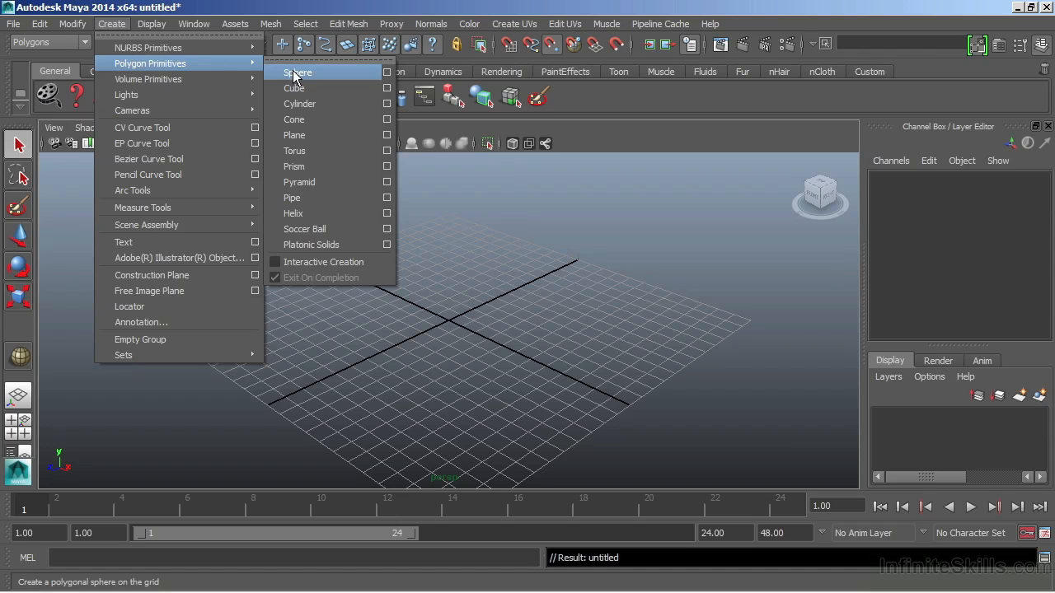
click(298, 72)
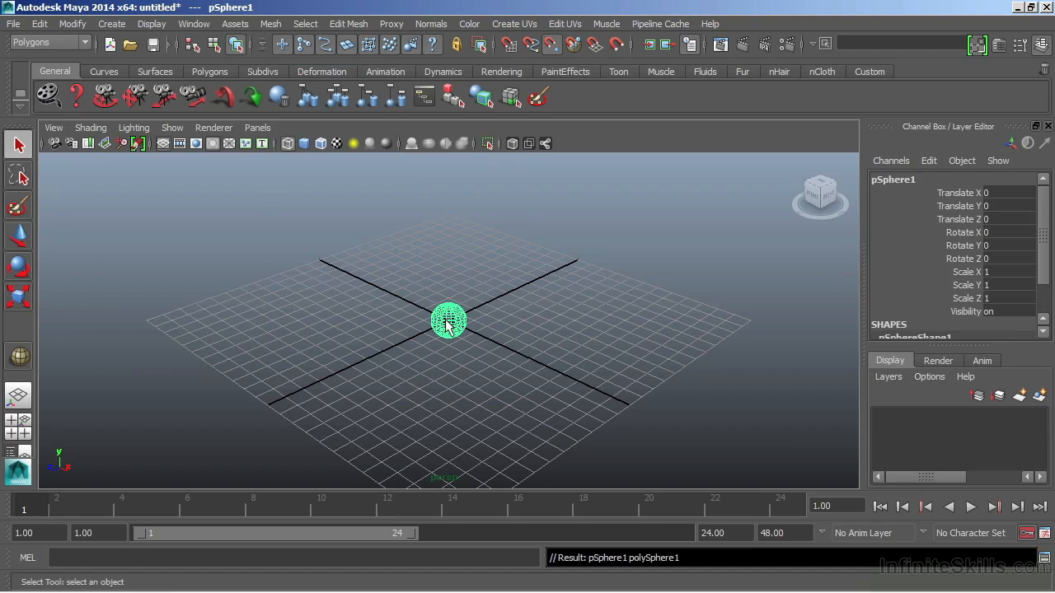
mouse_move(475, 347)
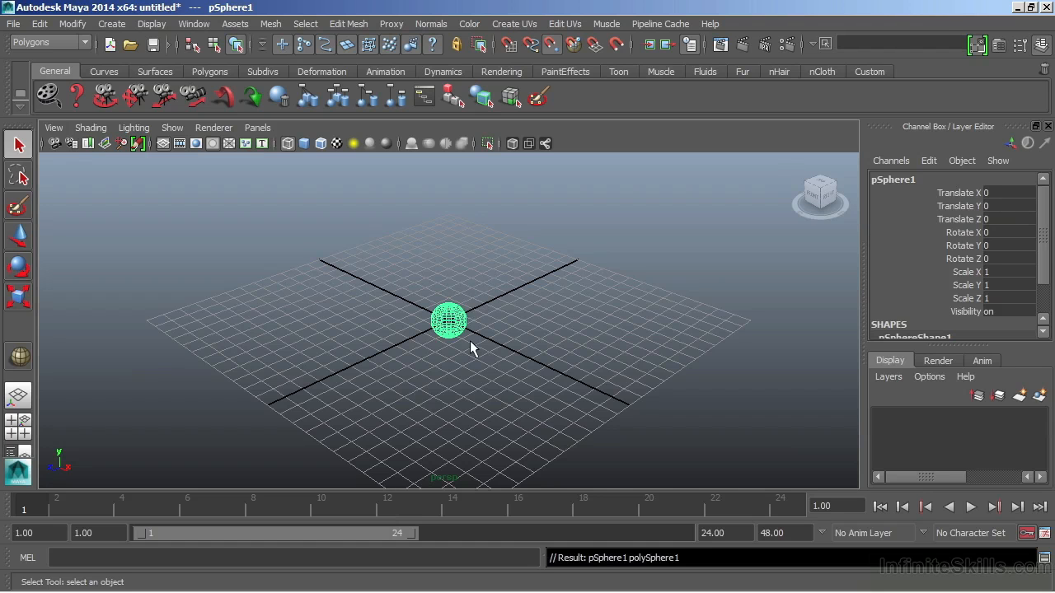
mouse_move(392, 254)
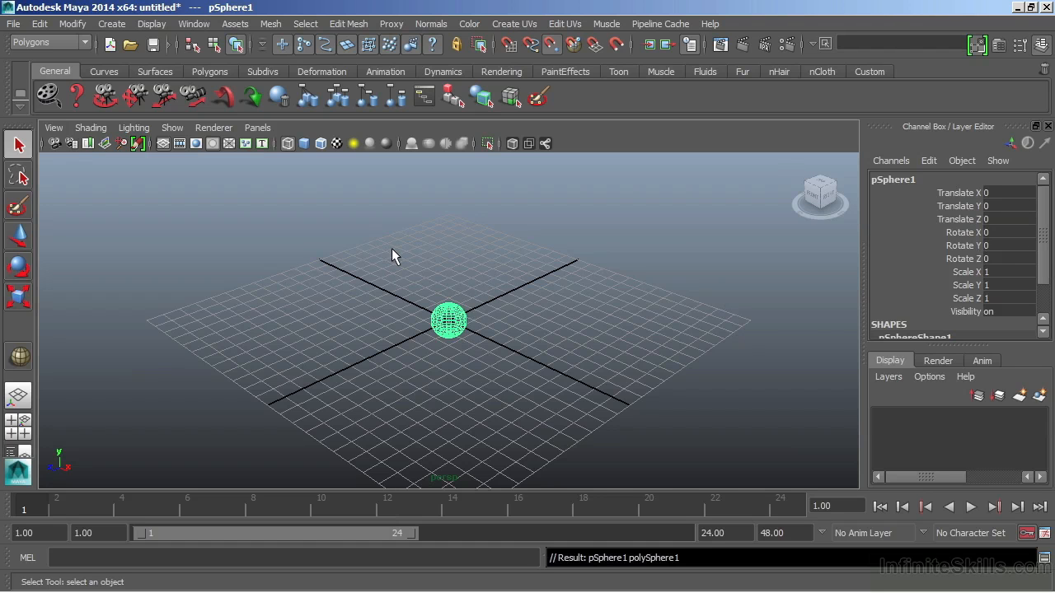
mouse_move(346, 206)
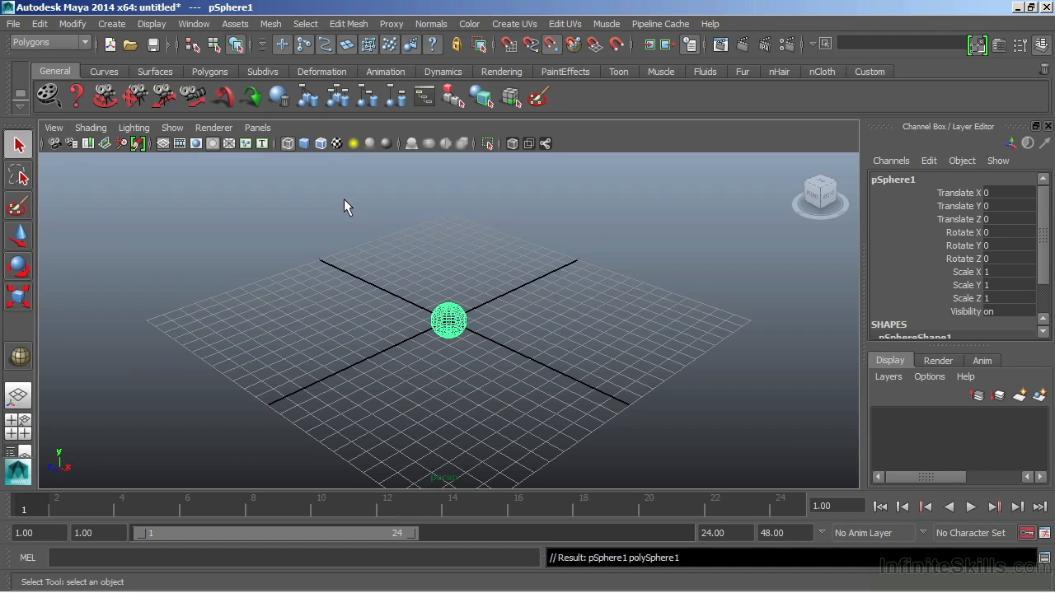
Open the Hypergraph Hierarchy window showing the single pSphere1 node.
click(190, 43)
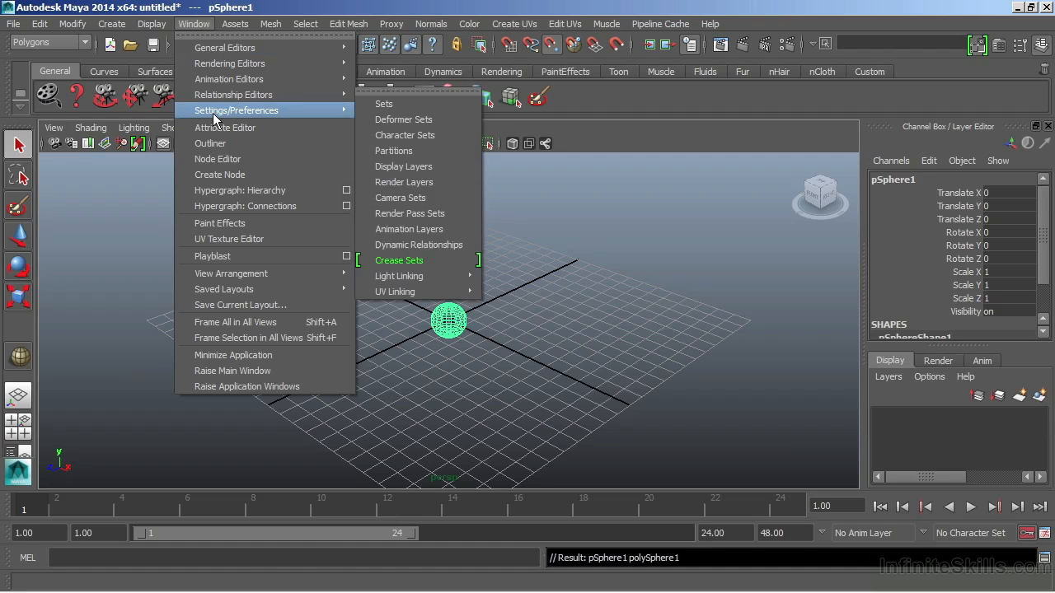
mouse_move(239, 192)
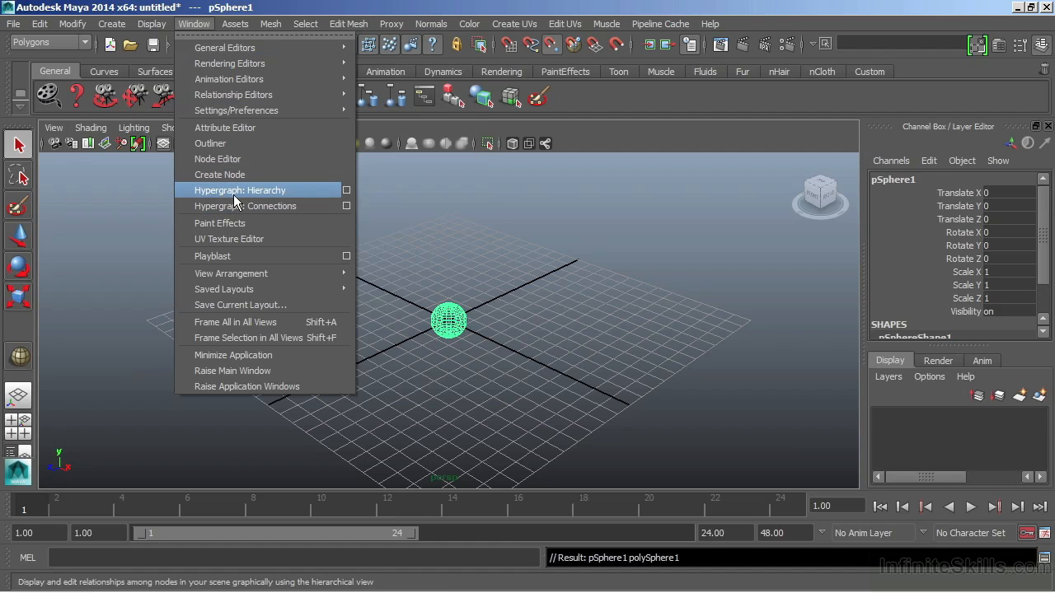
mouse_move(240, 206)
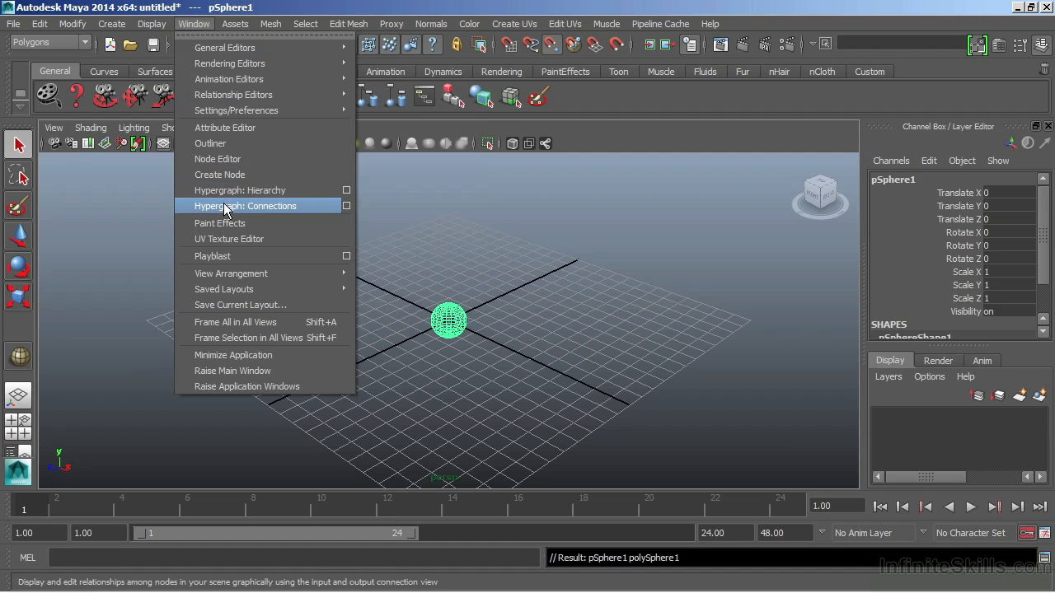
mouse_move(266, 208)
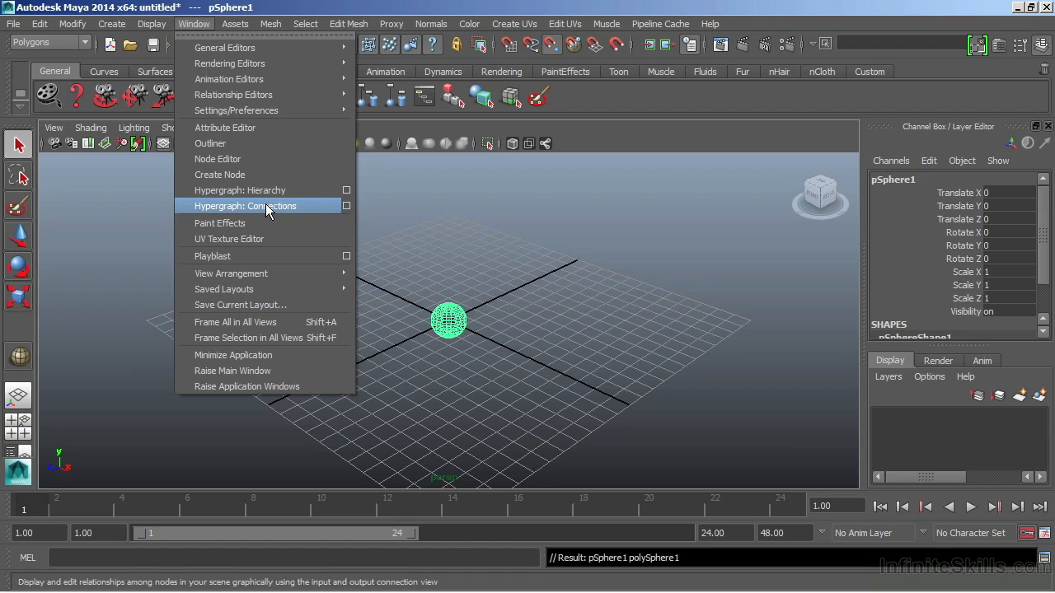
mouse_move(250, 192)
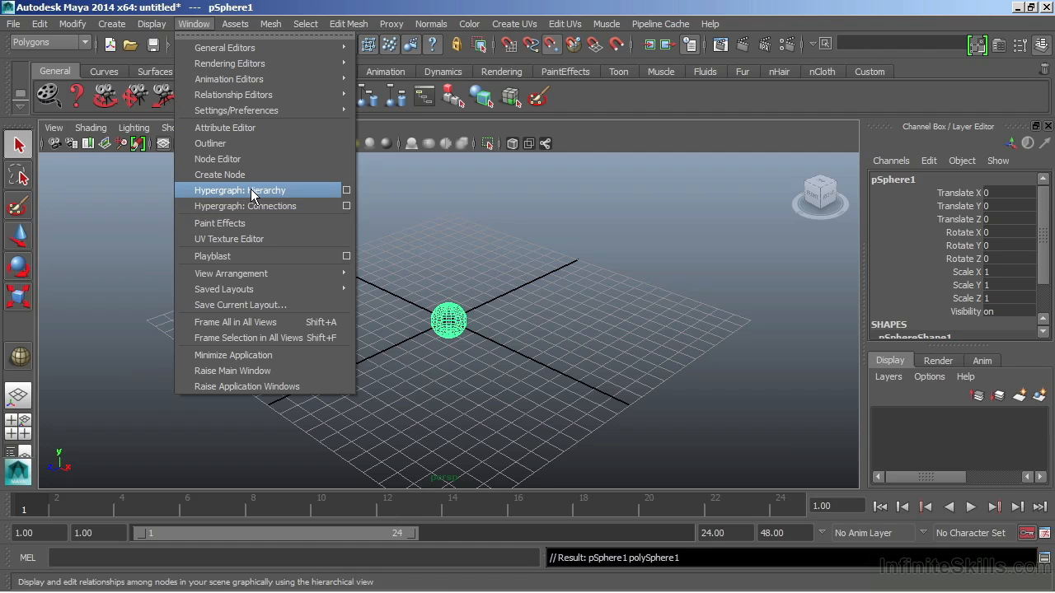
click(240, 191)
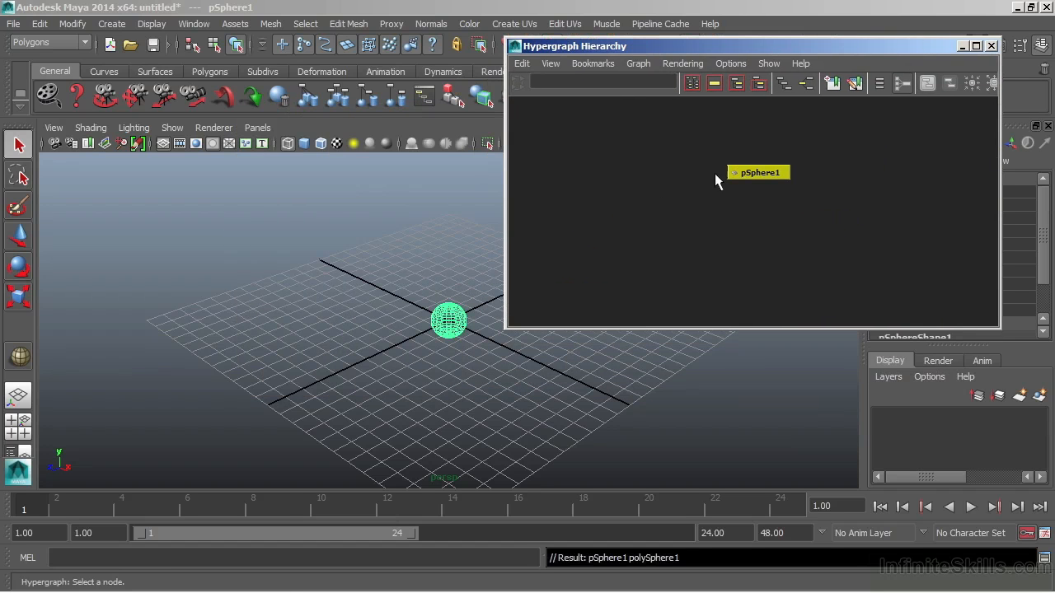
mouse_move(741, 208)
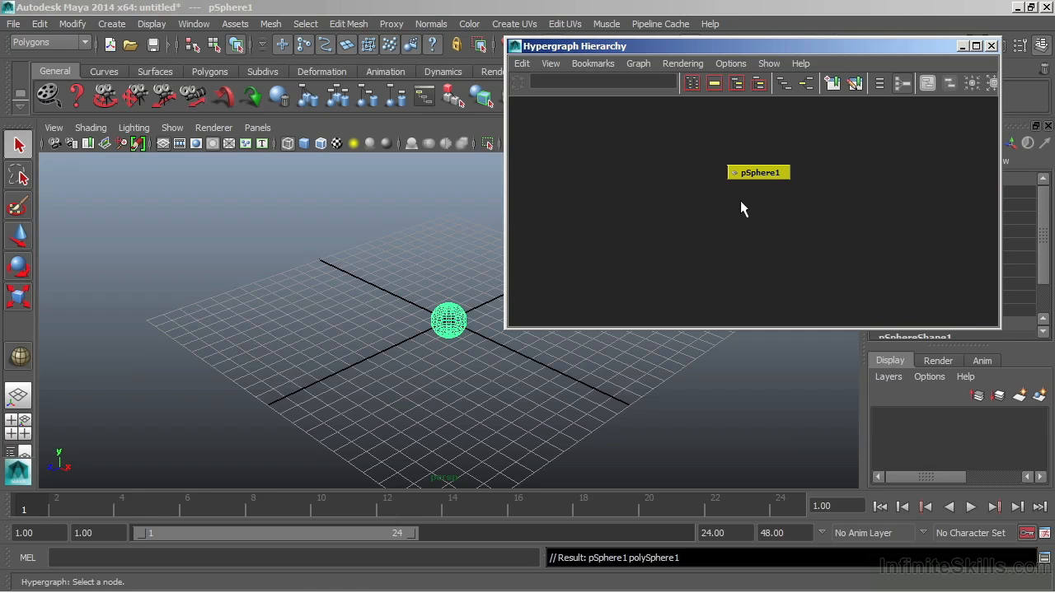
mouse_move(766, 211)
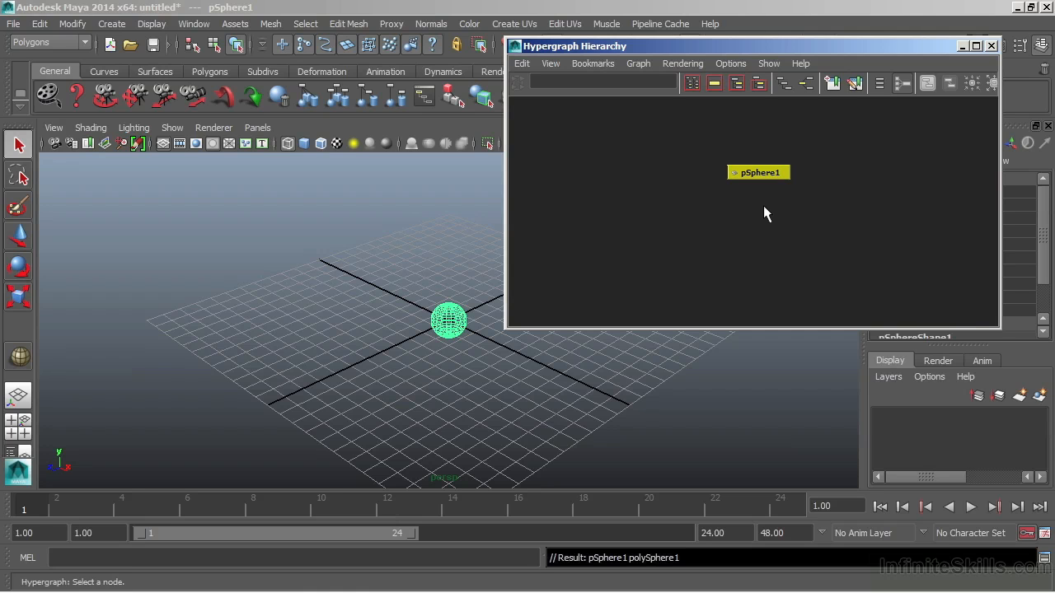
Pan and zoom the hierarchy graph around the pSphere1 node.
drag(758, 173, 824, 224)
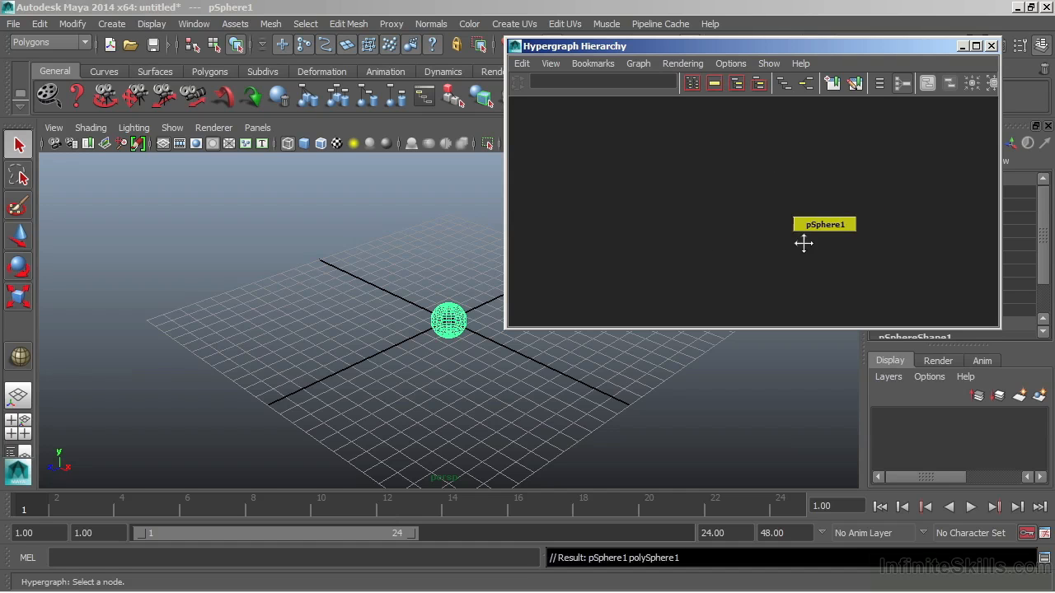
drag(824, 224, 750, 195)
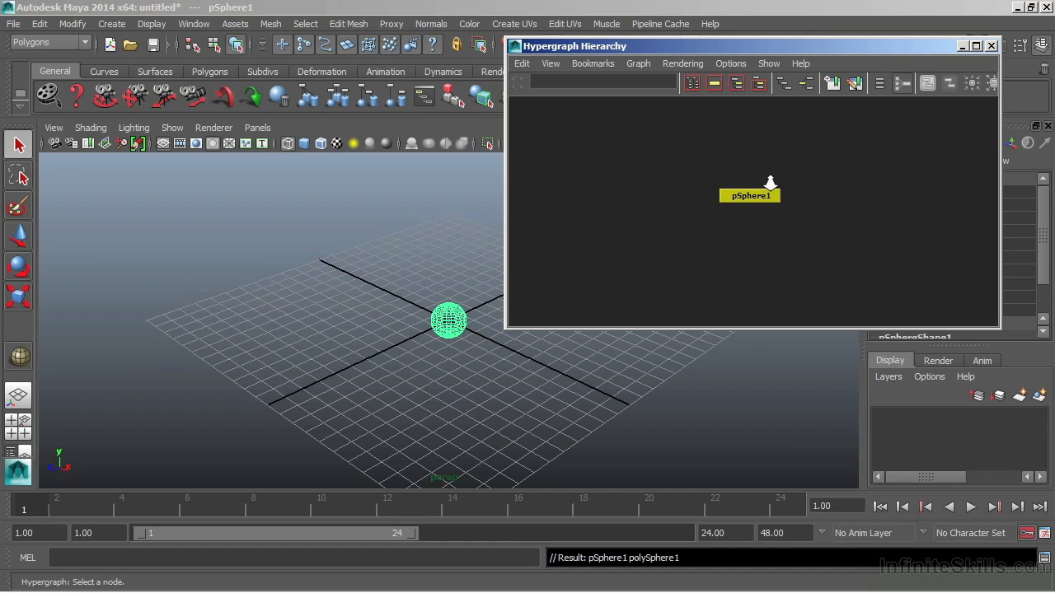
drag(750, 194, 745, 181)
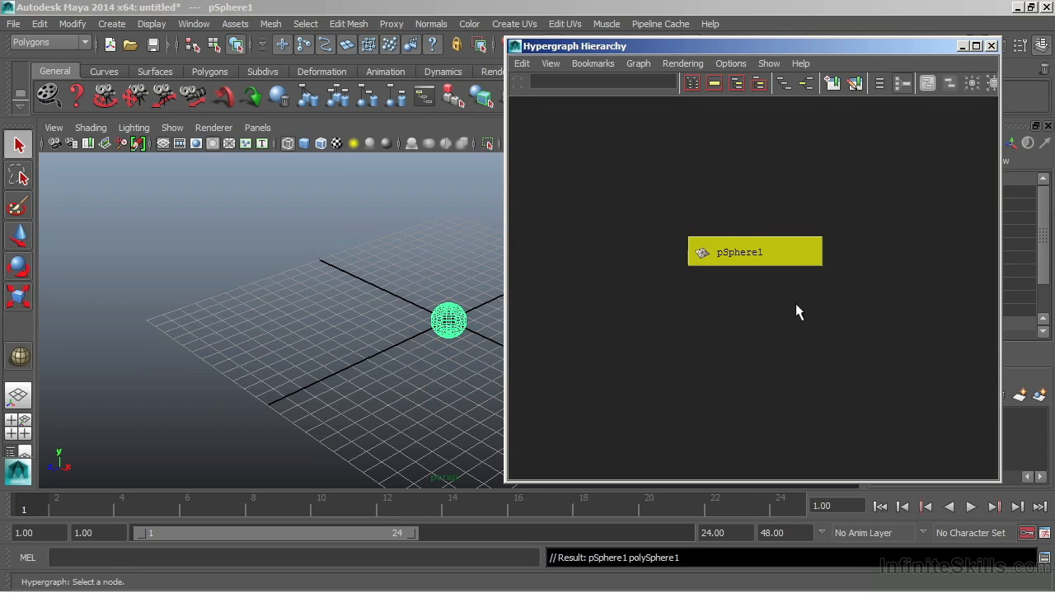
drag(755, 250, 775, 207)
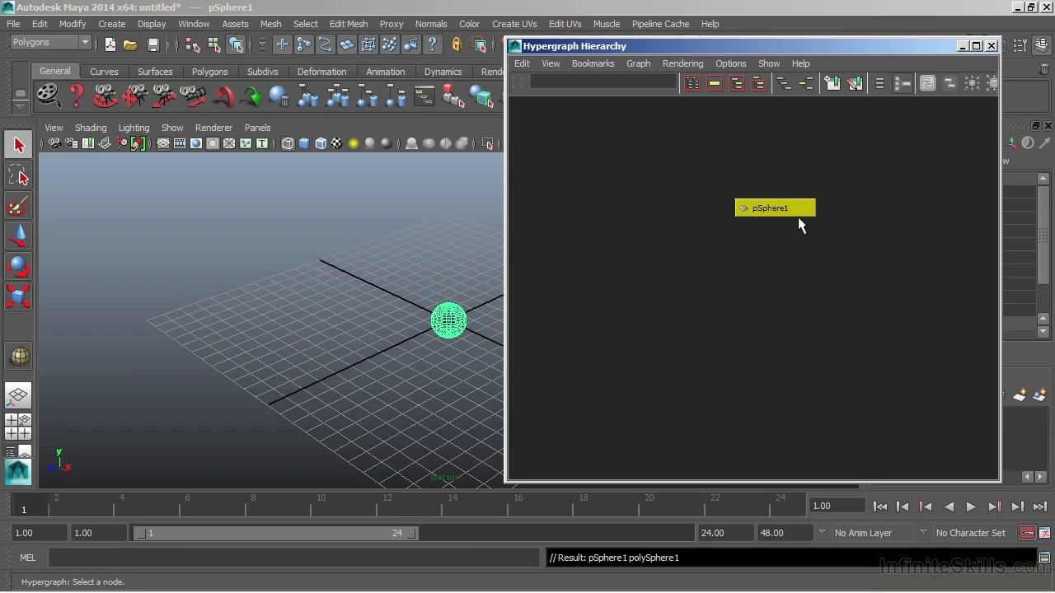
mouse_move(481, 350)
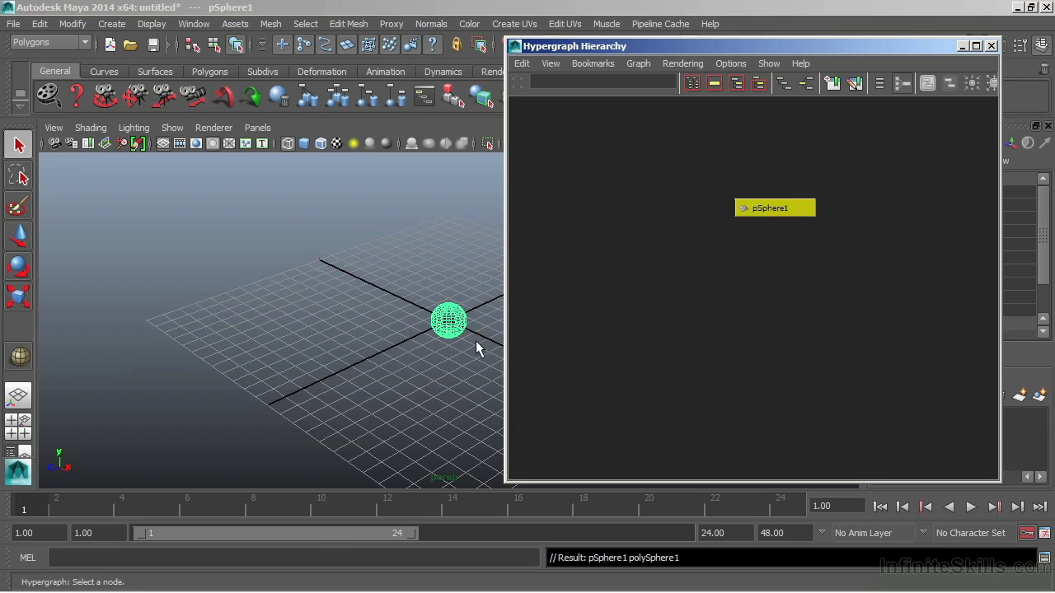
mouse_move(739, 165)
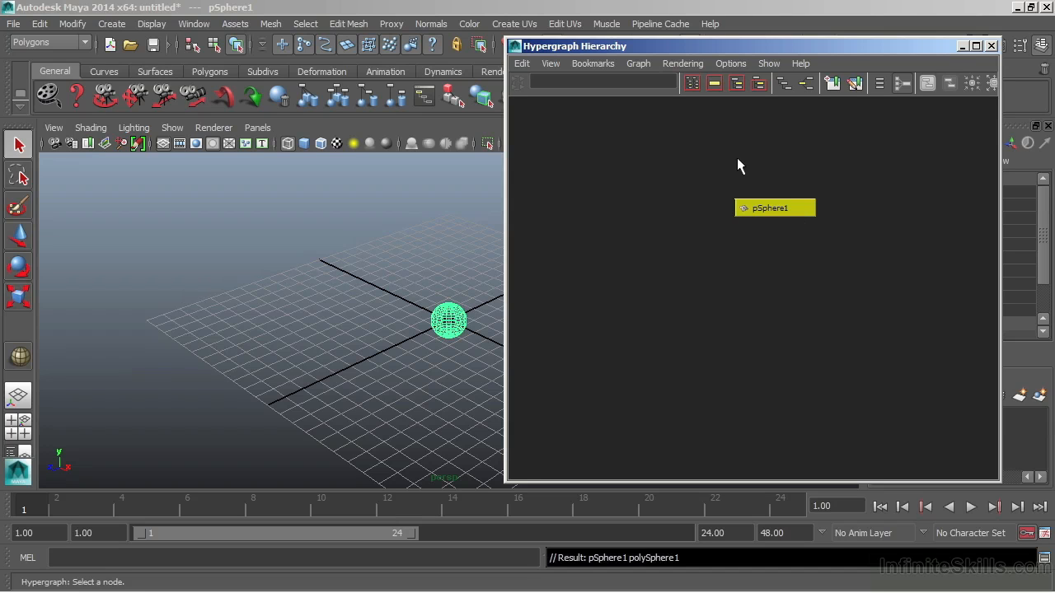
Display shape nodes so pSphereShape1 appears under pSphere1, and make the shape node active.
click(730, 63)
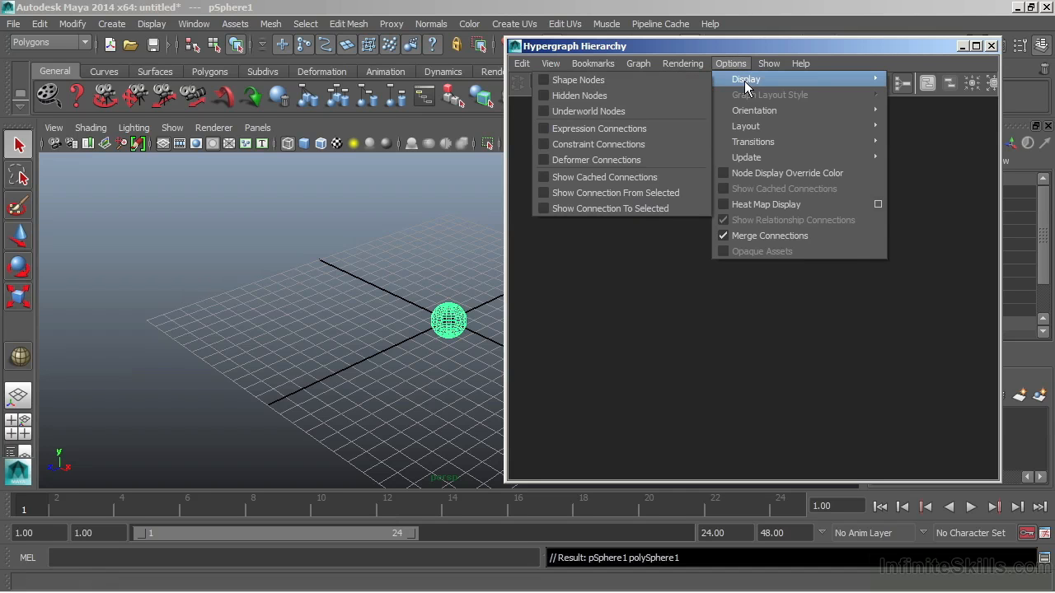
mouse_move(585, 79)
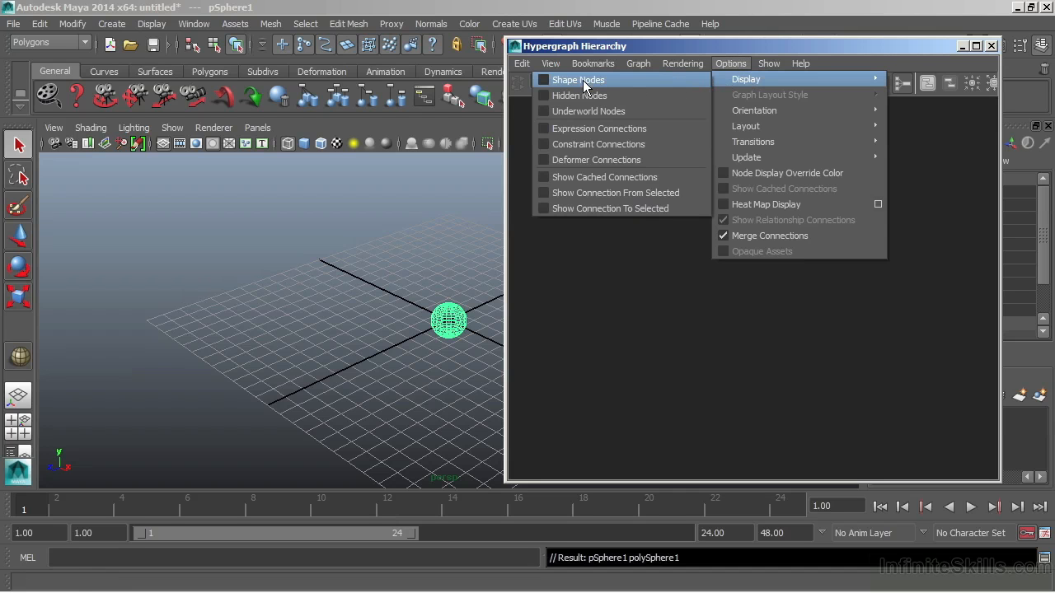
click(577, 79)
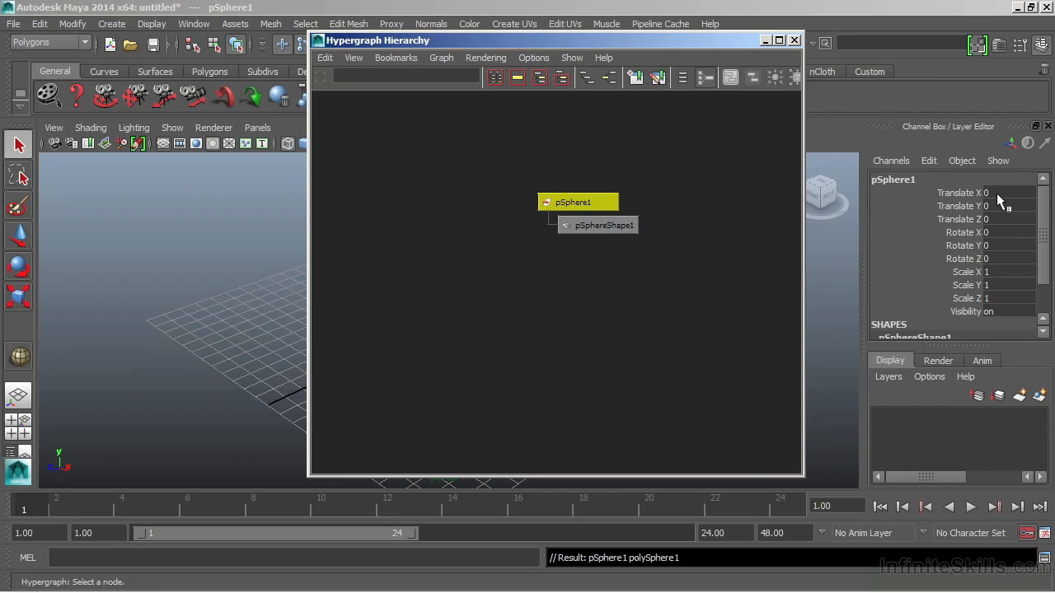
mouse_move(992, 277)
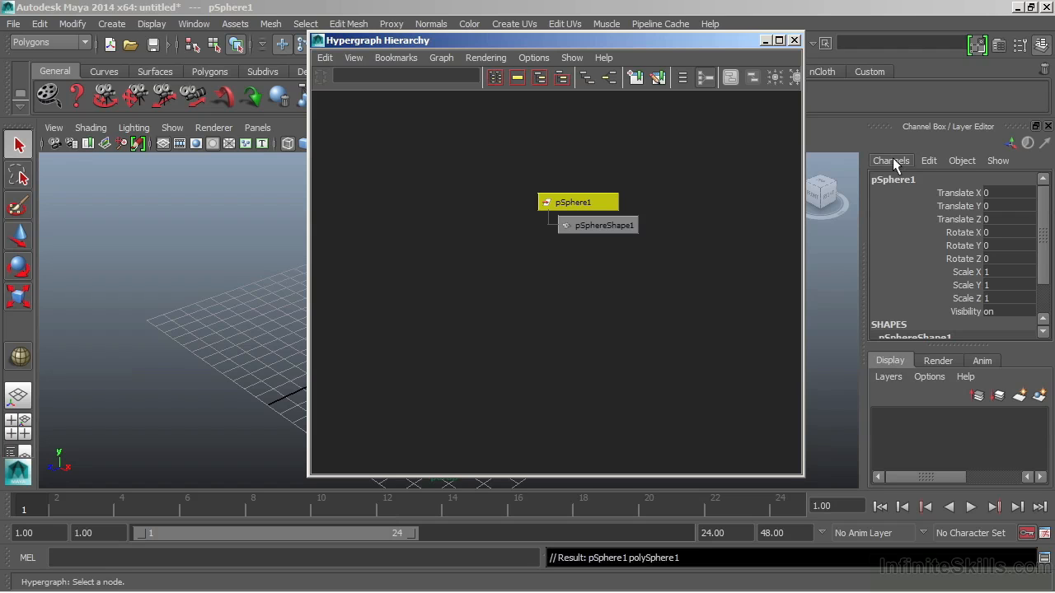
mouse_move(989, 239)
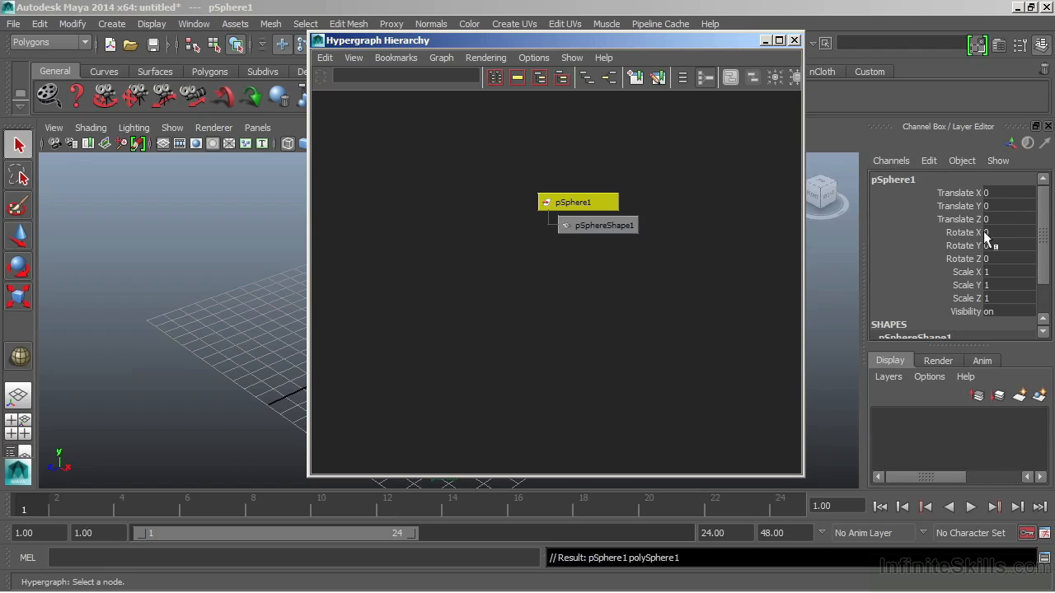
mouse_move(910, 184)
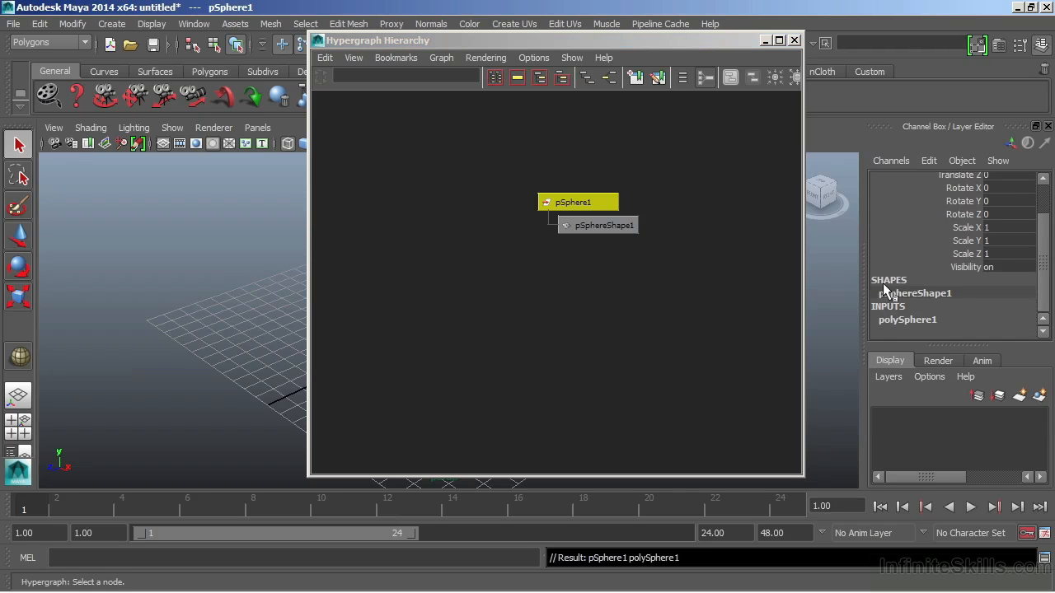
mouse_move(956, 300)
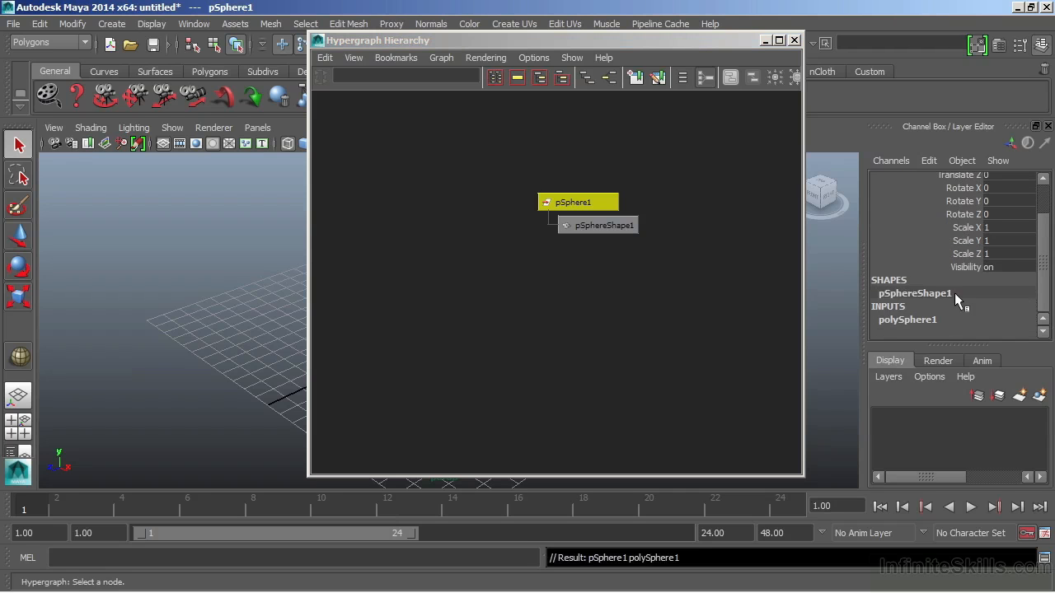
click(596, 224)
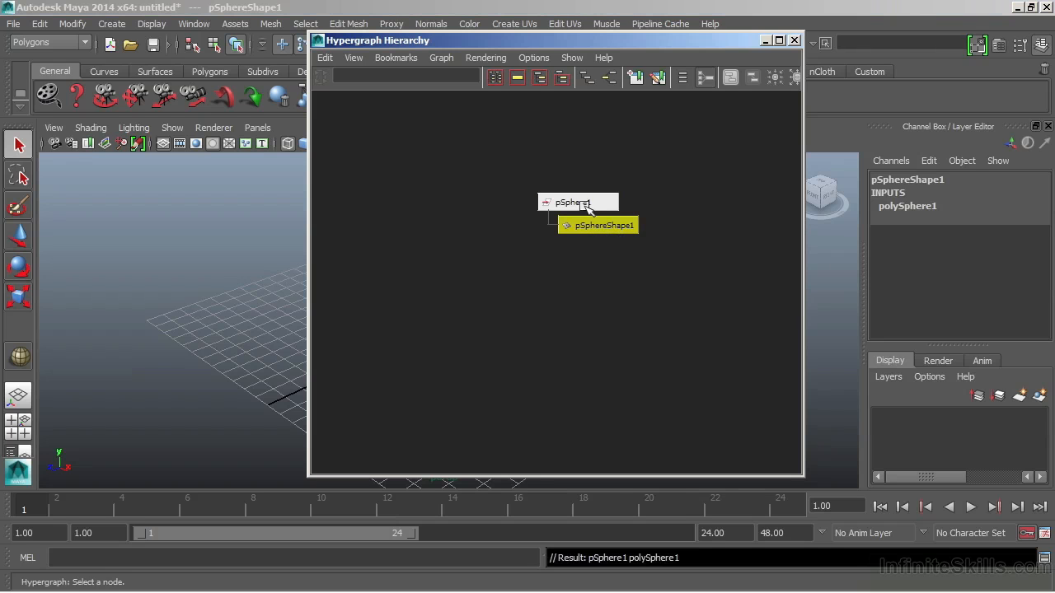
Compare pSphere1's transform attributes with pSphereShape1's mesh attributes, then close the Attribute Editor.
click(576, 201)
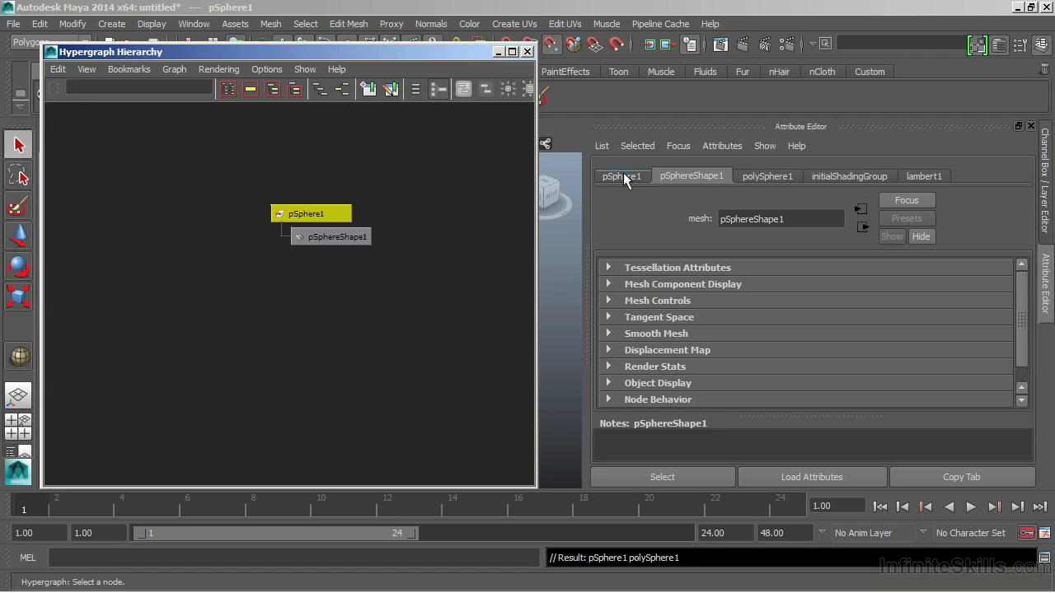
click(621, 175)
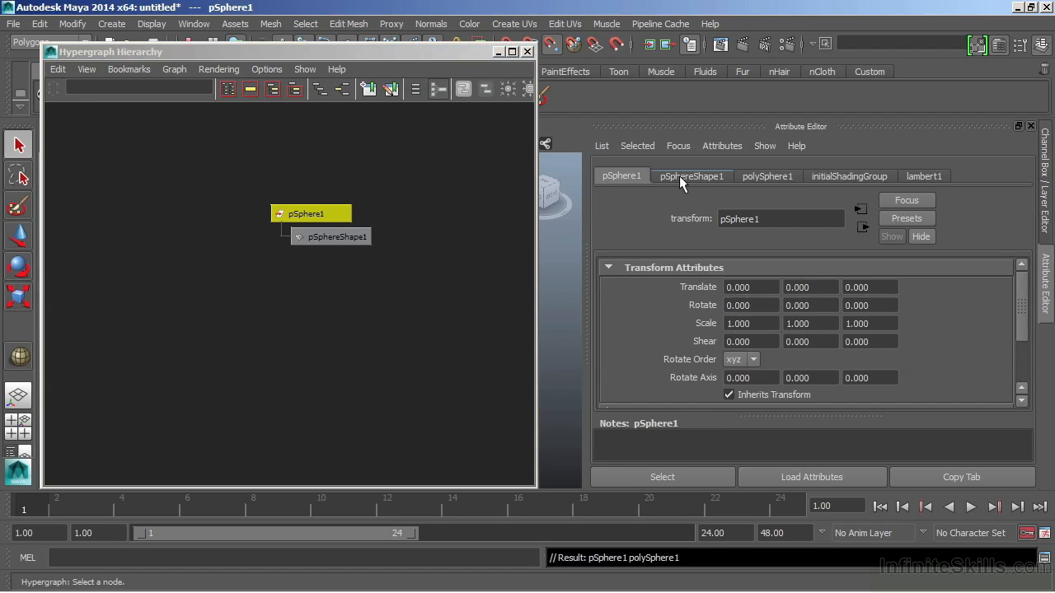
click(690, 175)
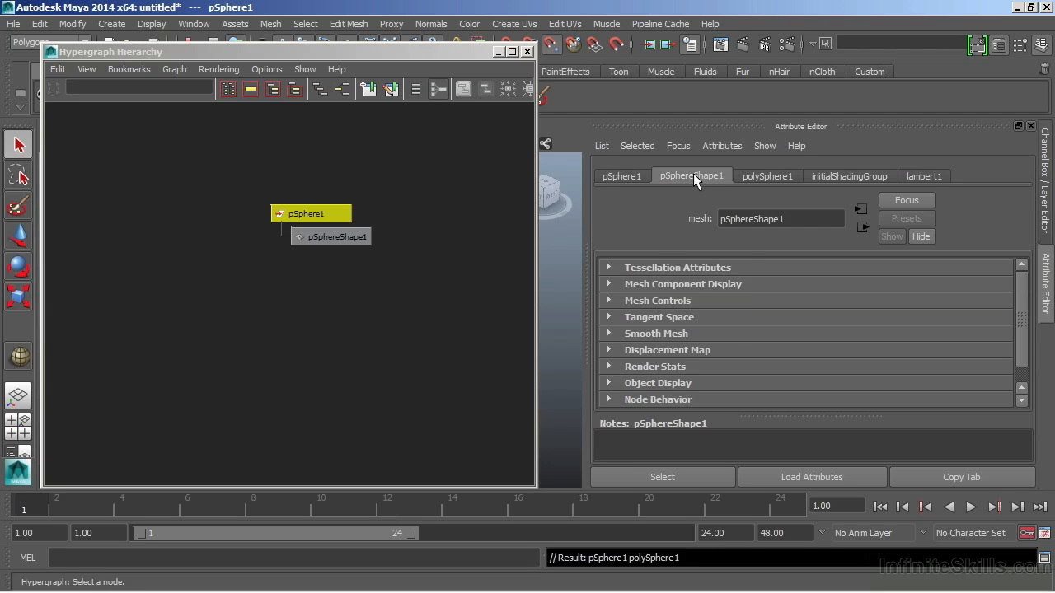
mouse_move(689, 283)
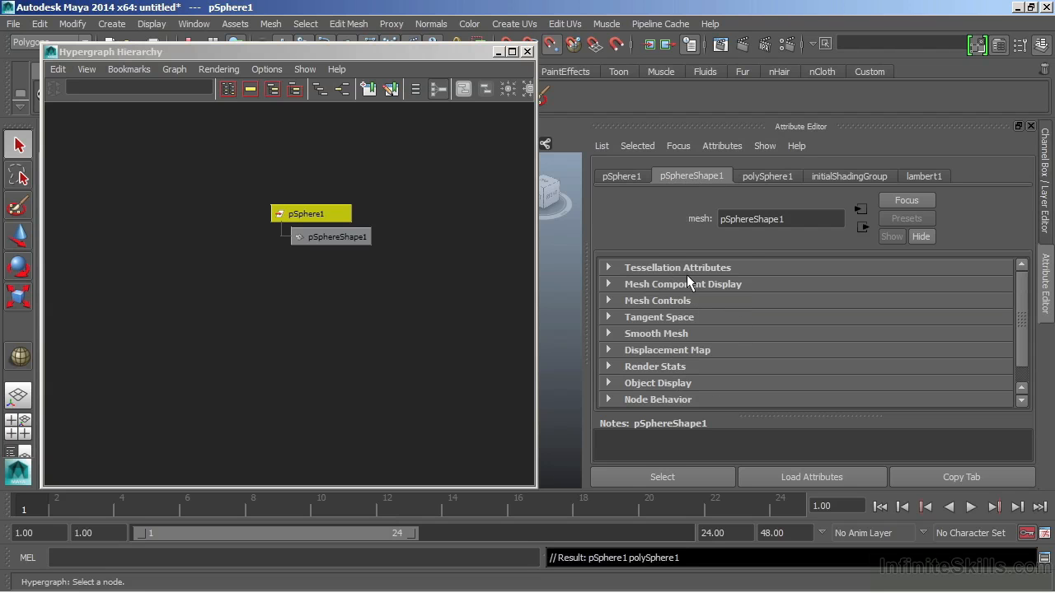
mouse_move(765, 297)
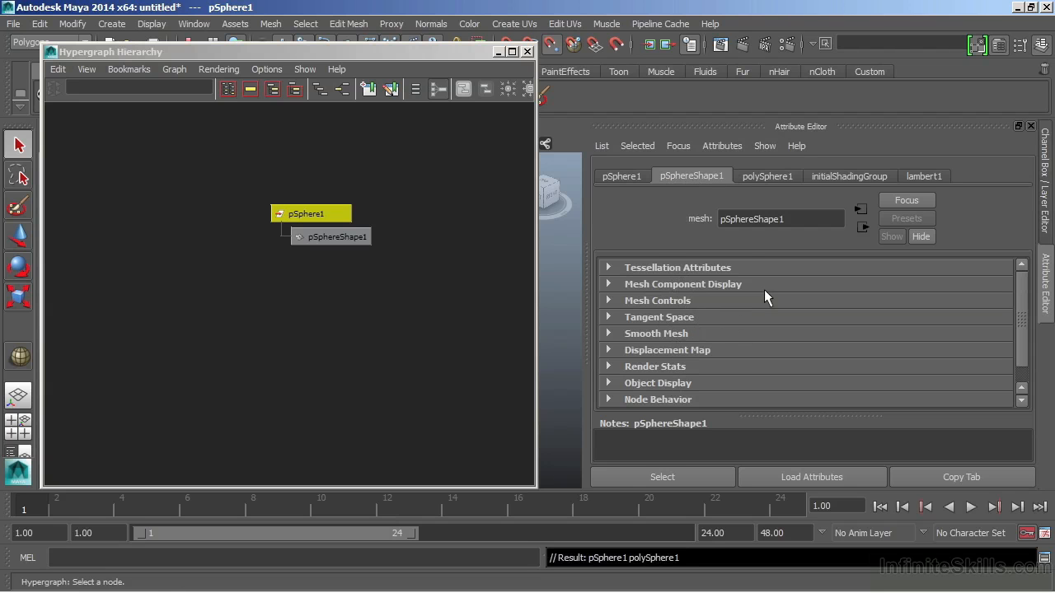
click(999, 47)
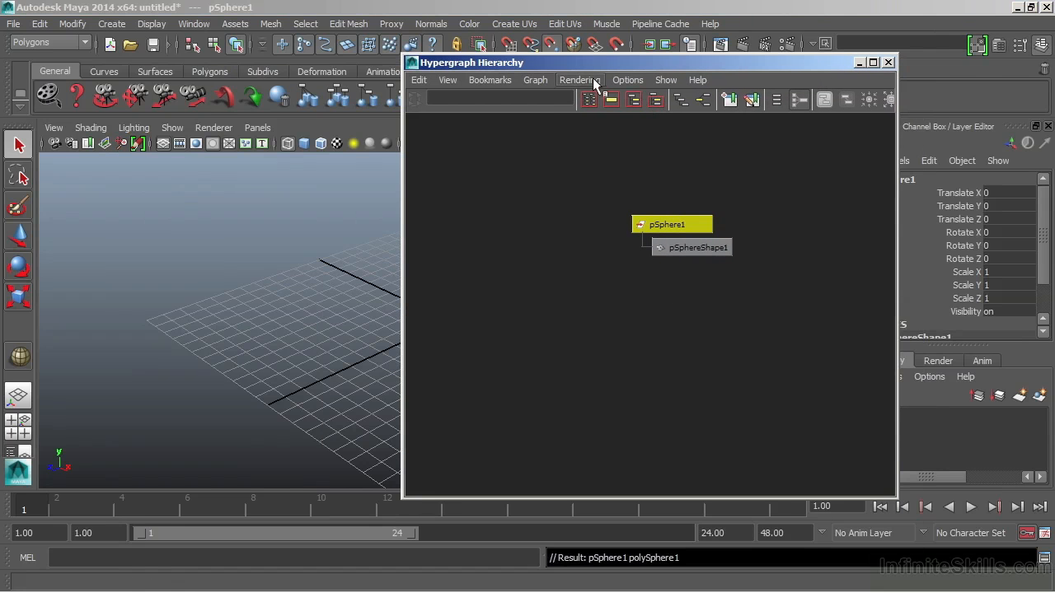
Show hidden nodes so the persp, top, front and side cameras appear beside pSphere1.
click(626, 79)
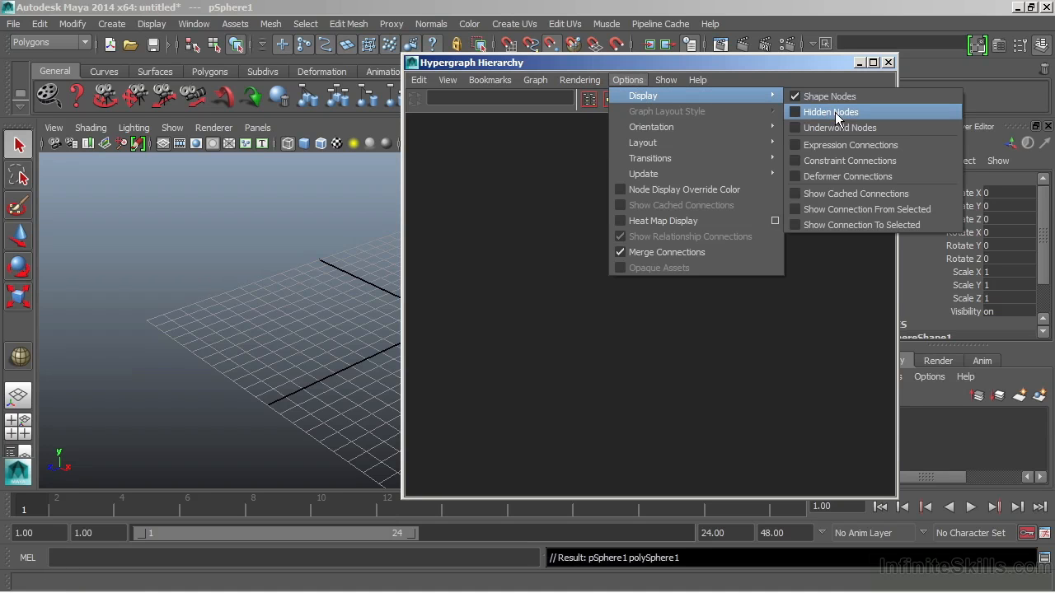
mouse_move(827, 122)
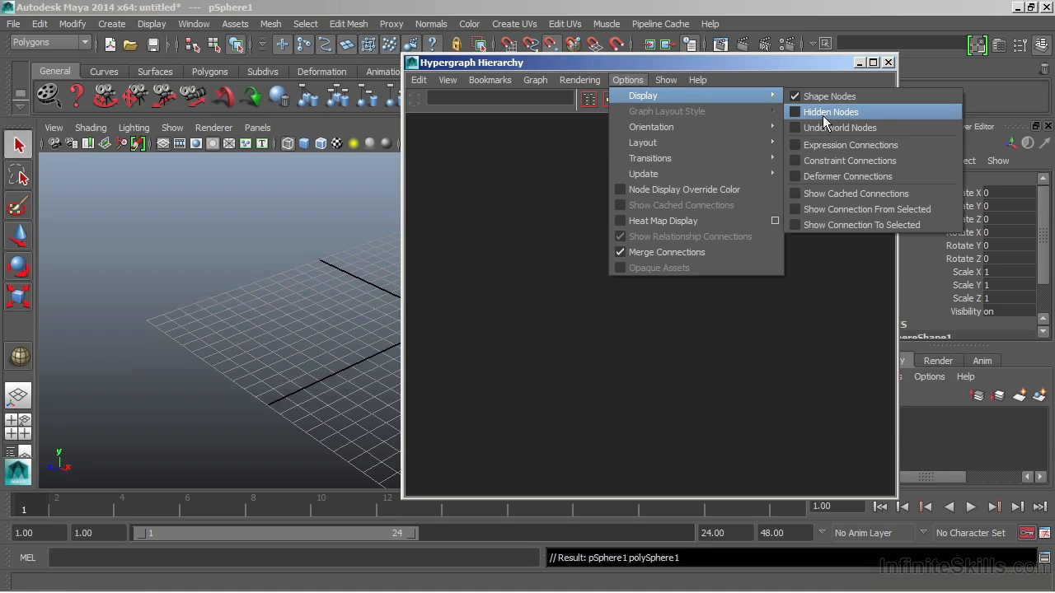
click(830, 112)
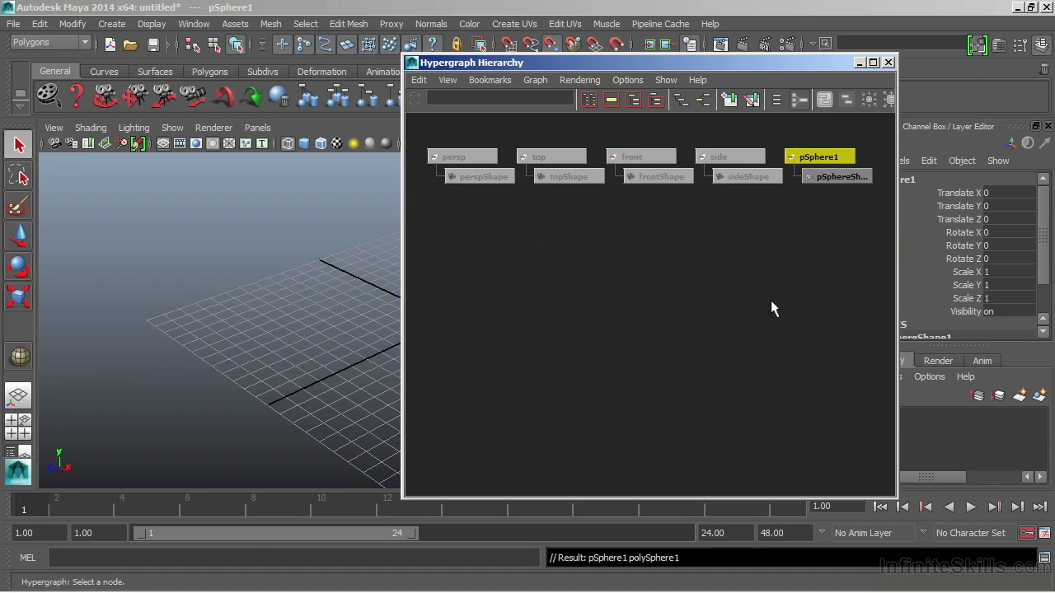
mouse_move(651, 224)
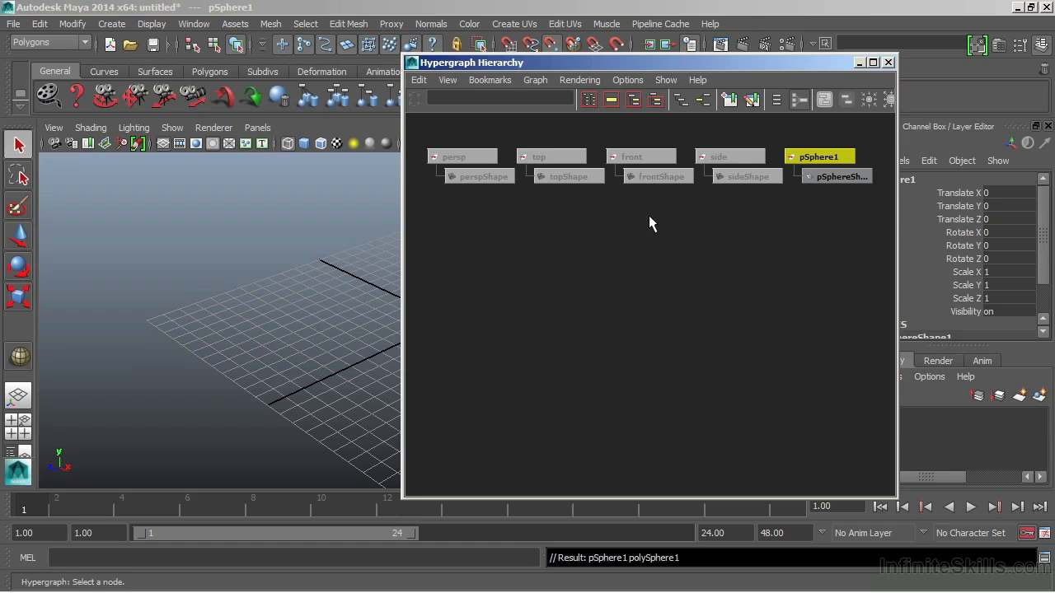
mouse_move(497, 161)
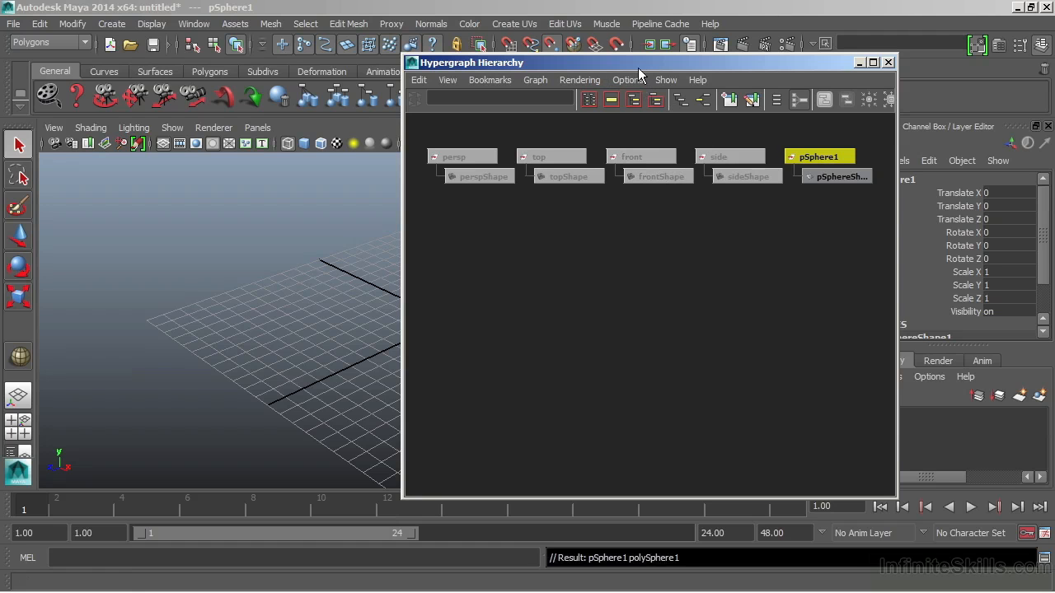
Toggle shape nodes off for a condensed hierarchy and bring them back.
click(626, 79)
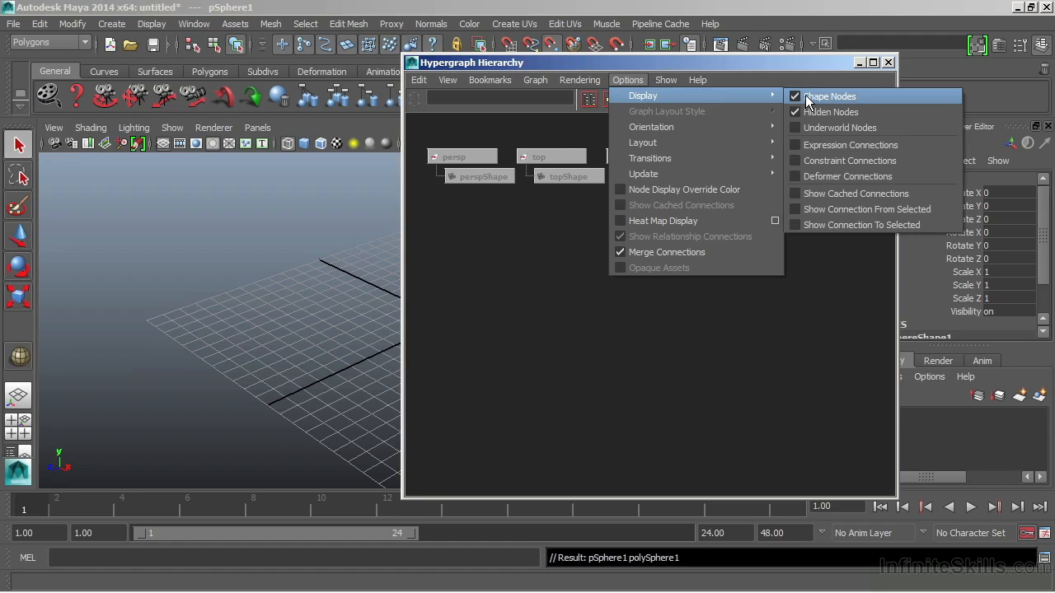
click(830, 95)
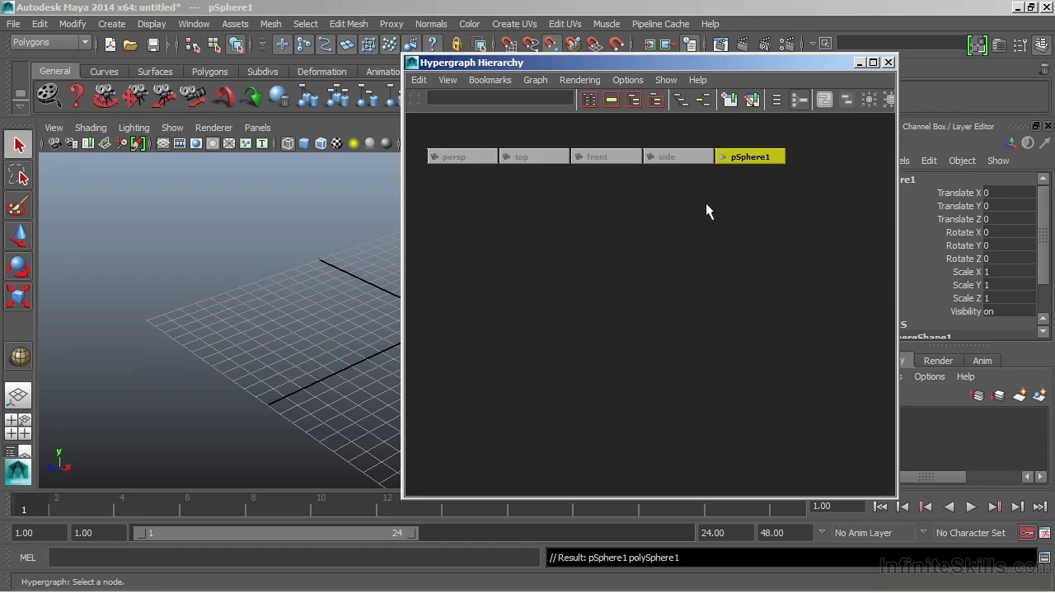
mouse_move(669, 129)
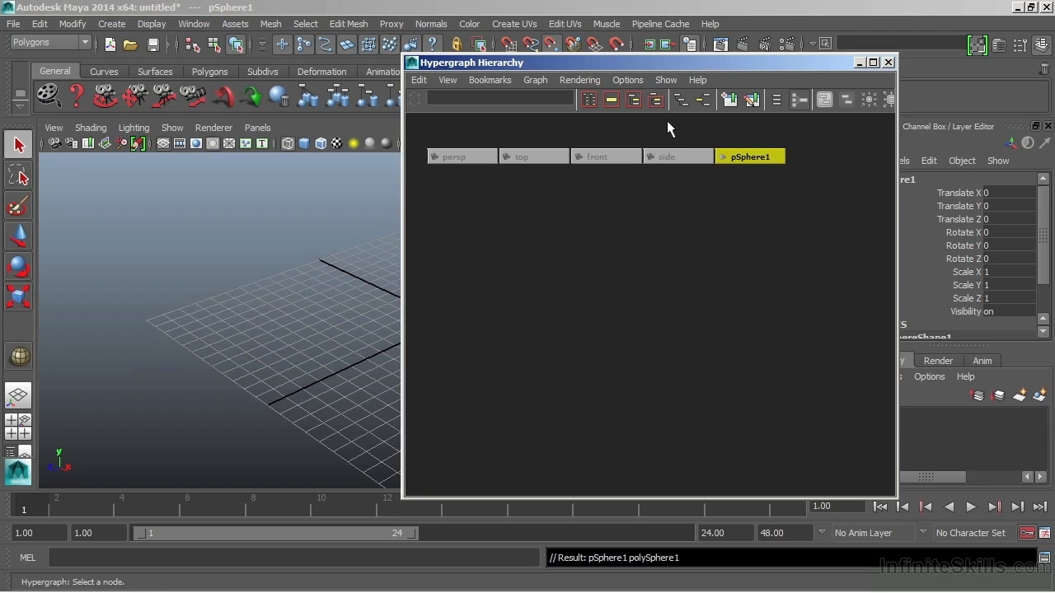
click(627, 79)
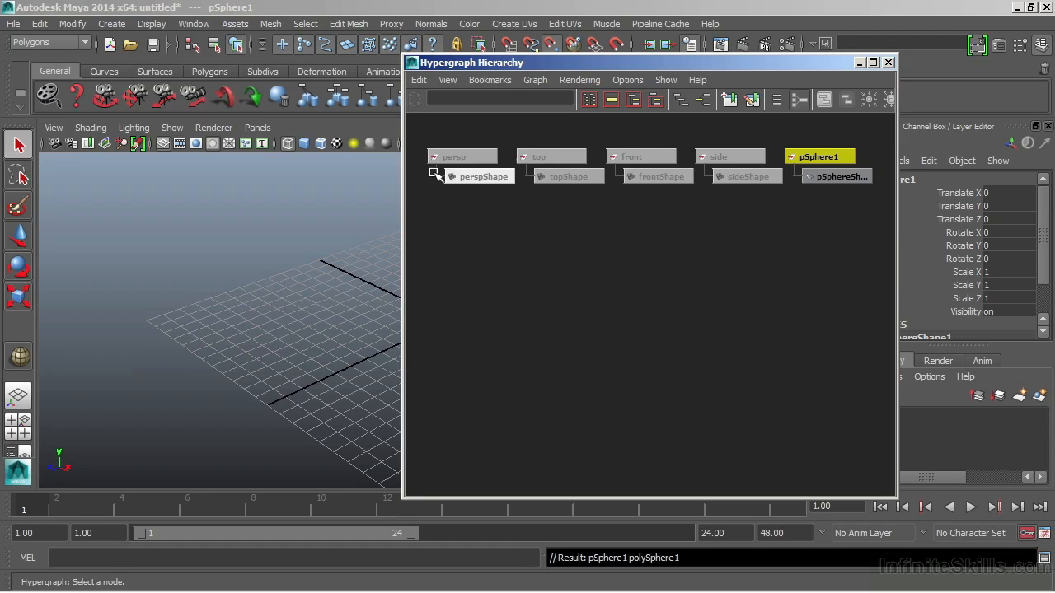
click(195, 23)
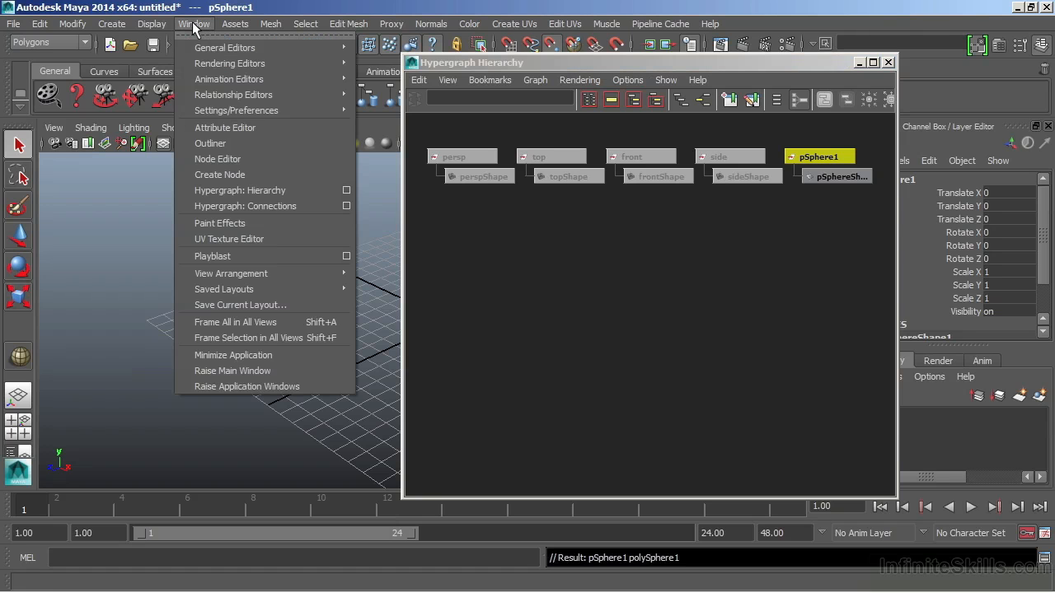
mouse_move(246, 206)
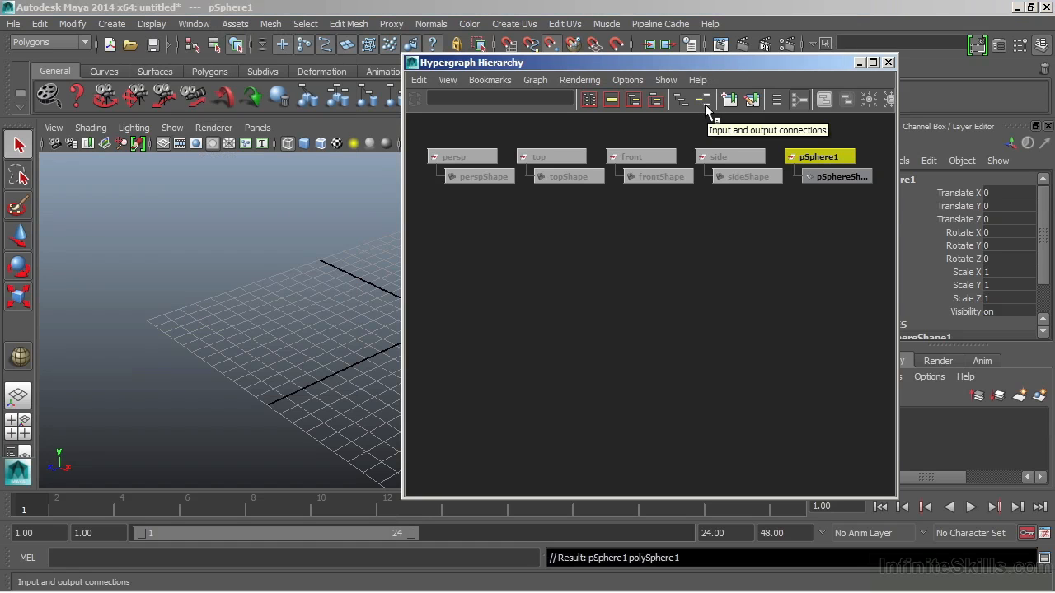
mouse_move(707, 102)
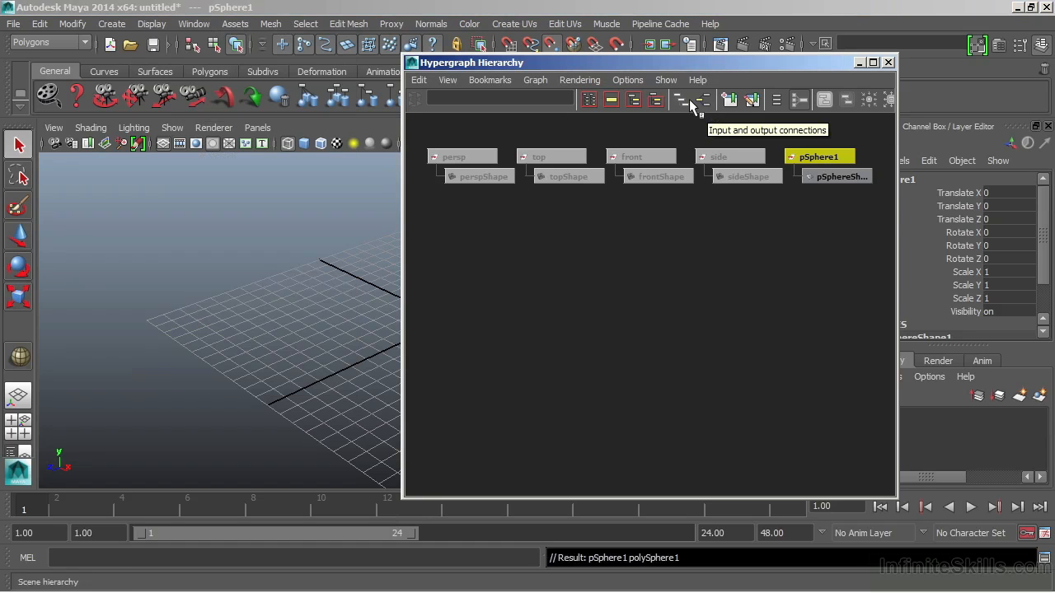
Show pSphere1's input and output connections: polySphere1, pSphereShape1, initialShadingGroup, pSphere1.
click(194, 23)
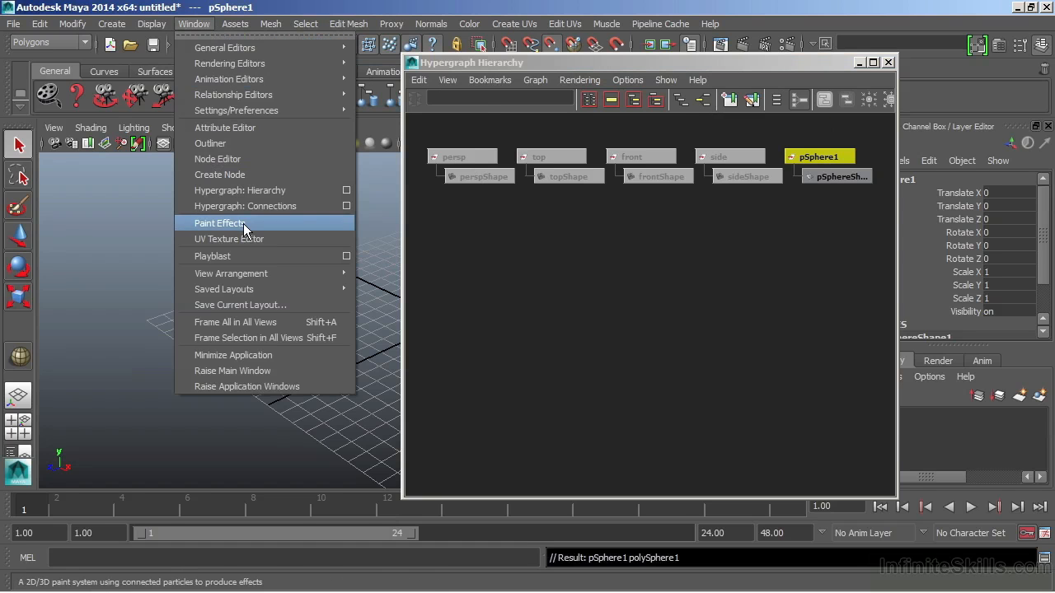
mouse_move(717, 79)
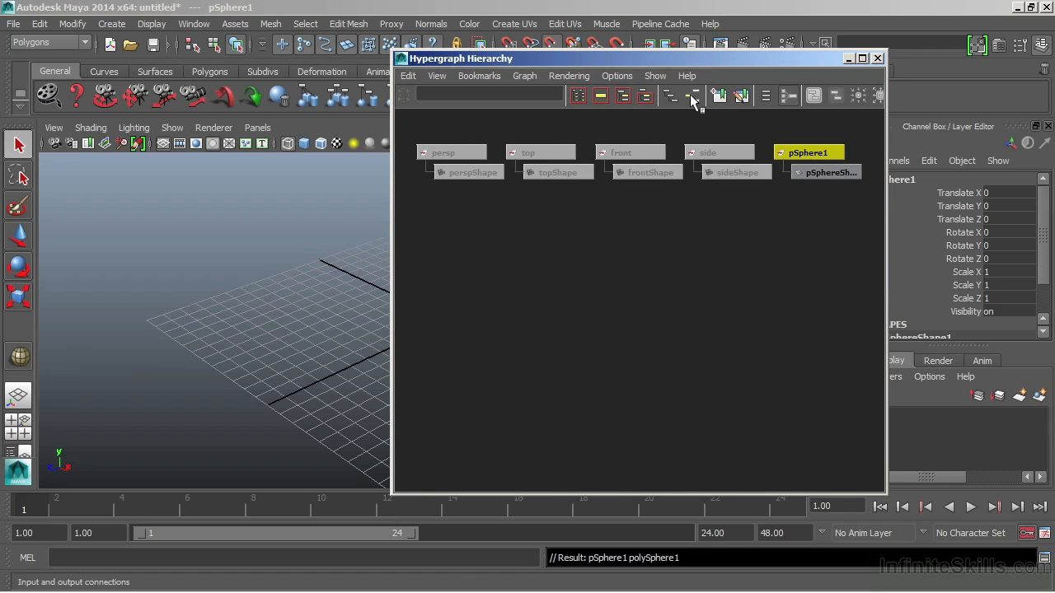
mouse_move(778, 131)
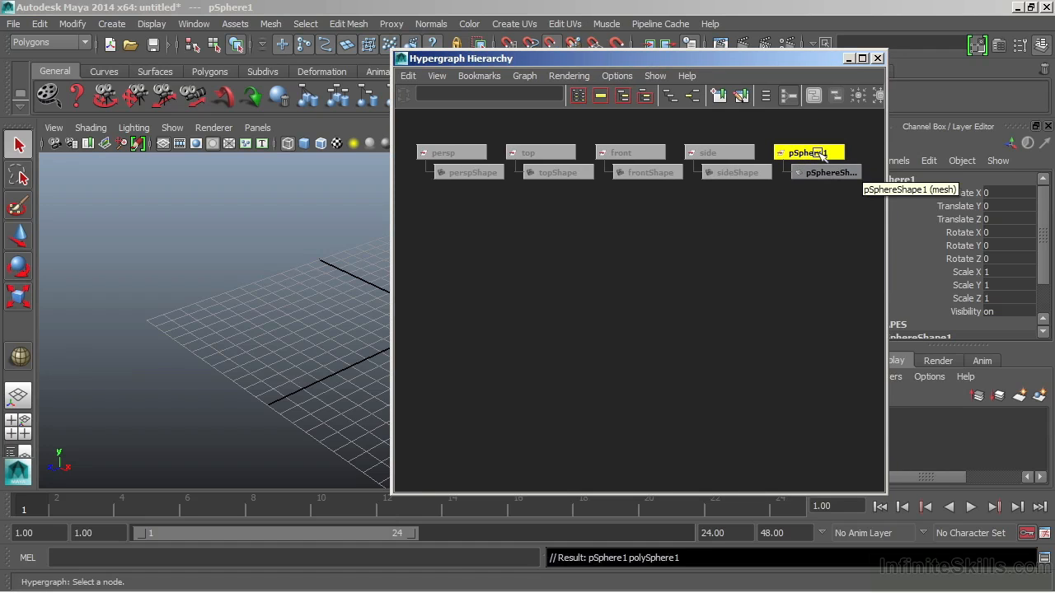
mouse_move(707, 119)
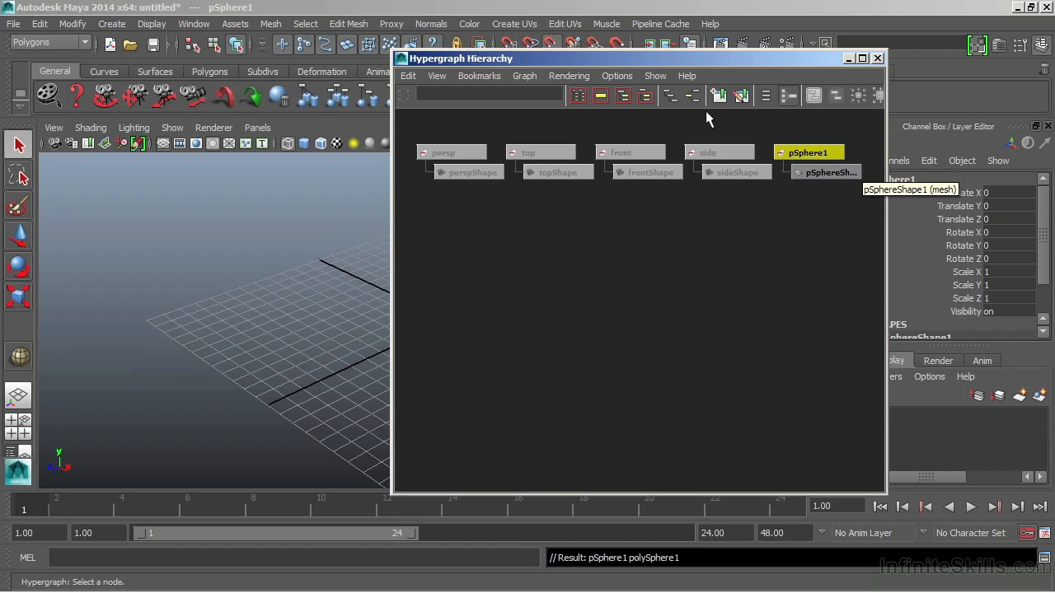
click(692, 94)
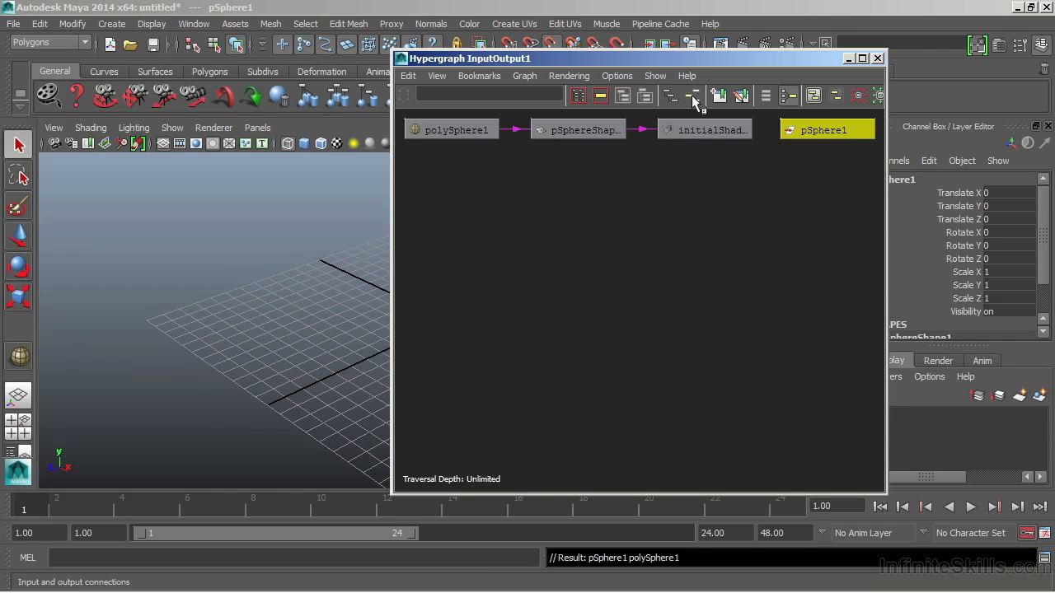
mouse_move(585, 129)
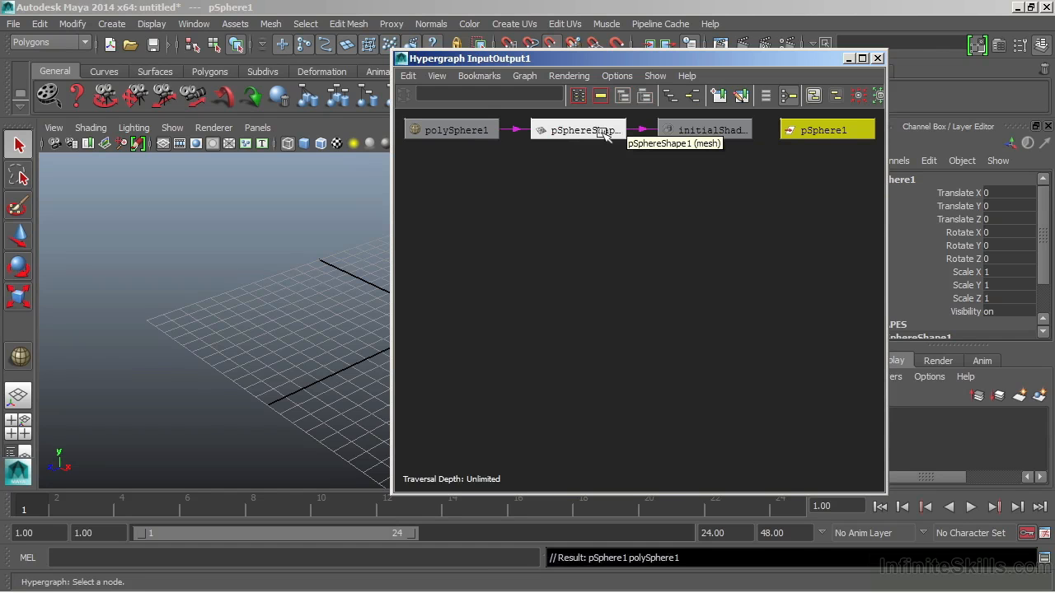
mouse_move(667, 135)
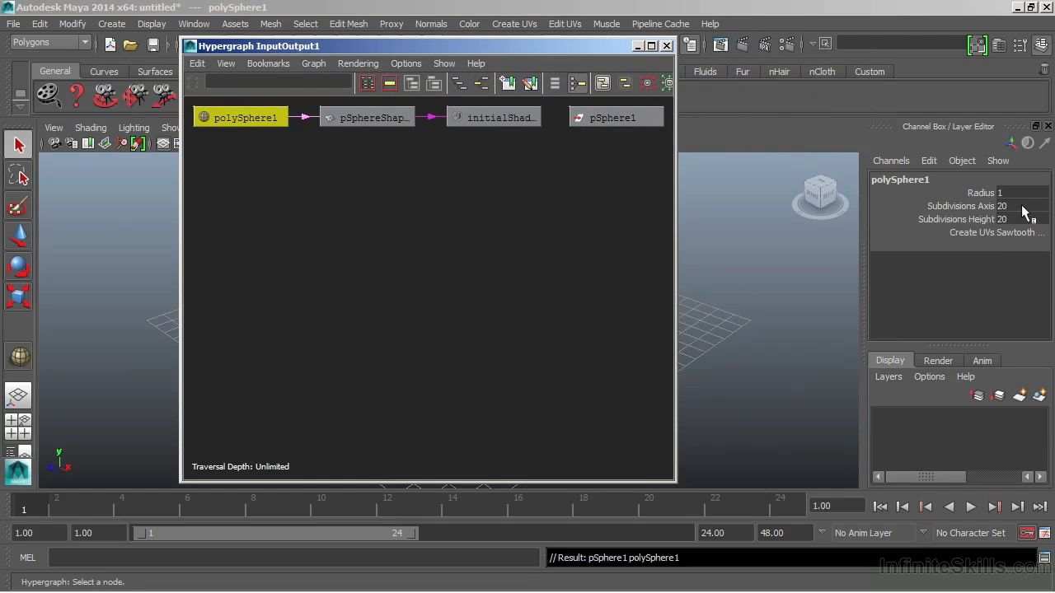
mouse_move(1025, 221)
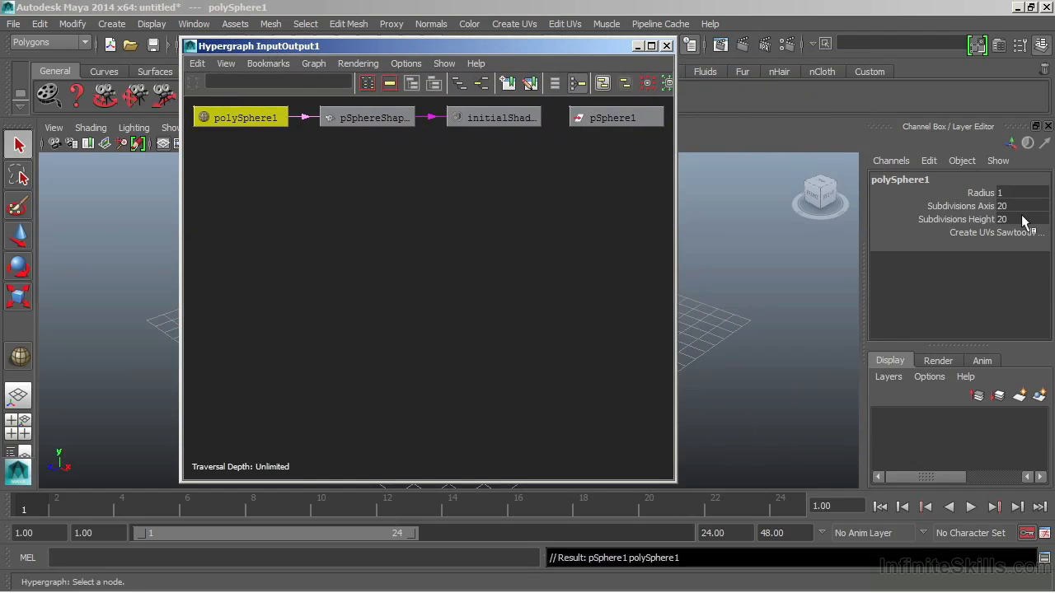
mouse_move(613, 132)
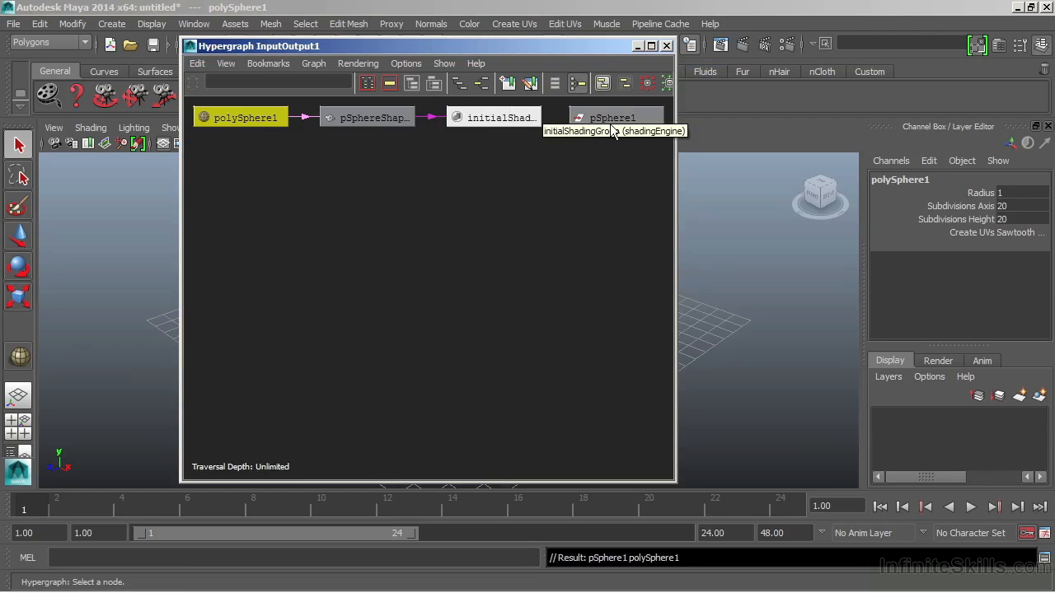
Select each node in the connection graph and display the viewport sphere shaded.
click(613, 117)
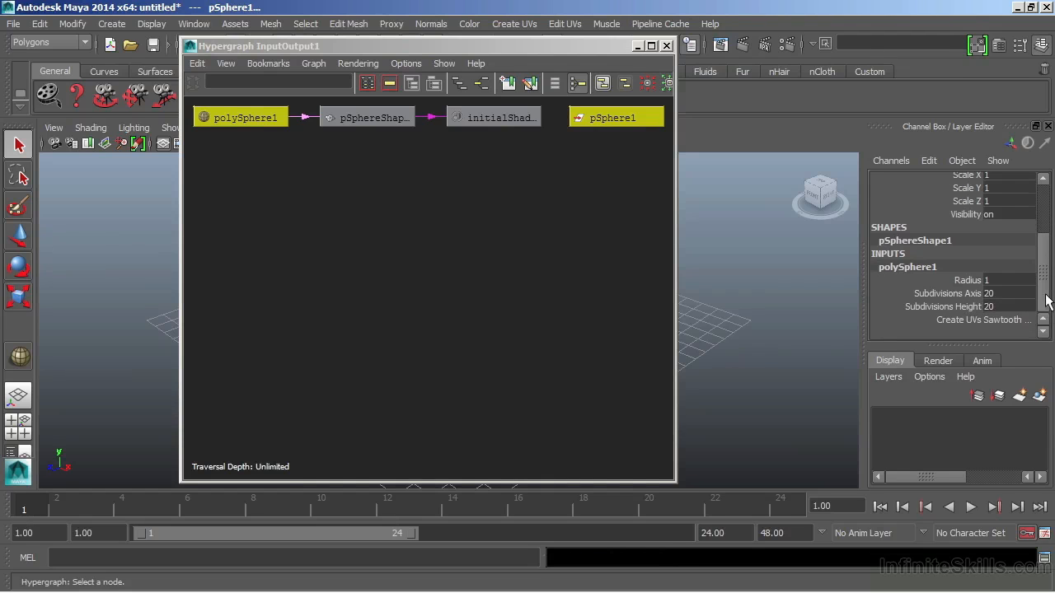
mouse_move(1013, 300)
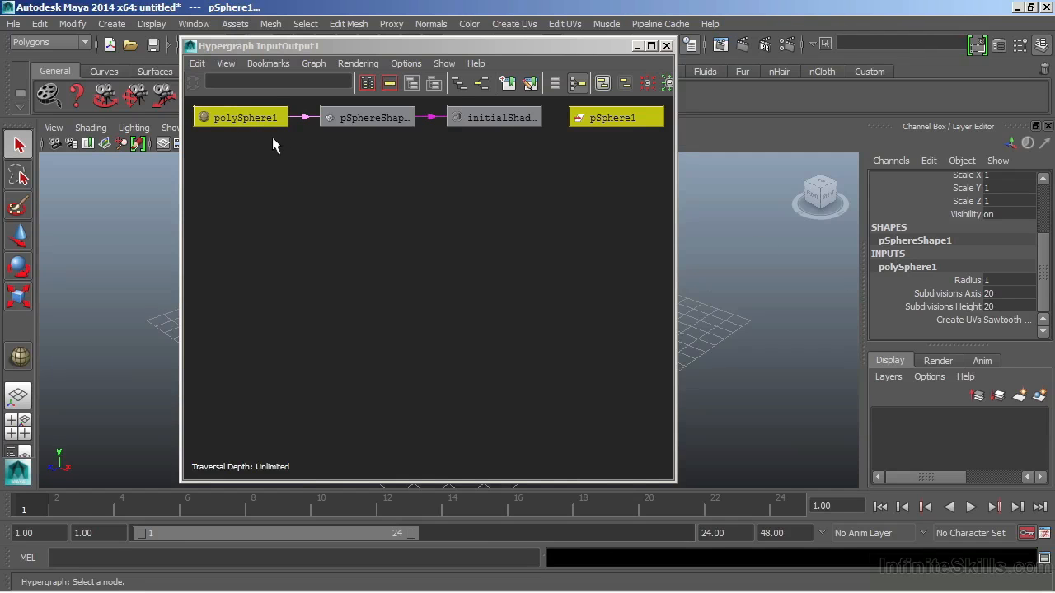
click(370, 117)
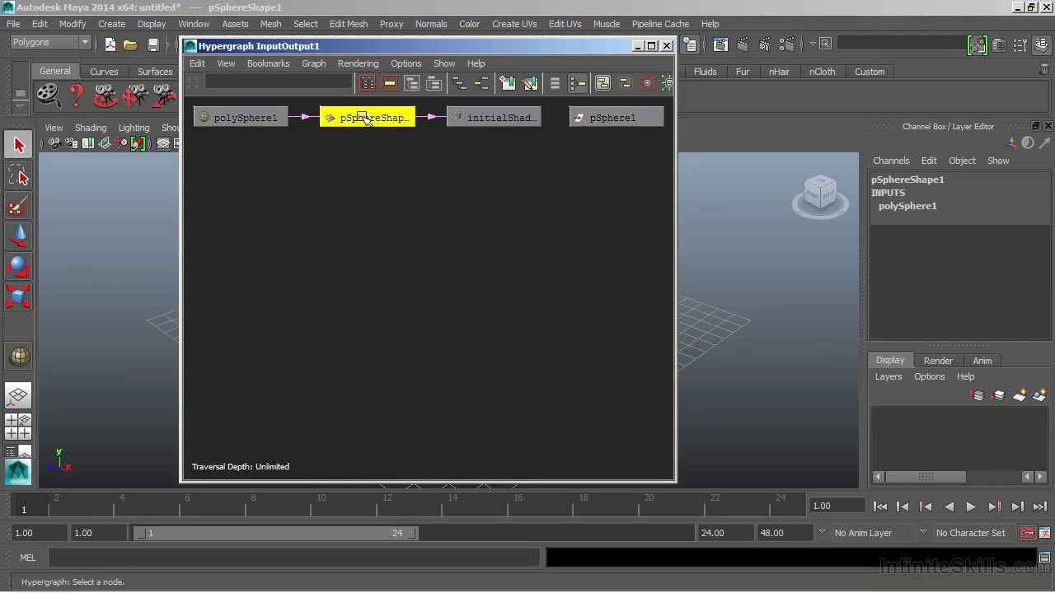
click(613, 117)
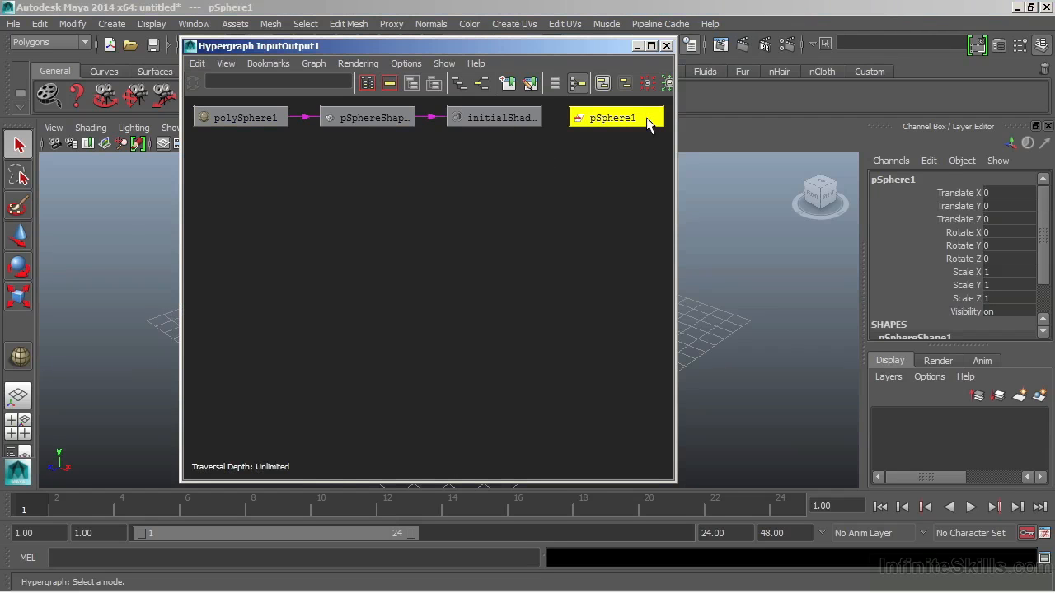
click(492, 117)
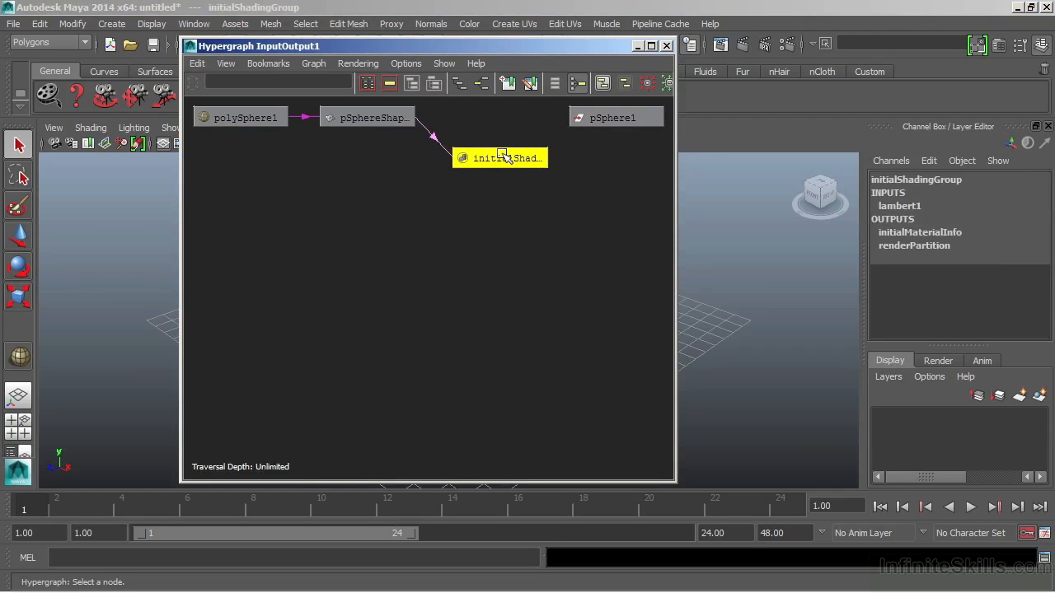
mouse_move(511, 145)
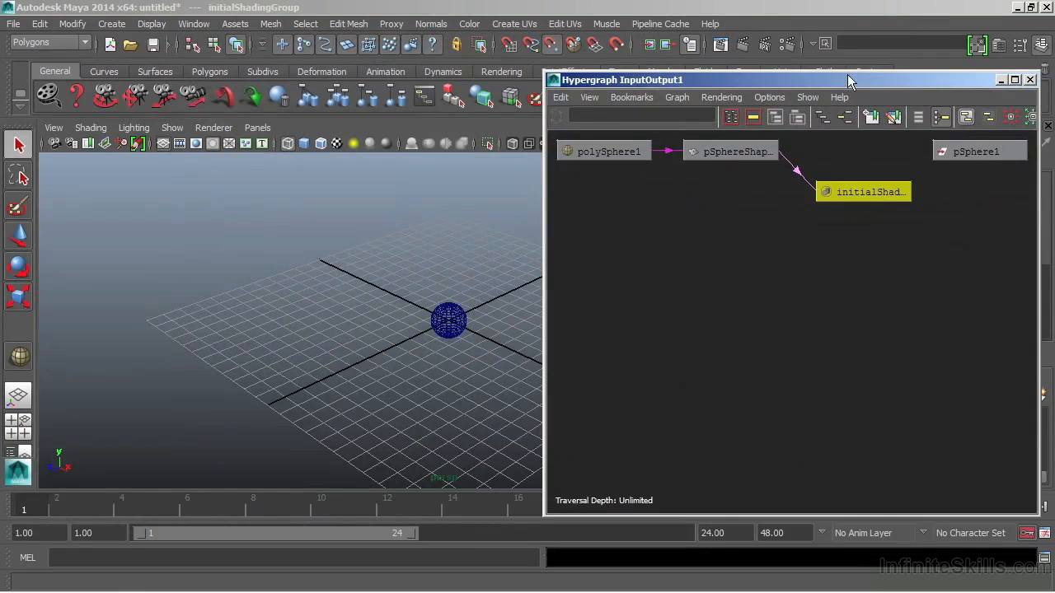
key(5)
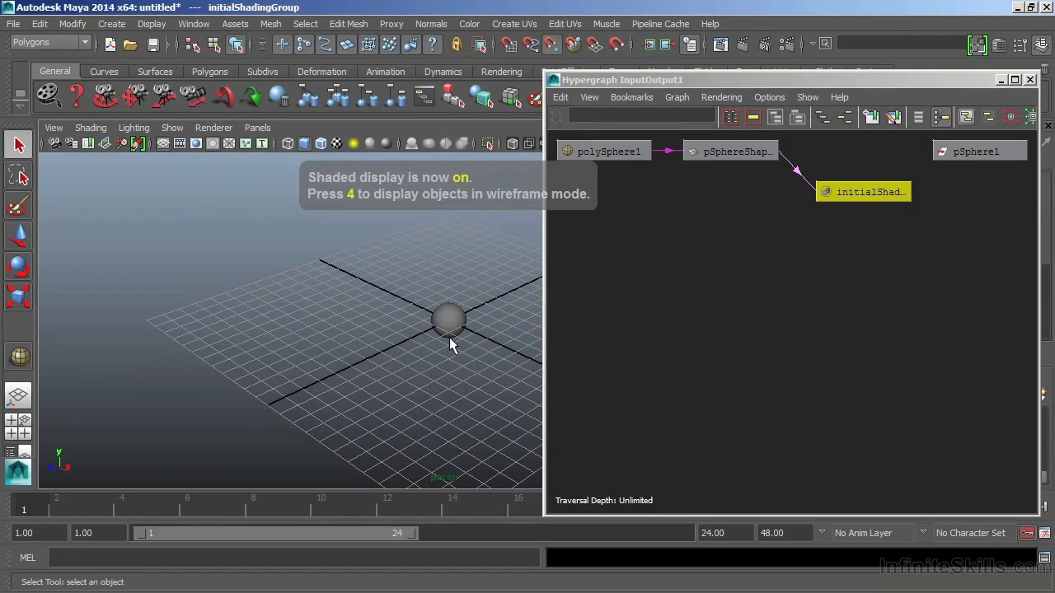
mouse_move(448, 333)
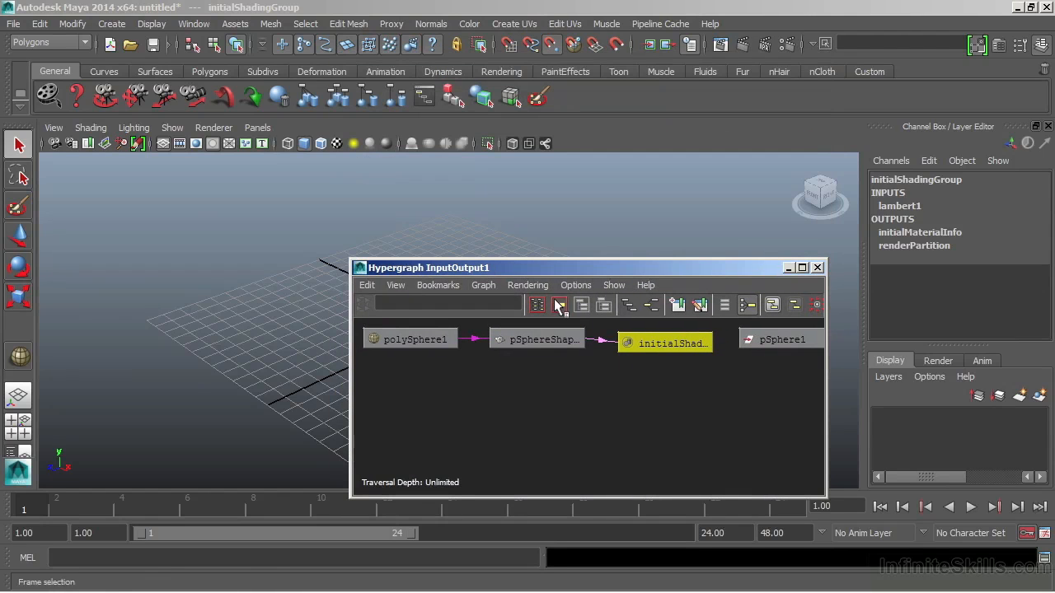
mouse_move(630, 305)
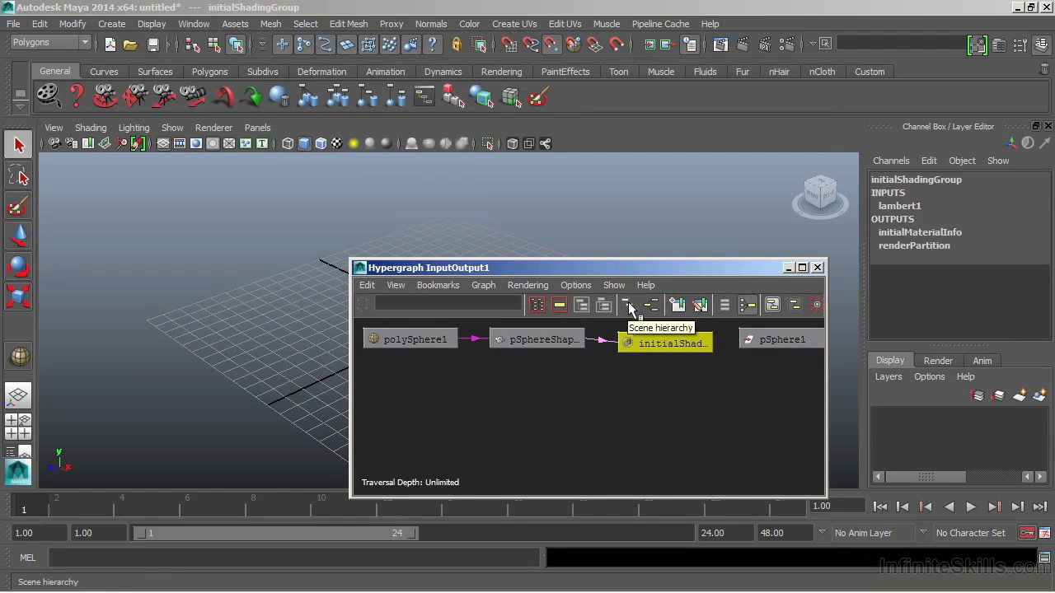
mouse_move(635, 317)
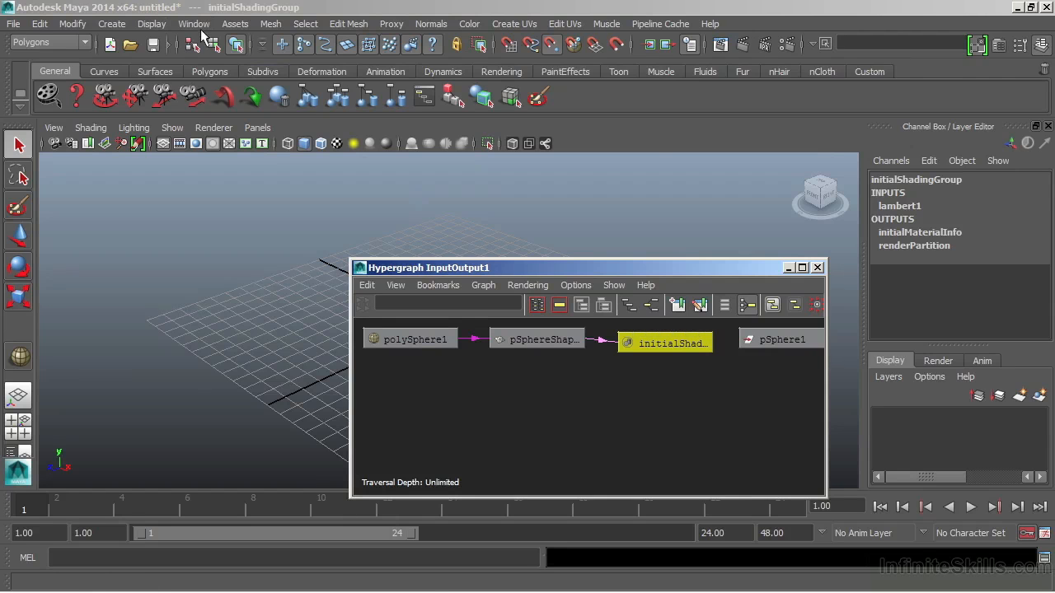
Return to the scene hierarchy graph, add pCube1 and move it left of the sphere.
click(195, 23)
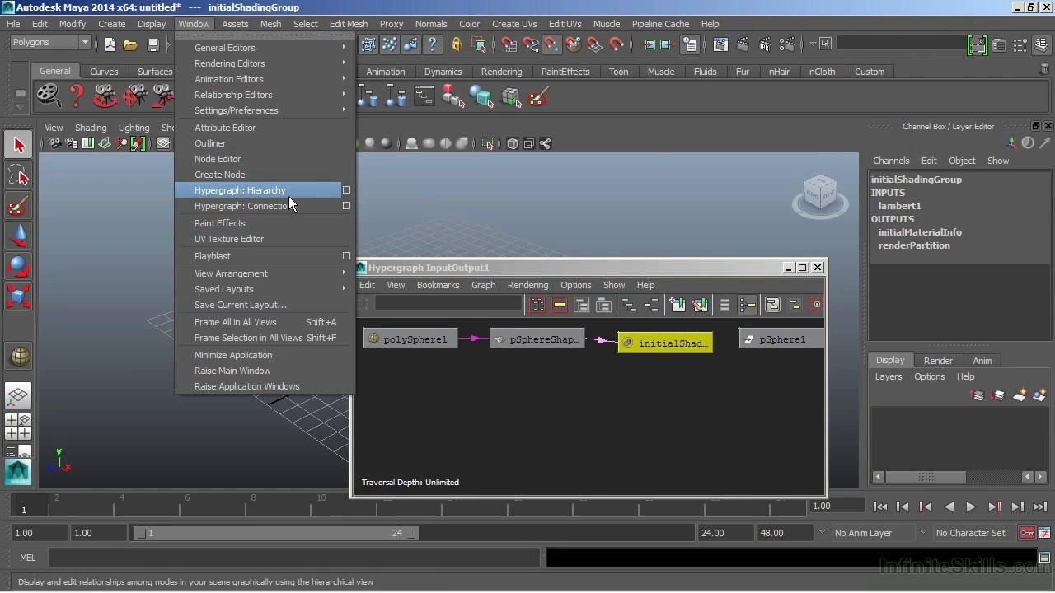
click(241, 191)
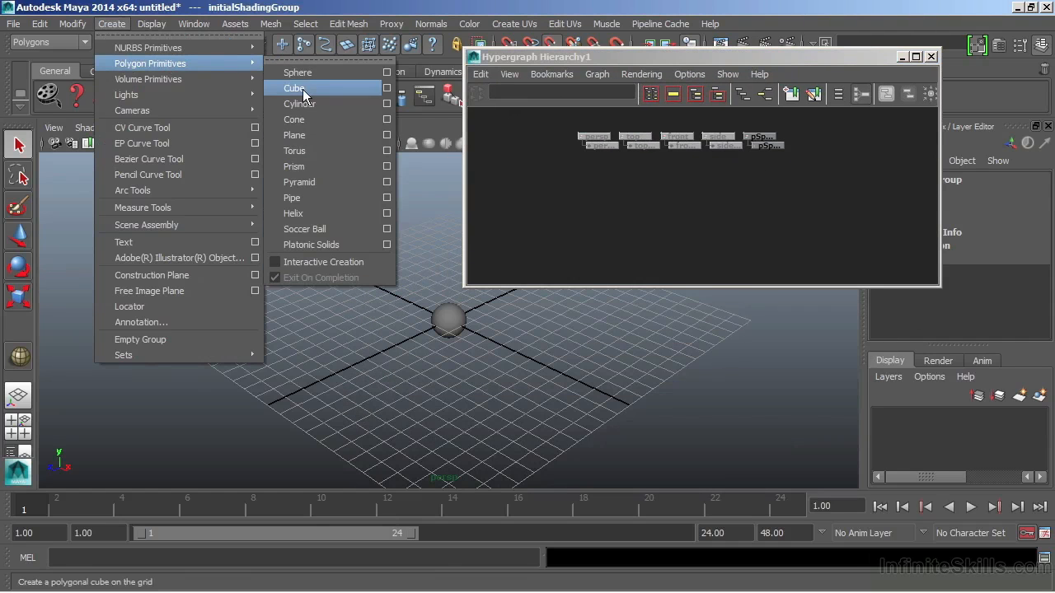
click(294, 89)
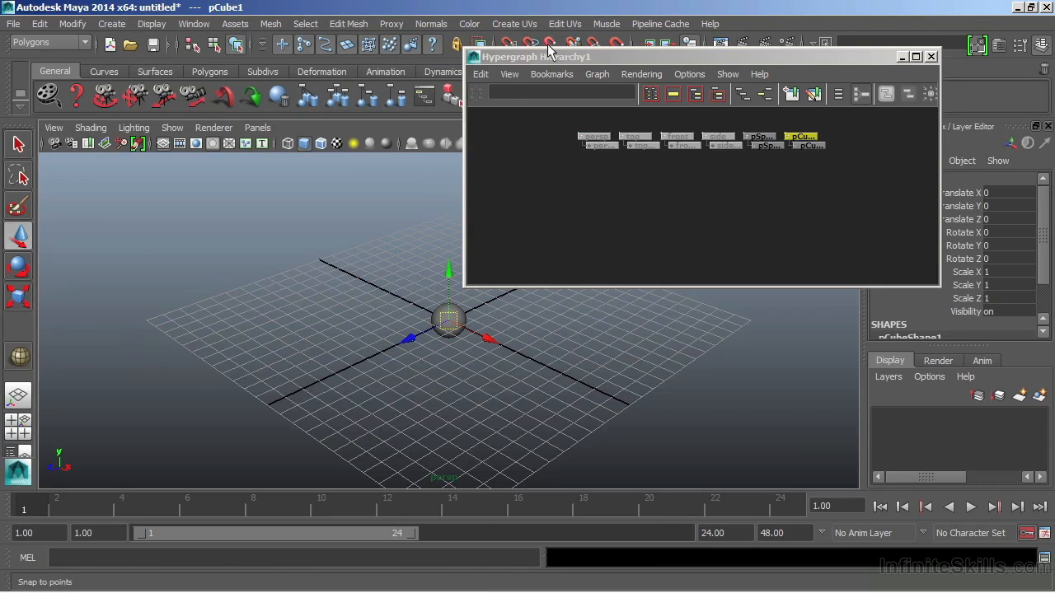
drag(448, 320, 386, 320)
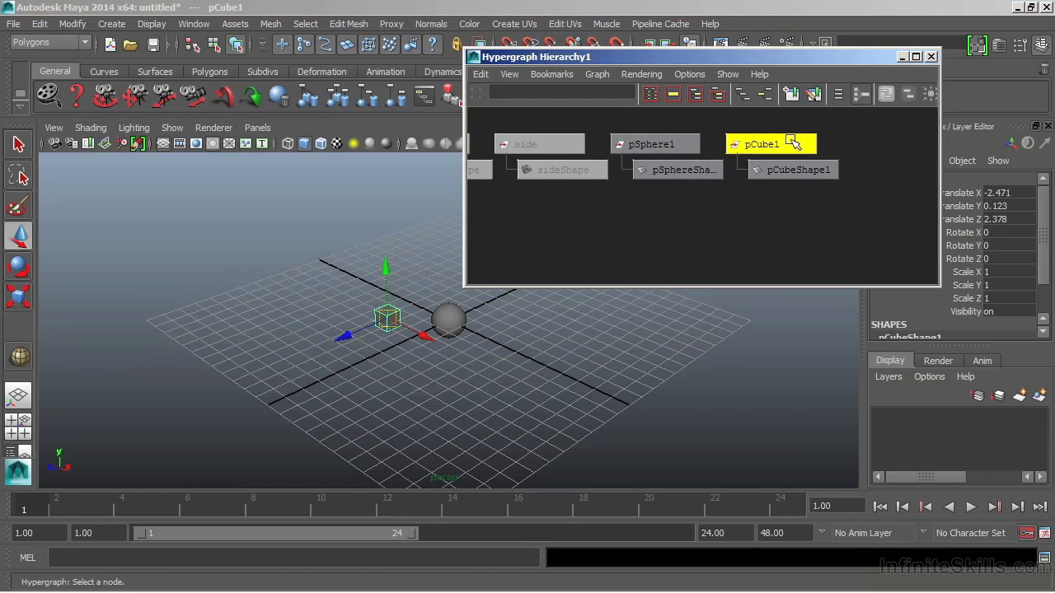
mouse_move(727, 208)
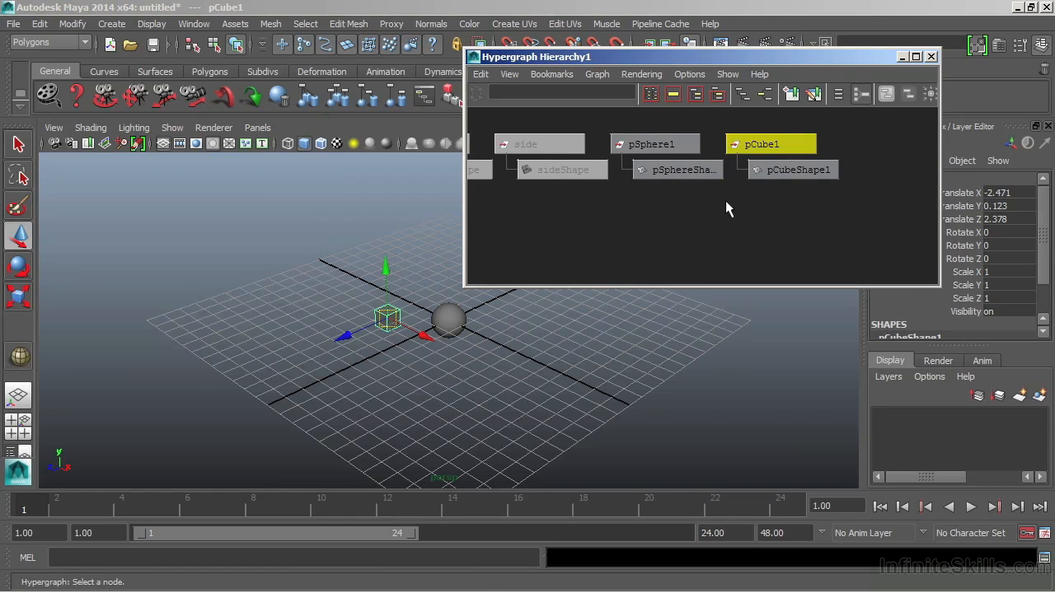
mouse_move(689, 230)
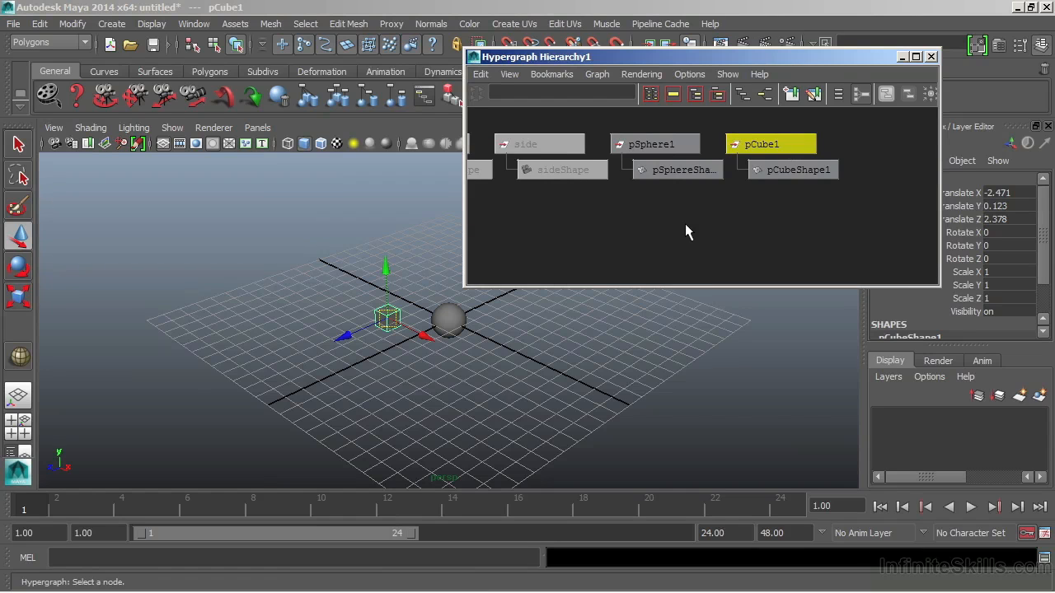
mouse_move(783, 156)
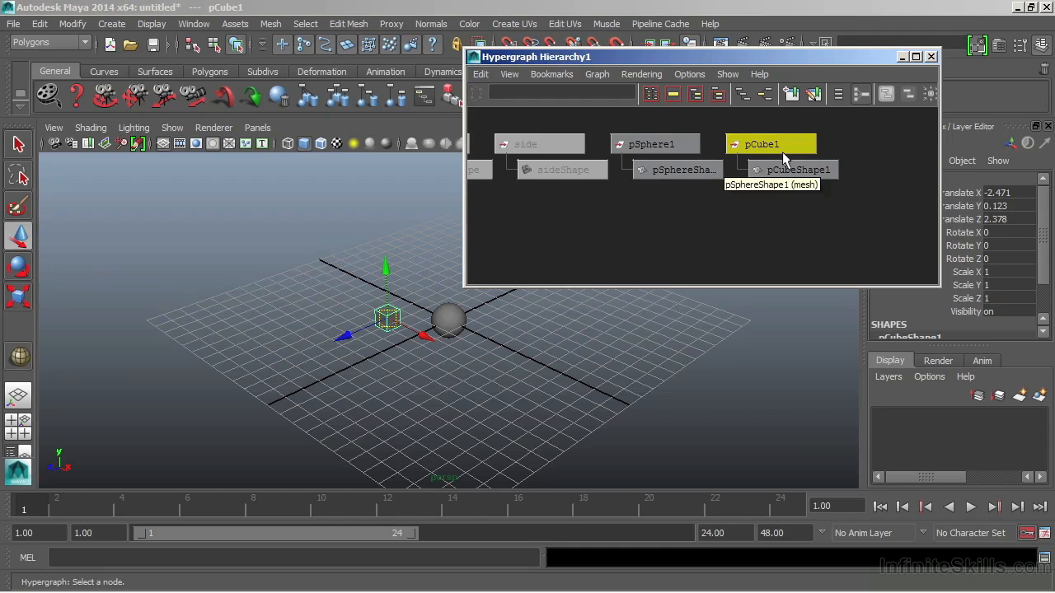
mouse_move(669, 157)
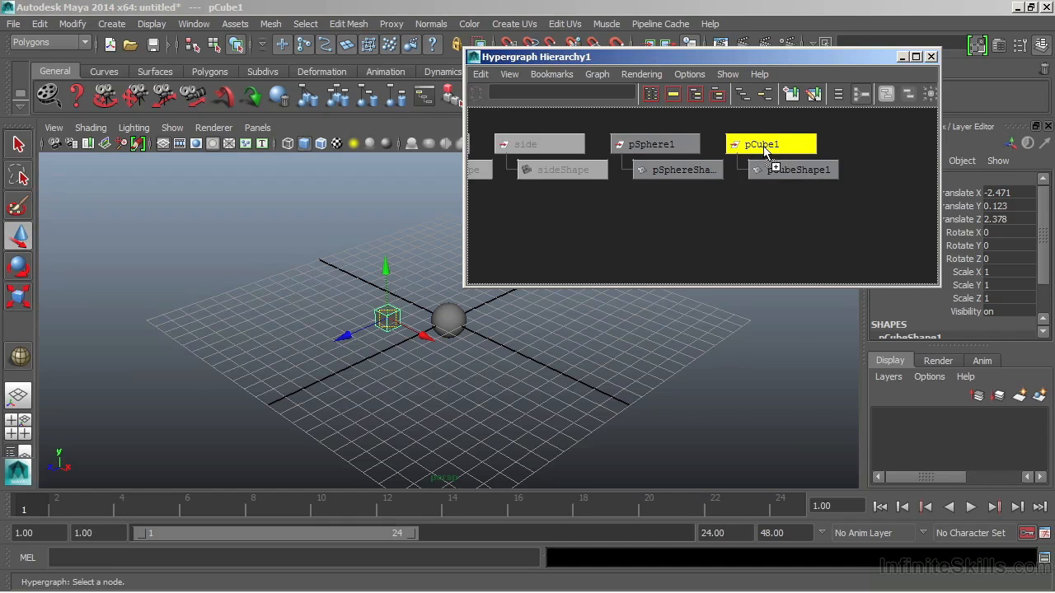
mouse_move(773, 205)
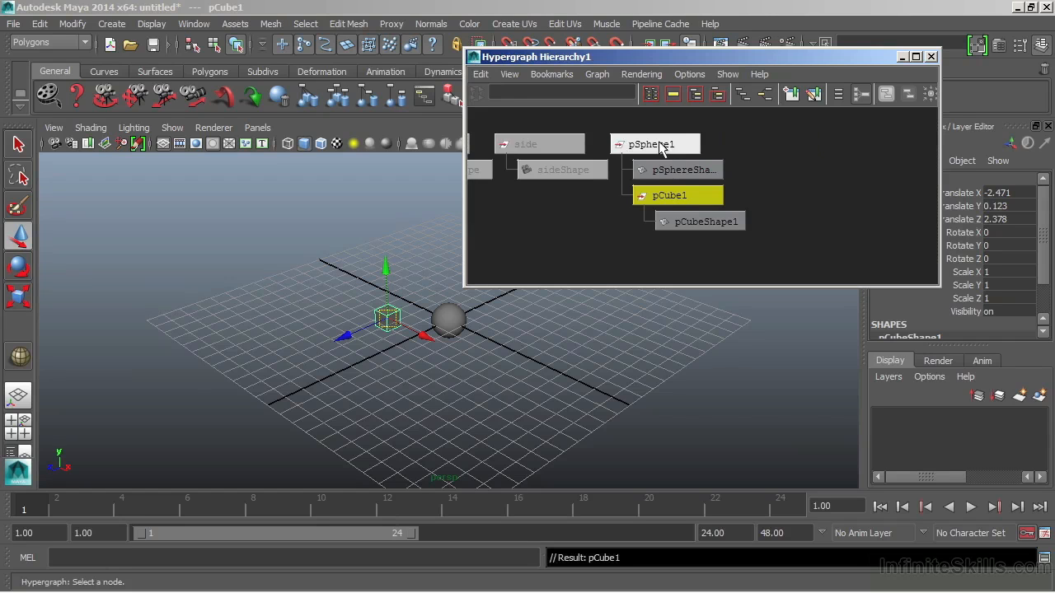
mouse_move(680, 169)
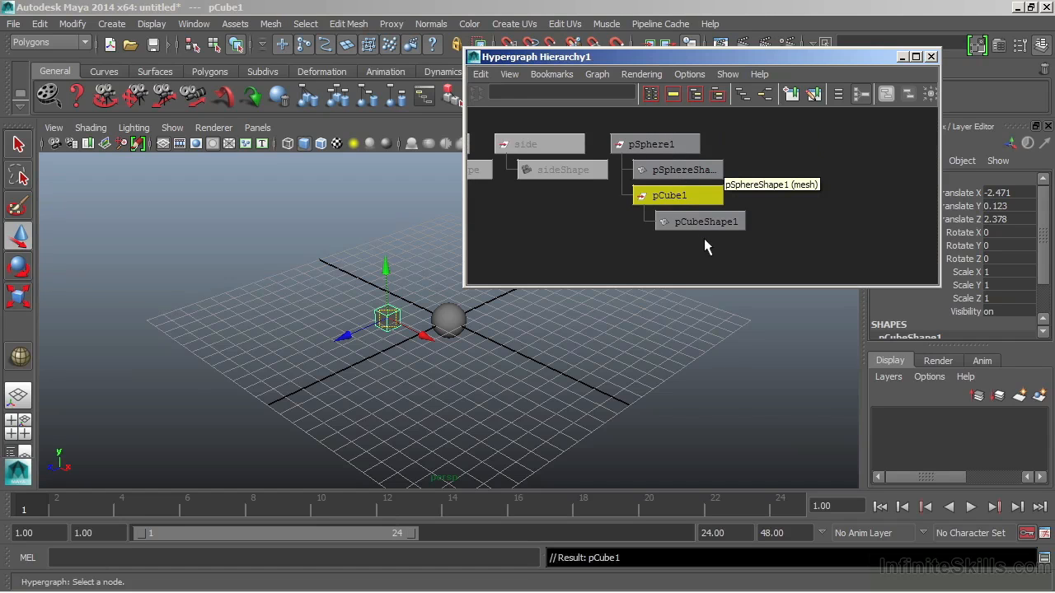
mouse_move(821, 207)
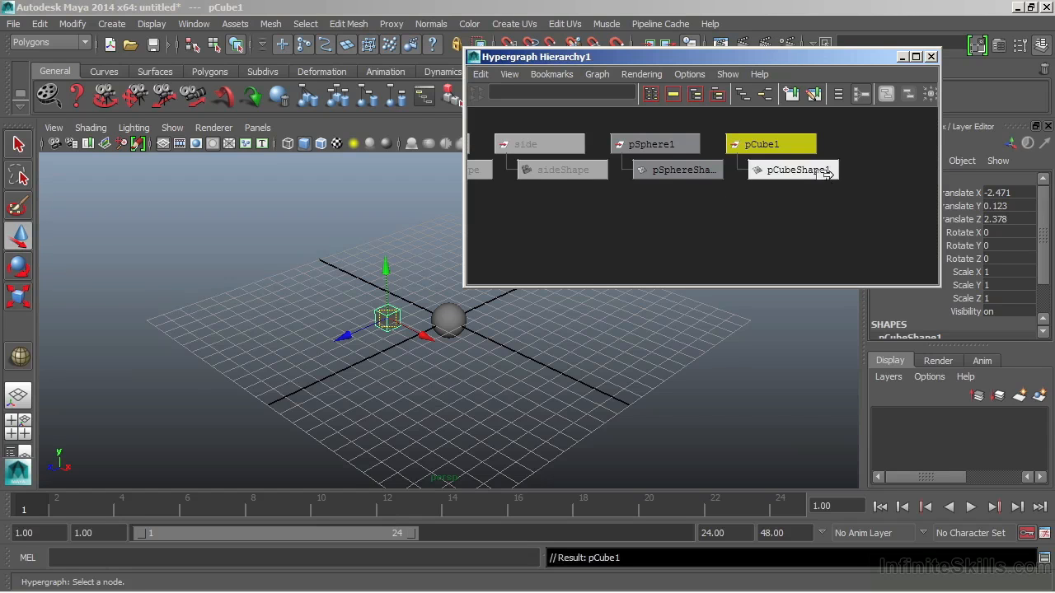
mouse_move(837, 226)
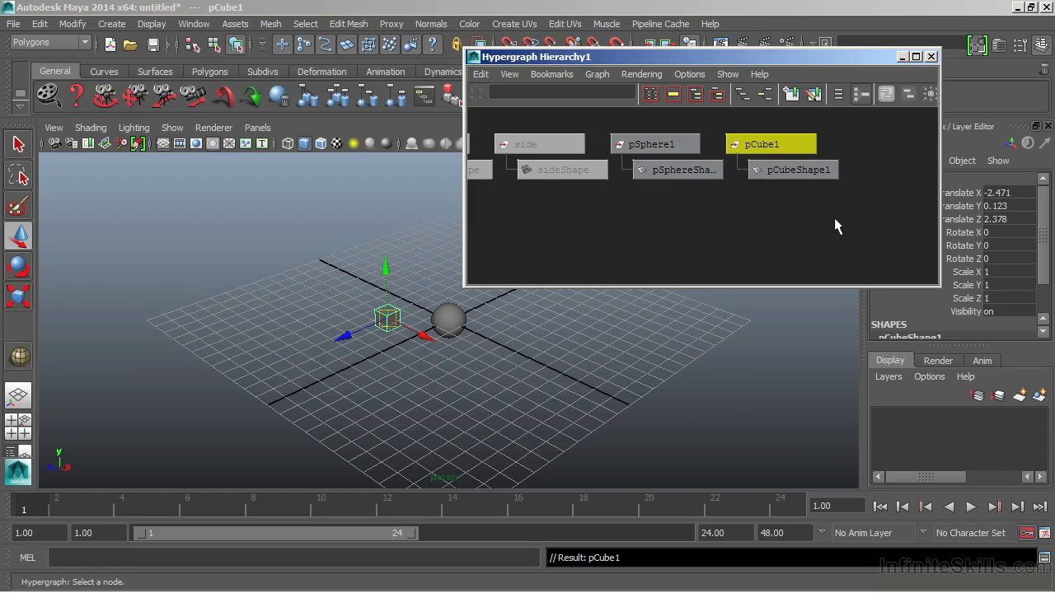
Unparent pCube1 back to the top level and frame the whole hierarchy with the cameras.
click(733, 208)
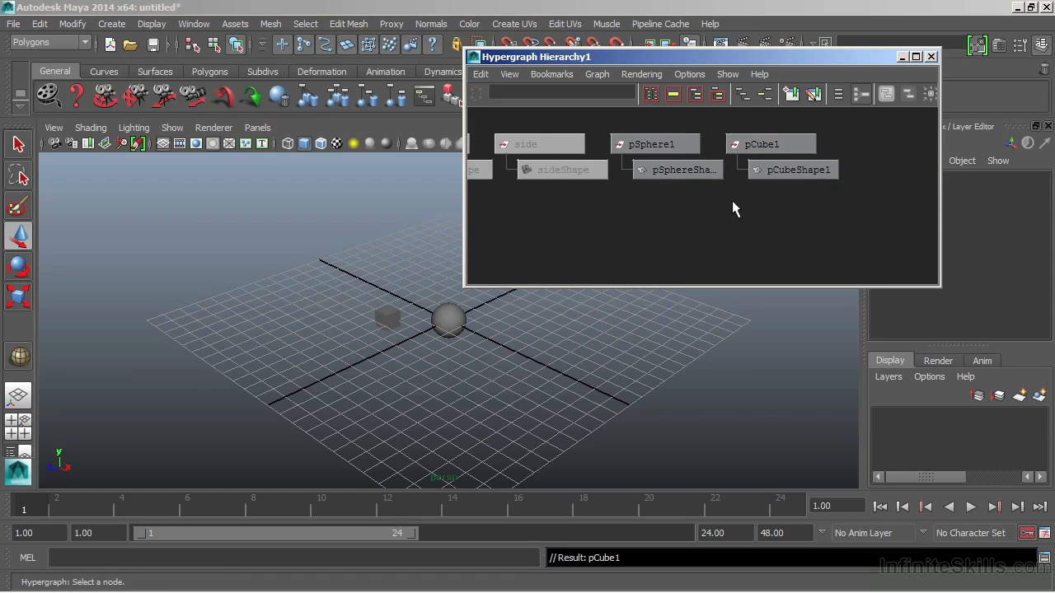
mouse_move(794, 221)
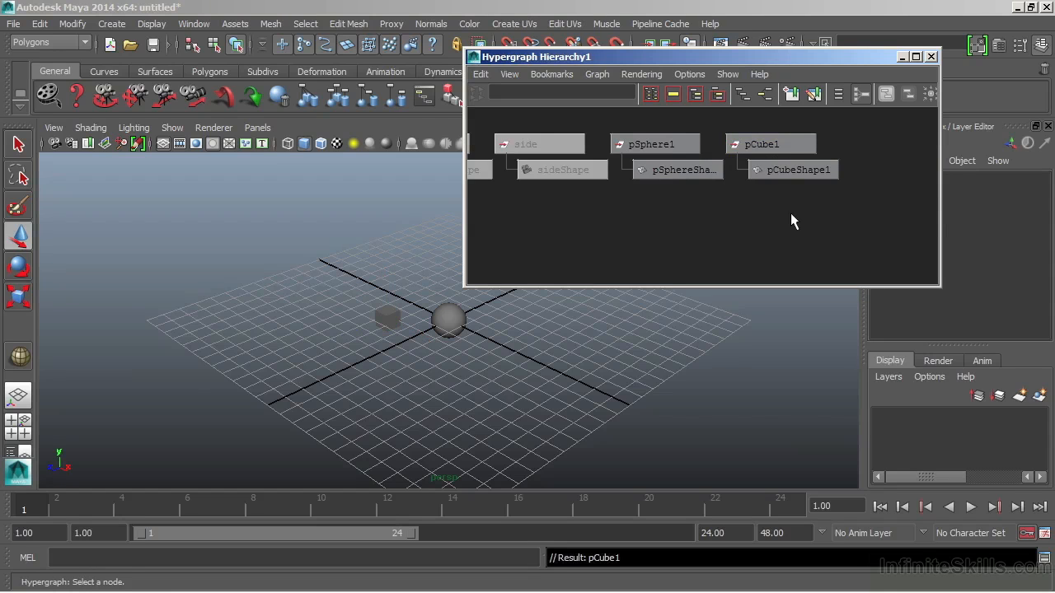
mouse_move(651, 144)
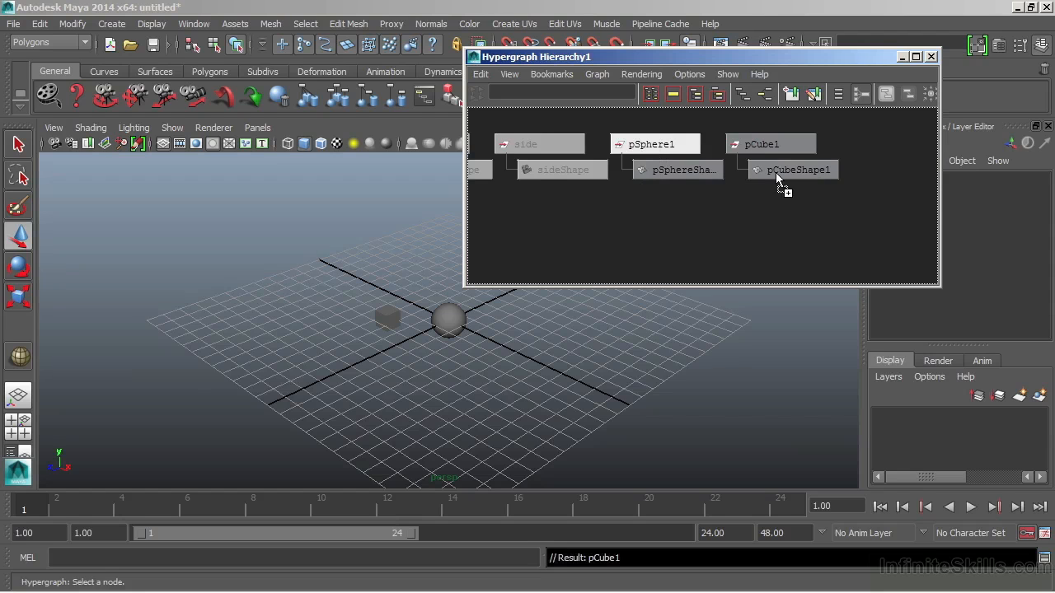
click(653, 143)
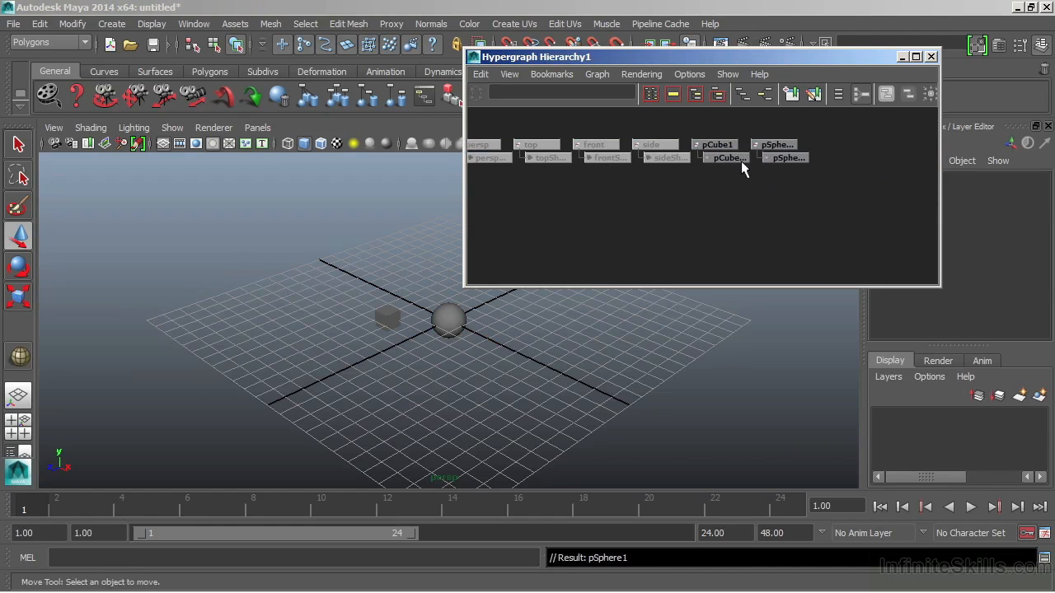
mouse_move(765, 179)
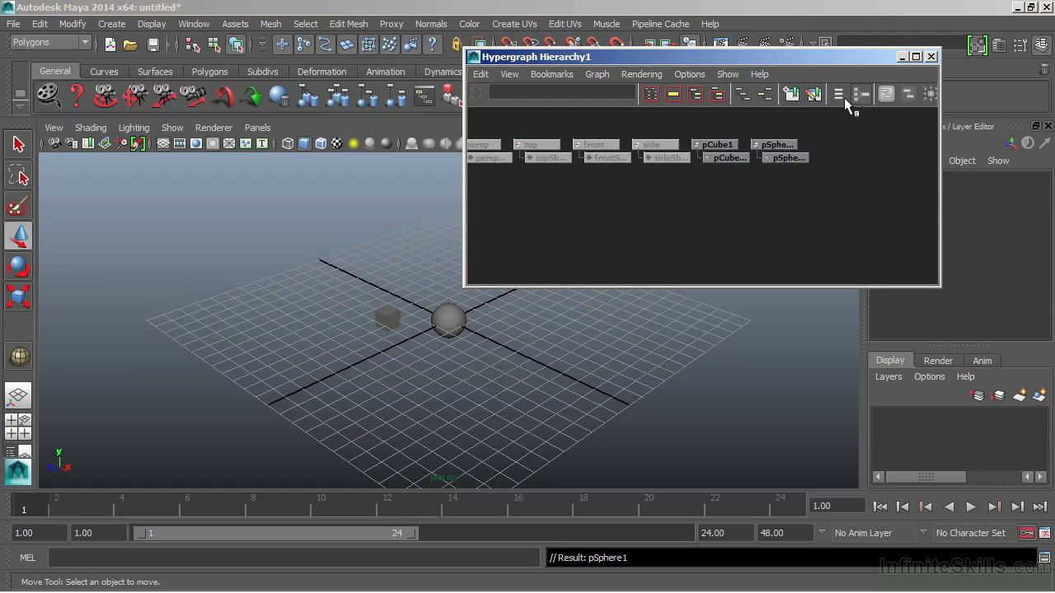
mouse_move(839, 94)
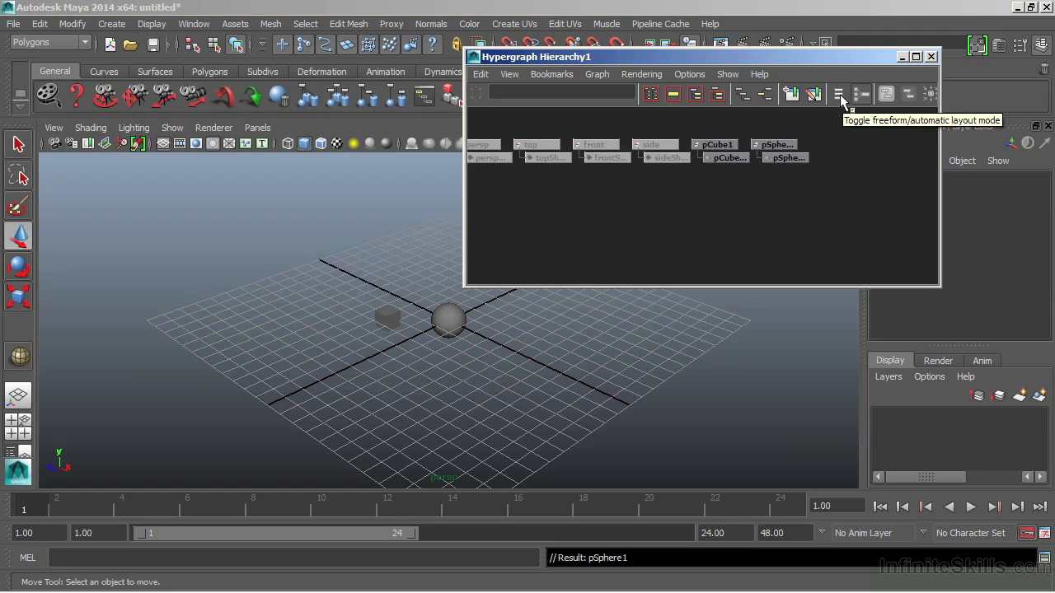
mouse_move(728, 194)
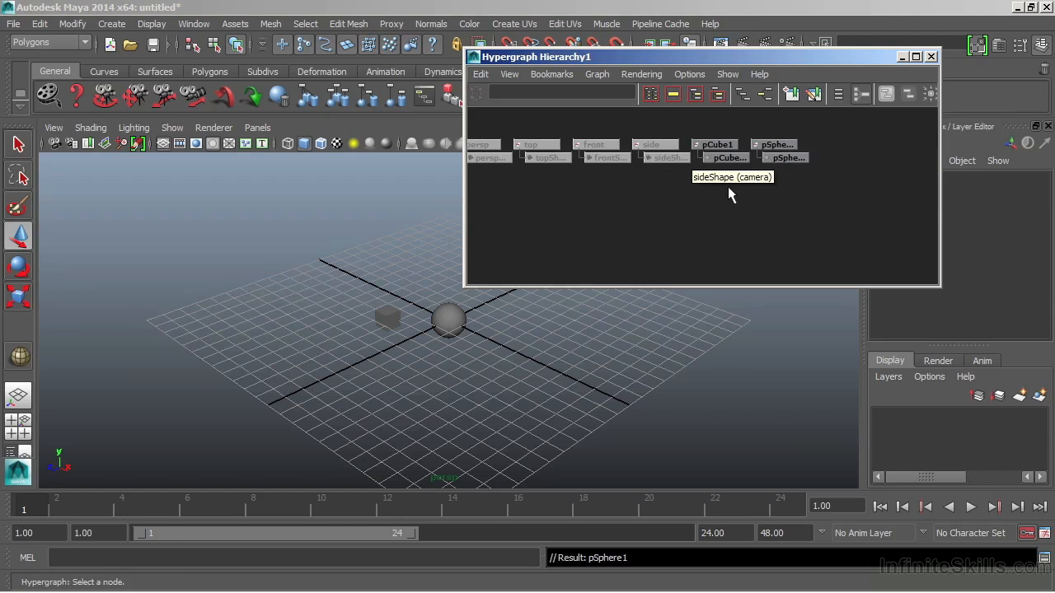
mouse_move(759, 180)
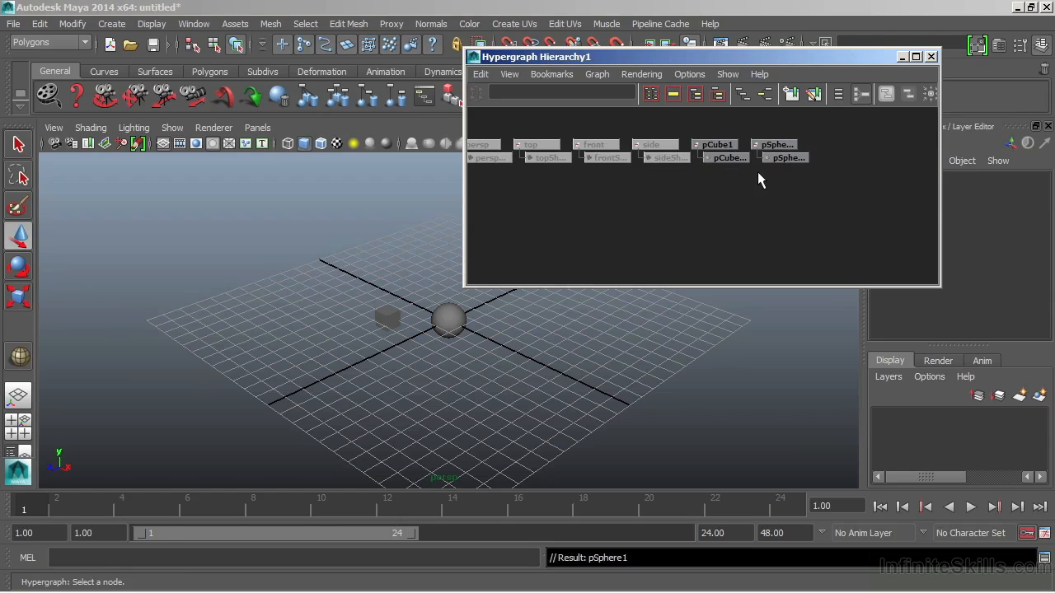
mouse_move(729, 158)
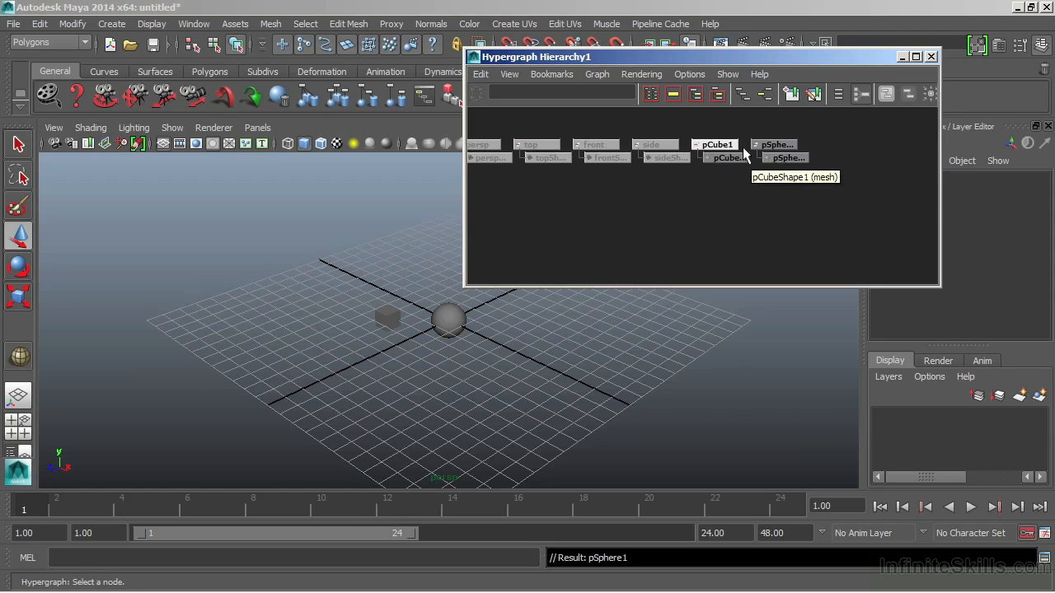
mouse_move(824, 148)
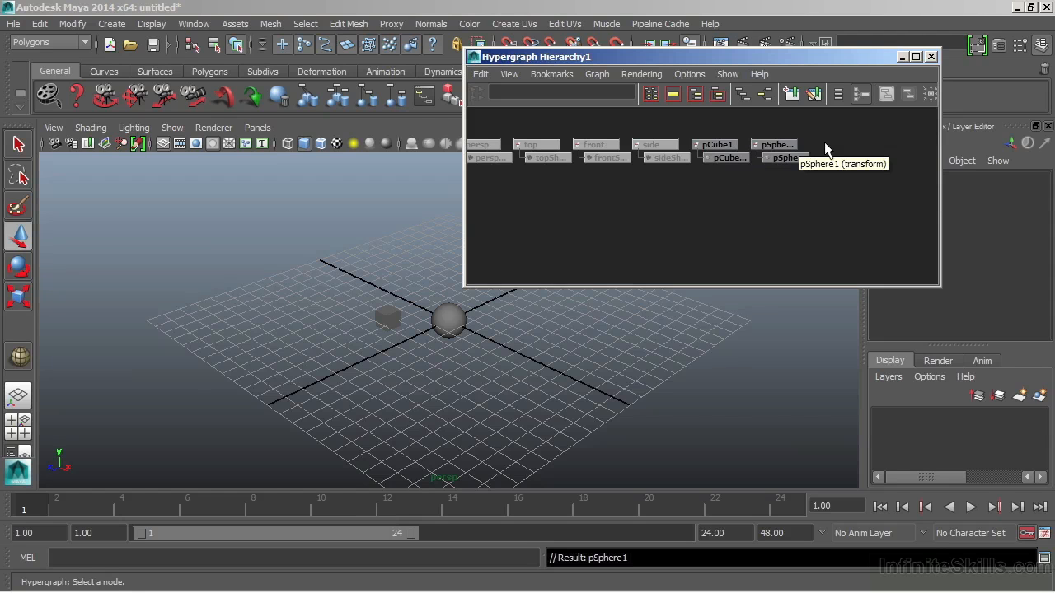
mouse_move(727, 158)
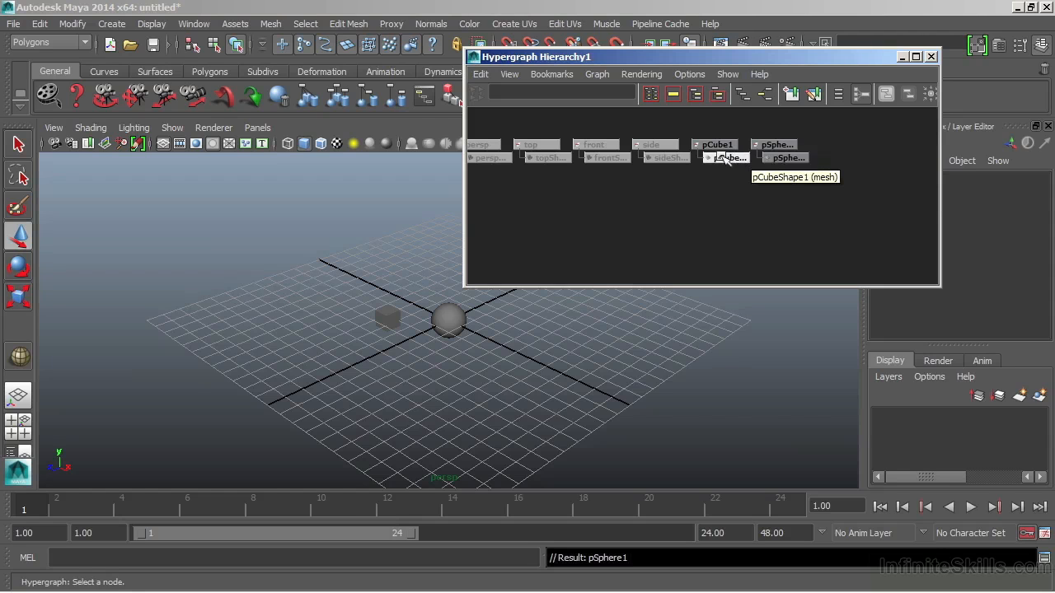
mouse_move(774, 145)
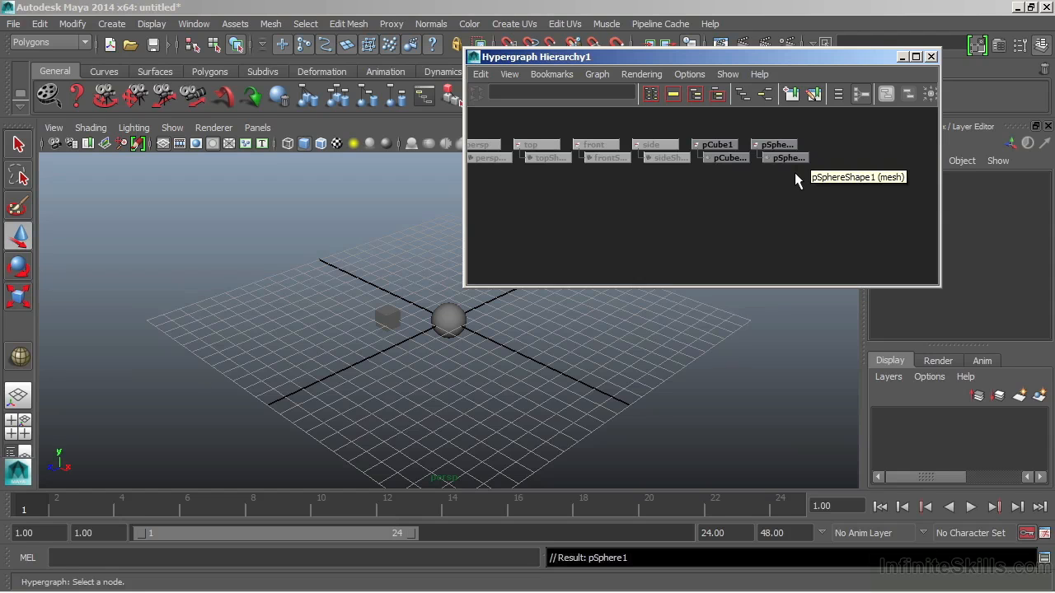
mouse_move(667, 170)
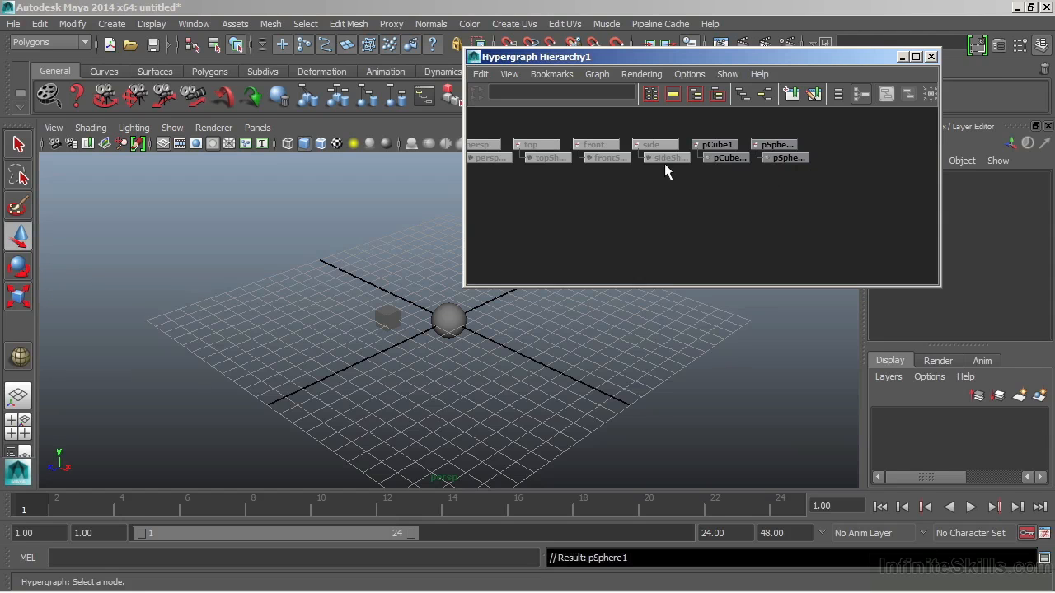
mouse_move(745, 135)
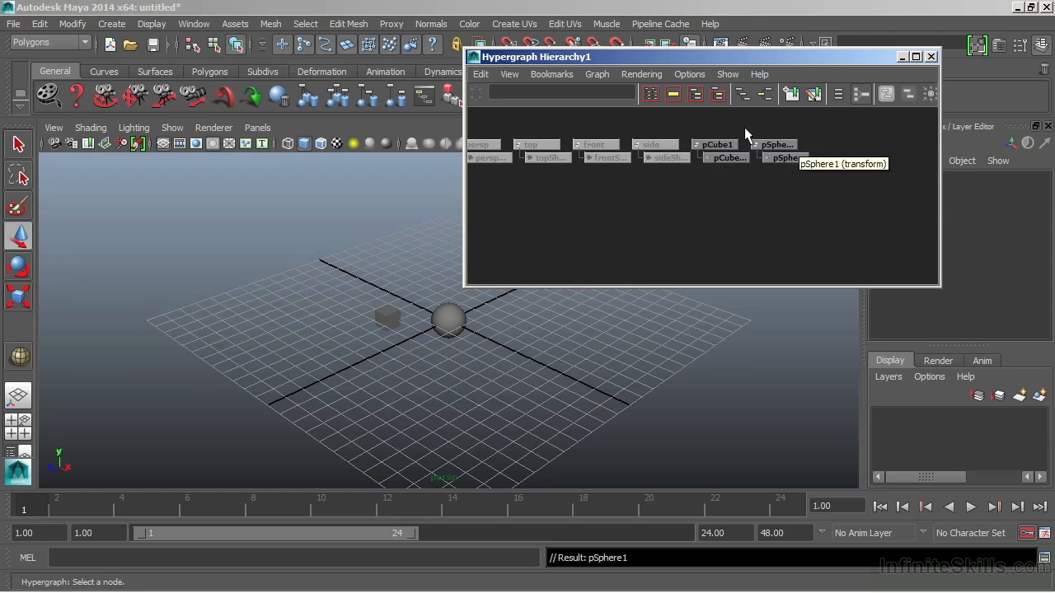
mouse_move(728, 159)
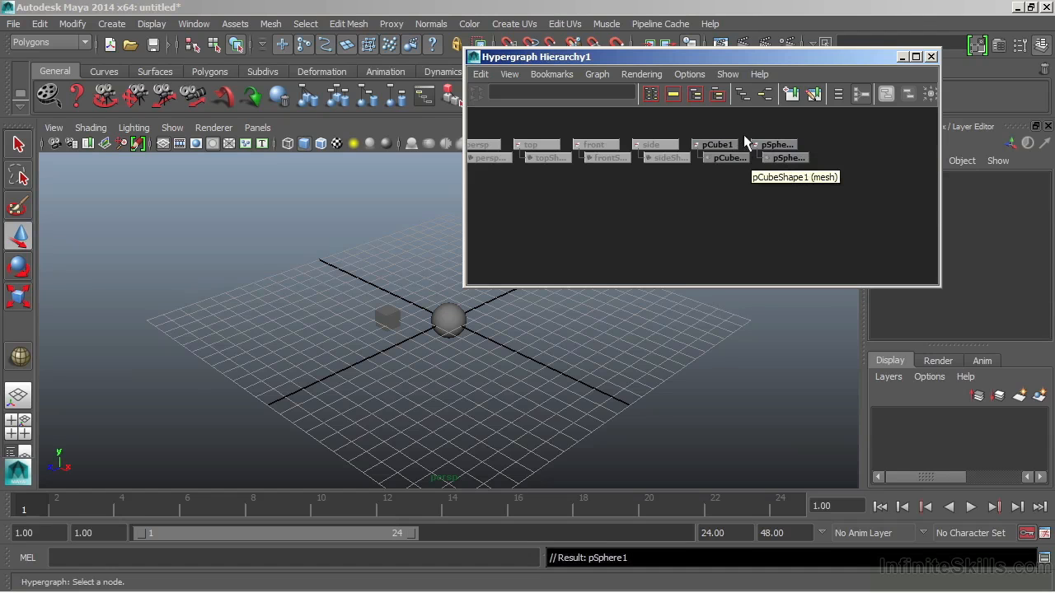
mouse_move(597, 158)
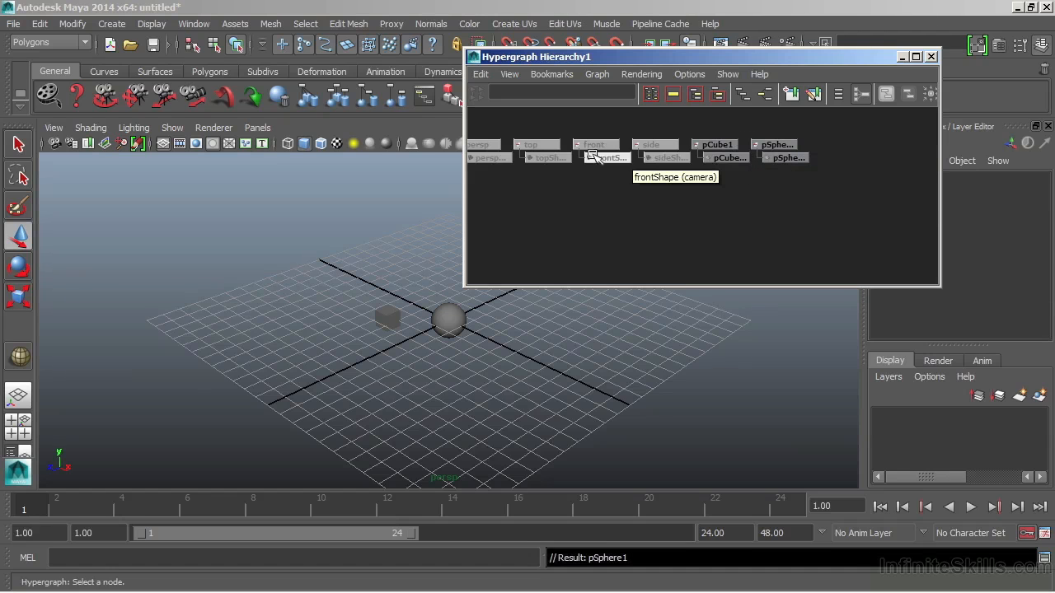
mouse_move(531, 145)
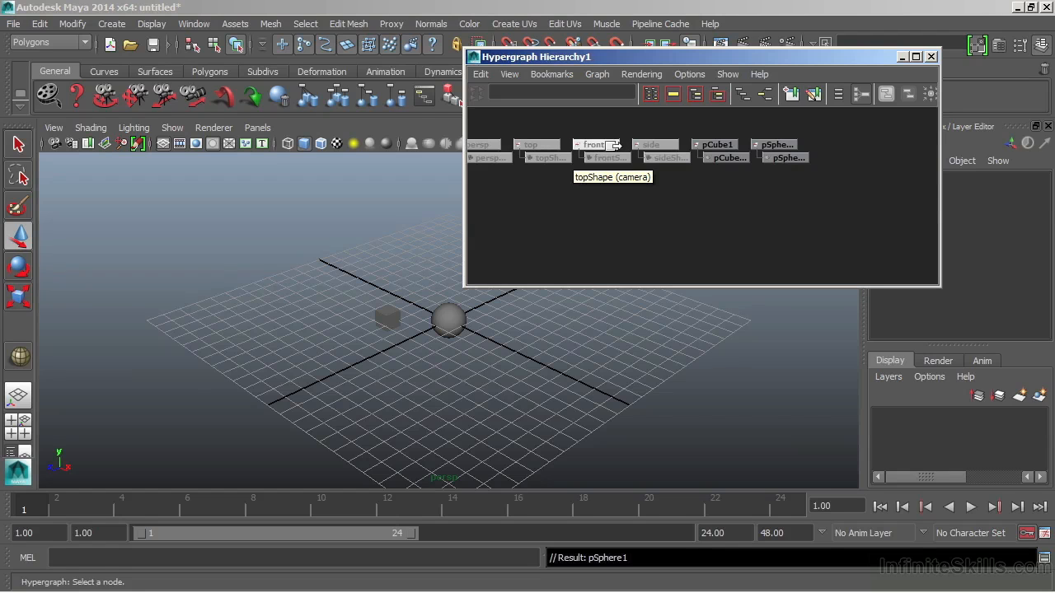
mouse_move(745, 157)
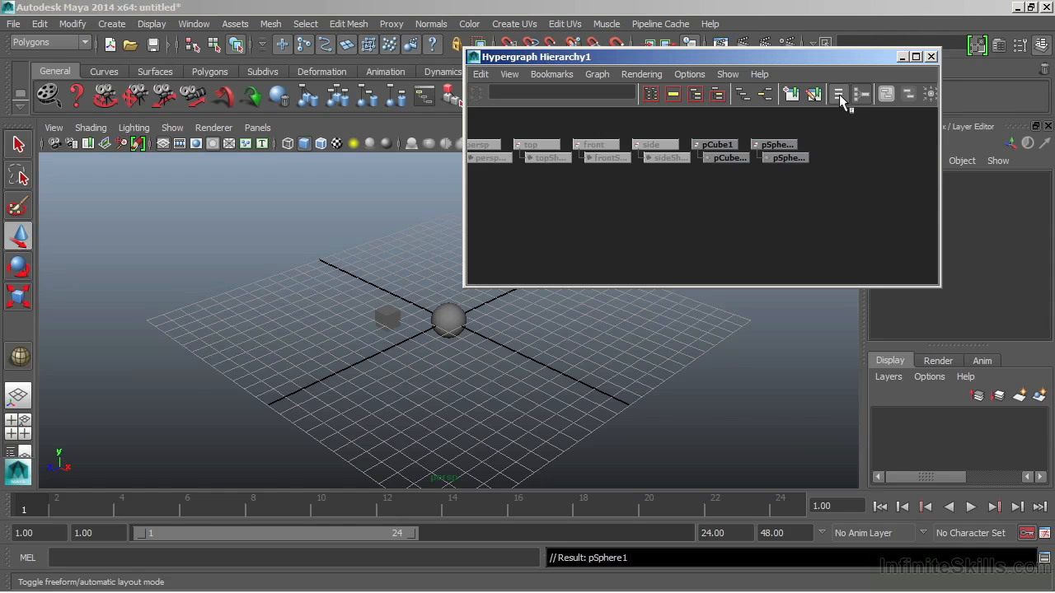
mouse_move(775, 192)
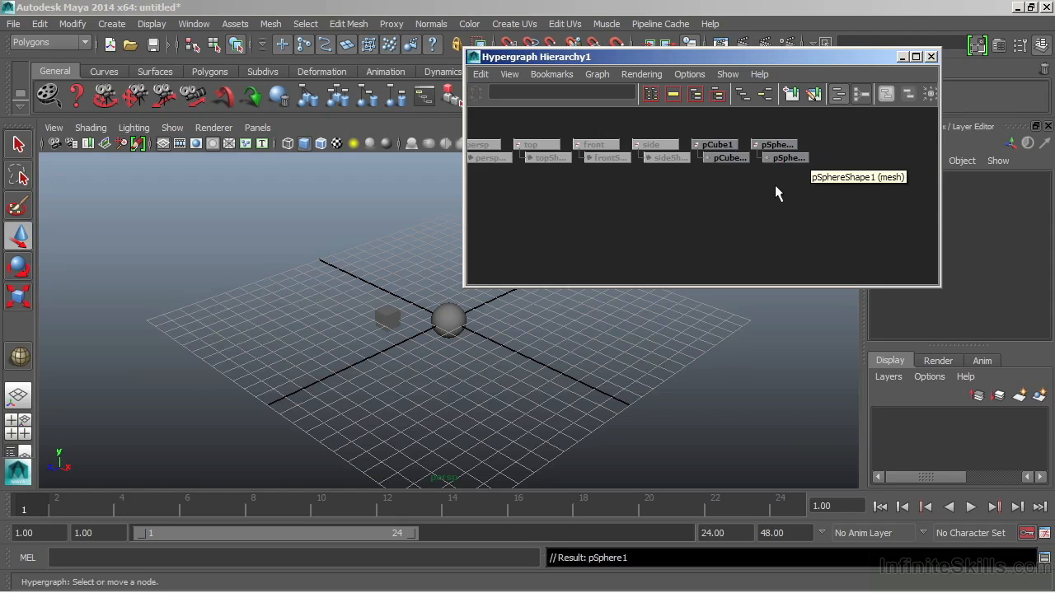
Switch to freeform layout, drag pCube1 away from pSphere1 and enlarge the Hypergraph window.
click(774, 146)
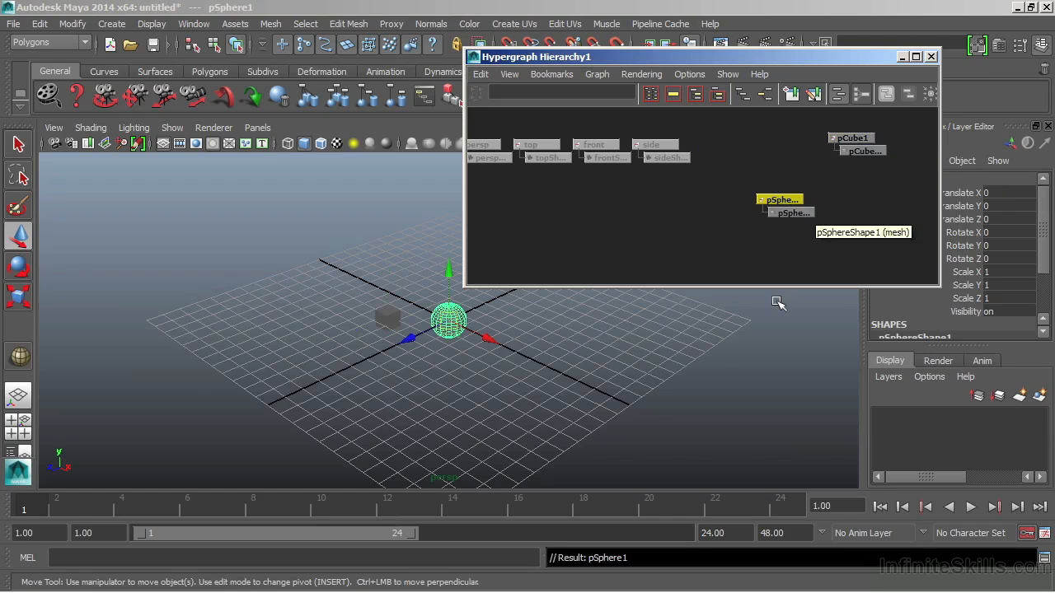
click(853, 138)
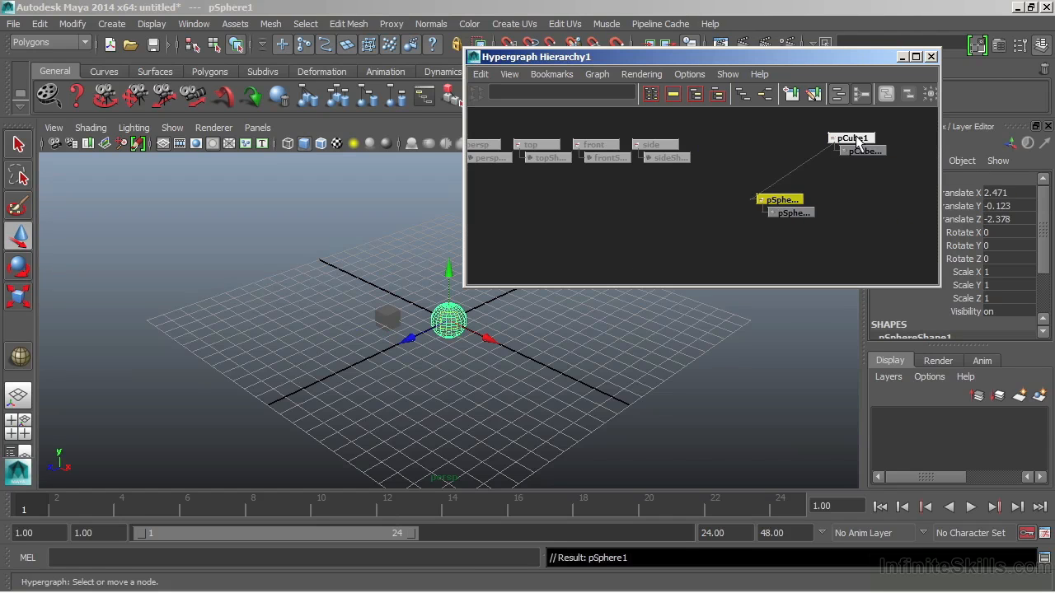
click(851, 155)
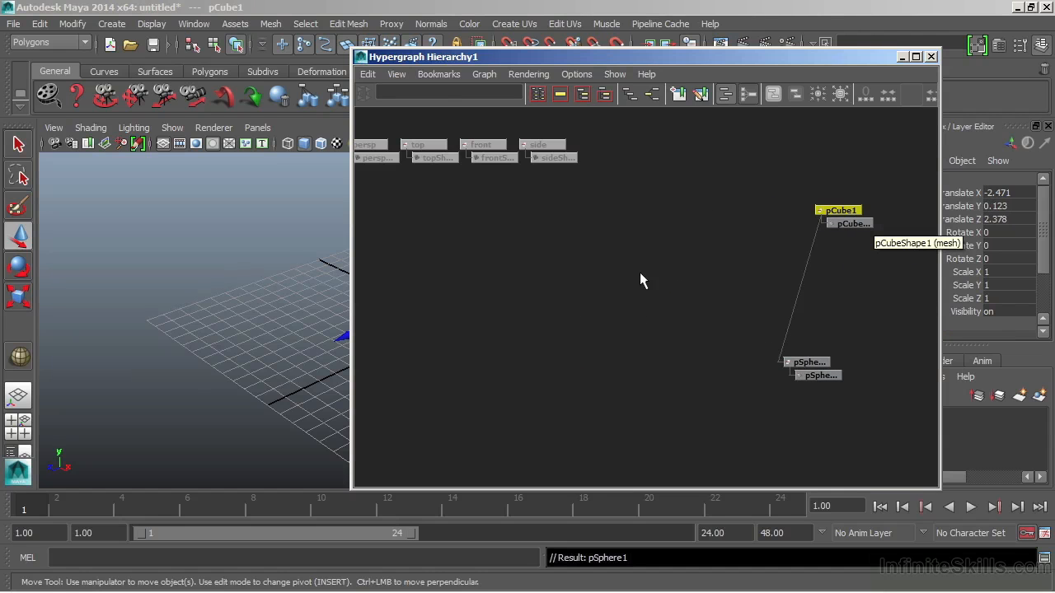
mouse_move(679, 228)
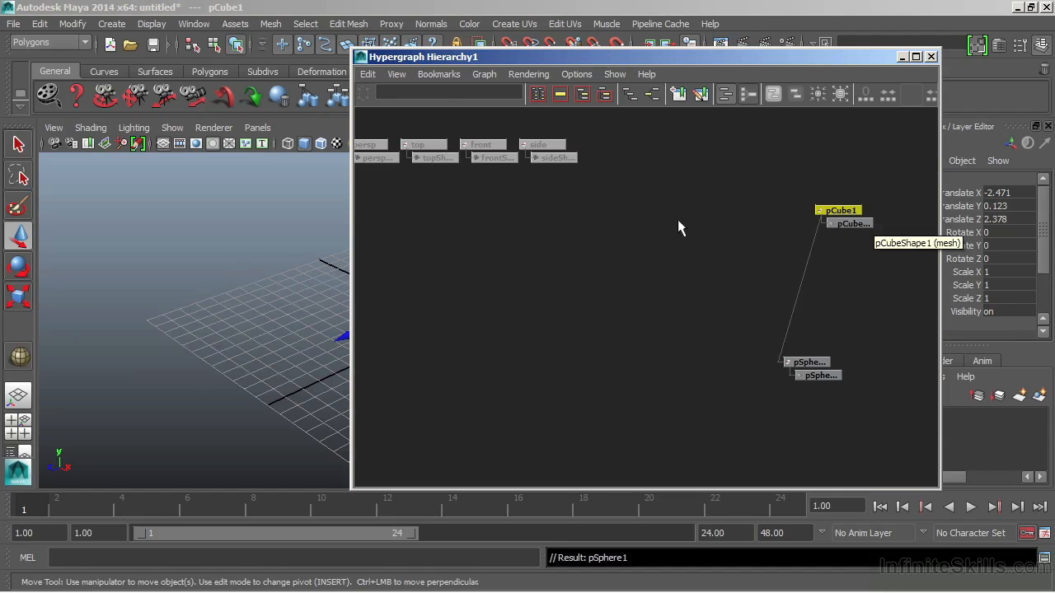
mouse_move(788, 180)
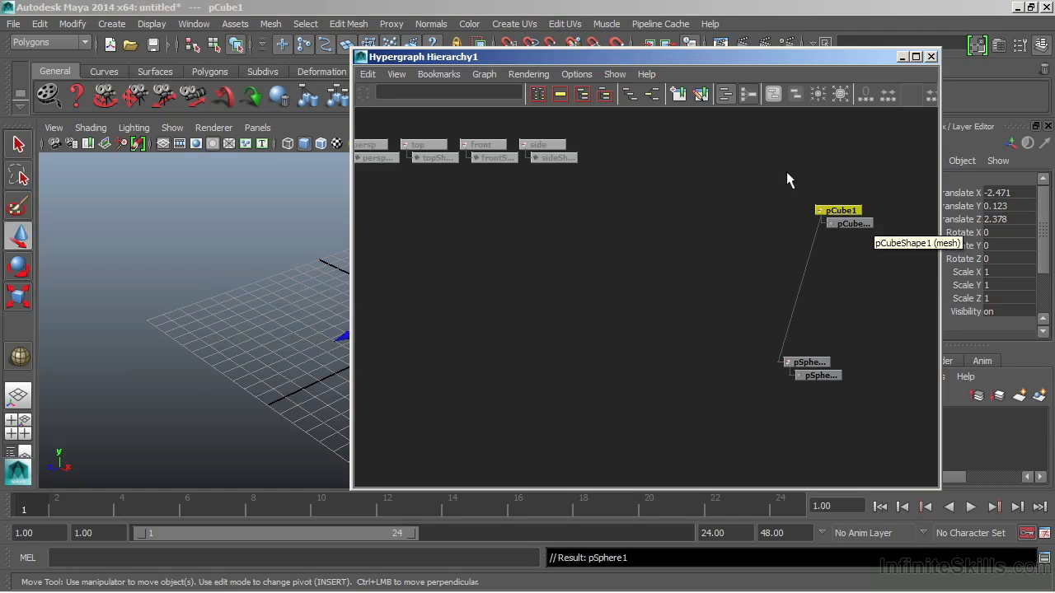
mouse_move(729, 94)
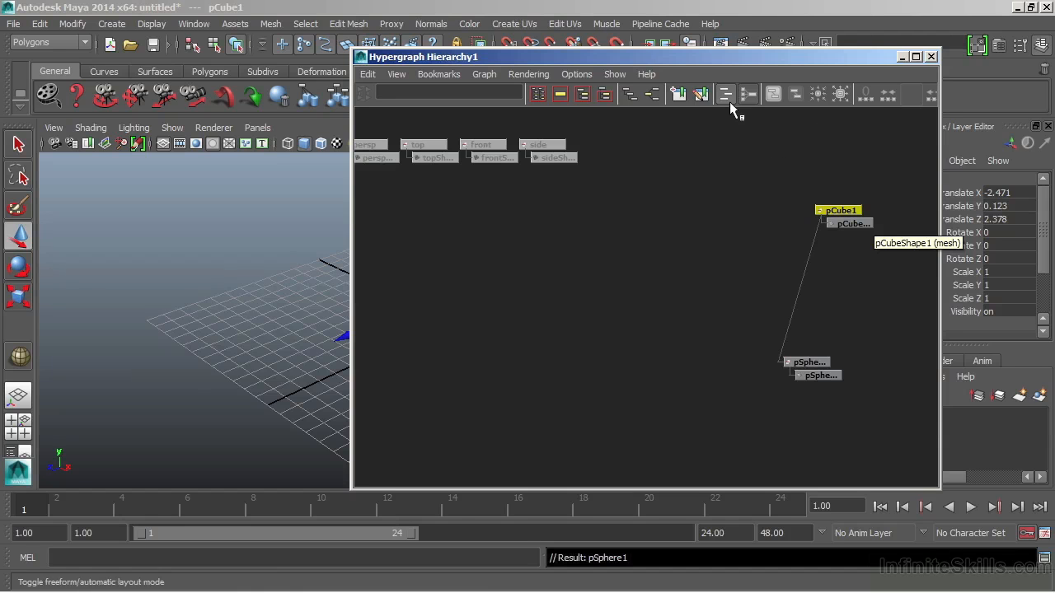
mouse_move(727, 99)
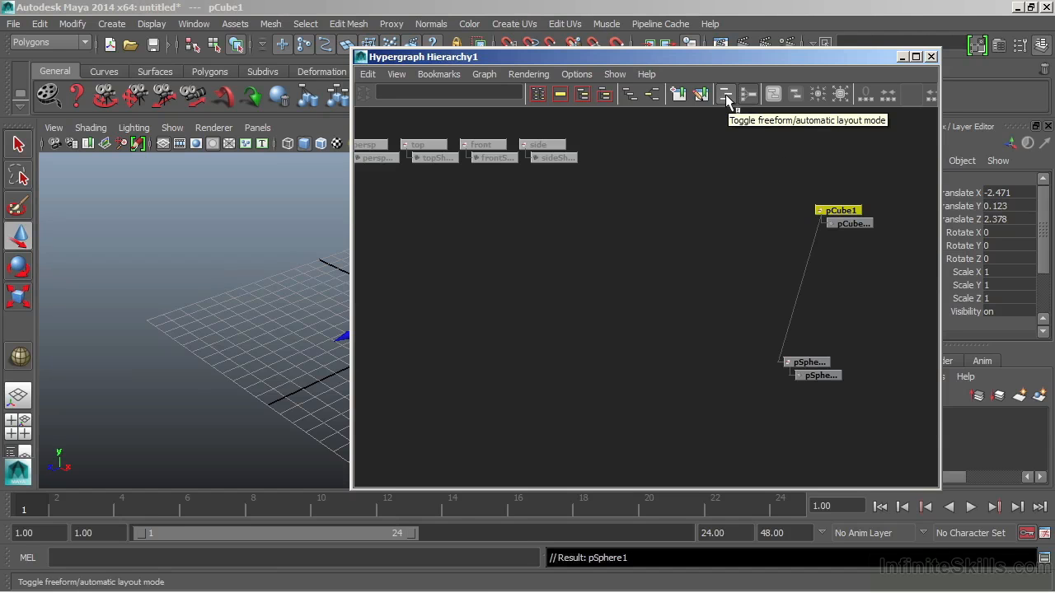
click(725, 93)
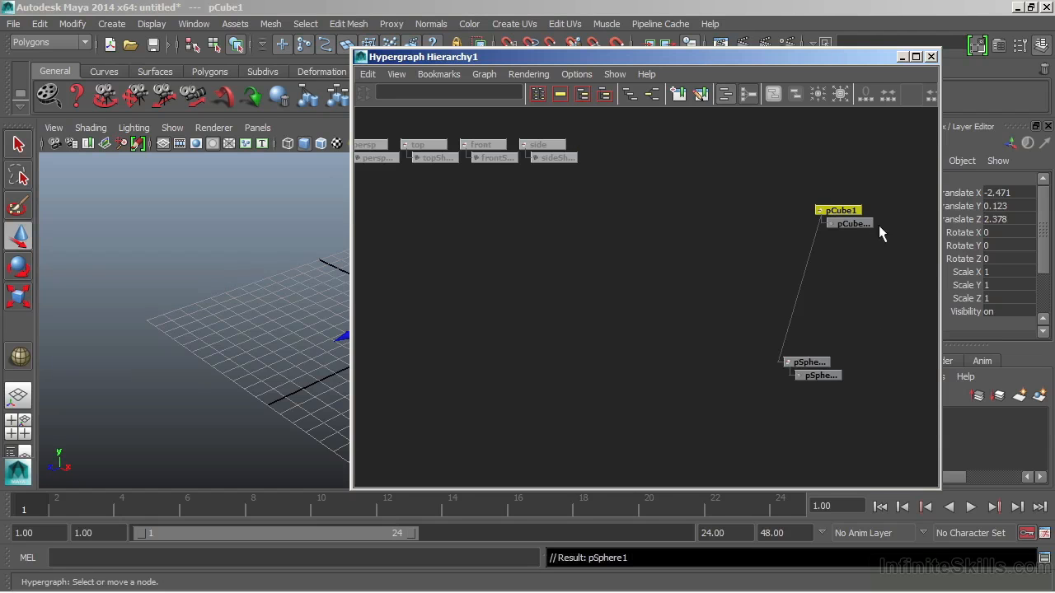
mouse_move(806, 297)
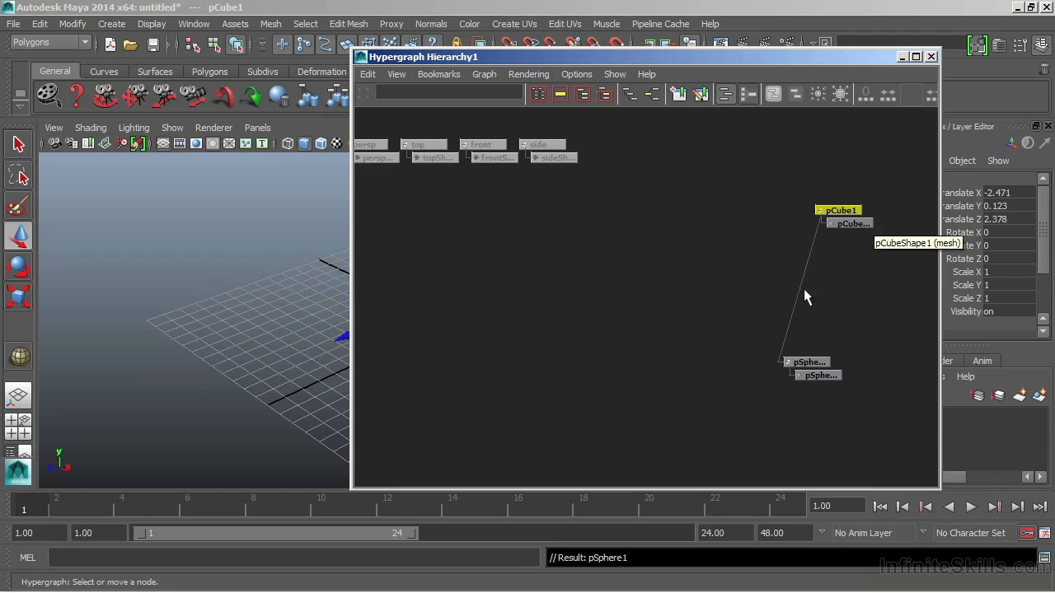
mouse_move(722, 135)
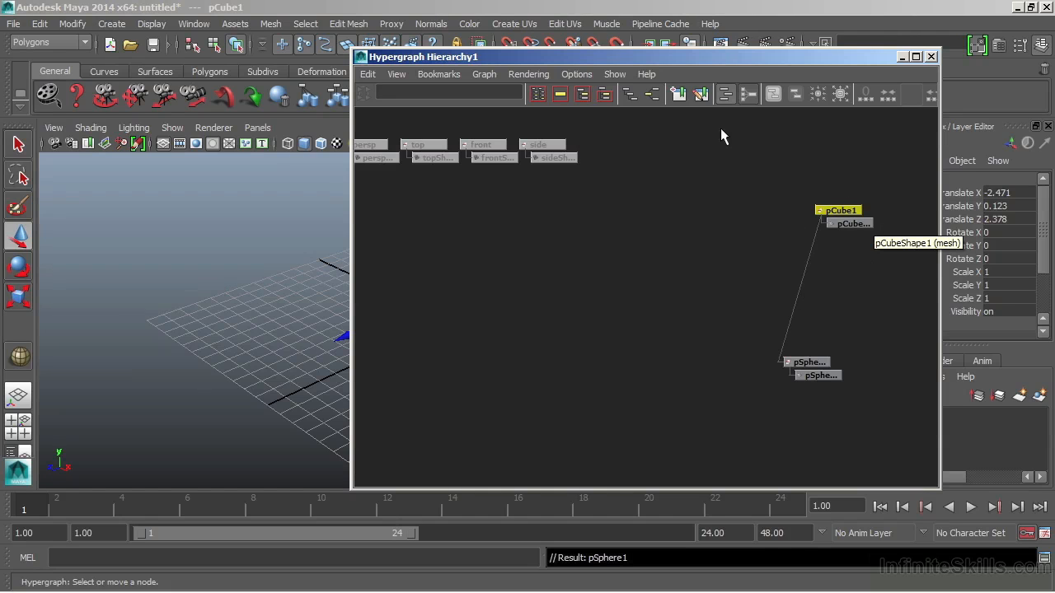
mouse_move(725, 92)
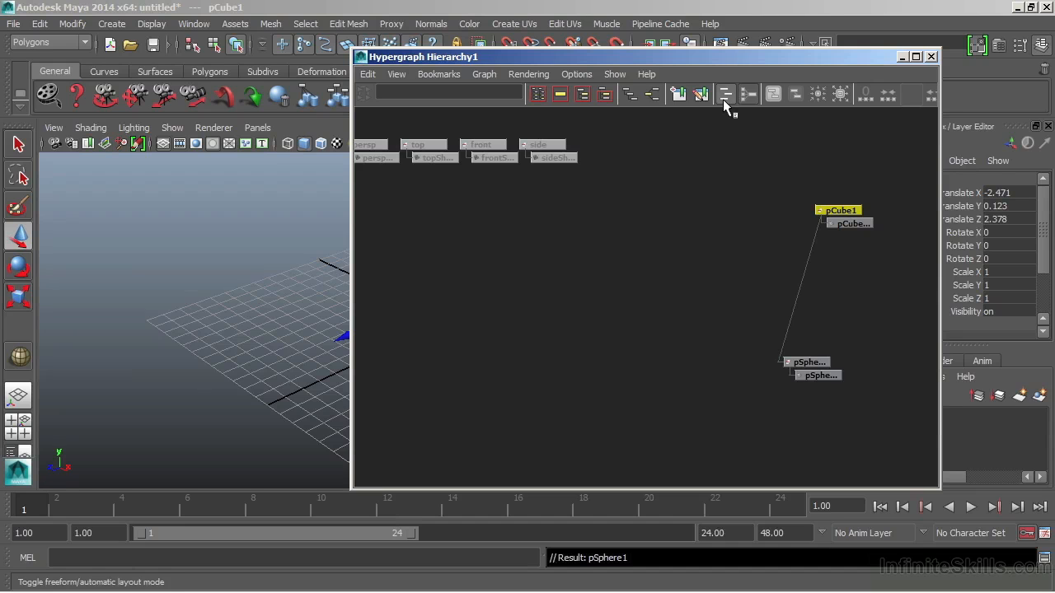
Return the hypergraph to automatic layout and show pCube1's input and output connections.
click(725, 94)
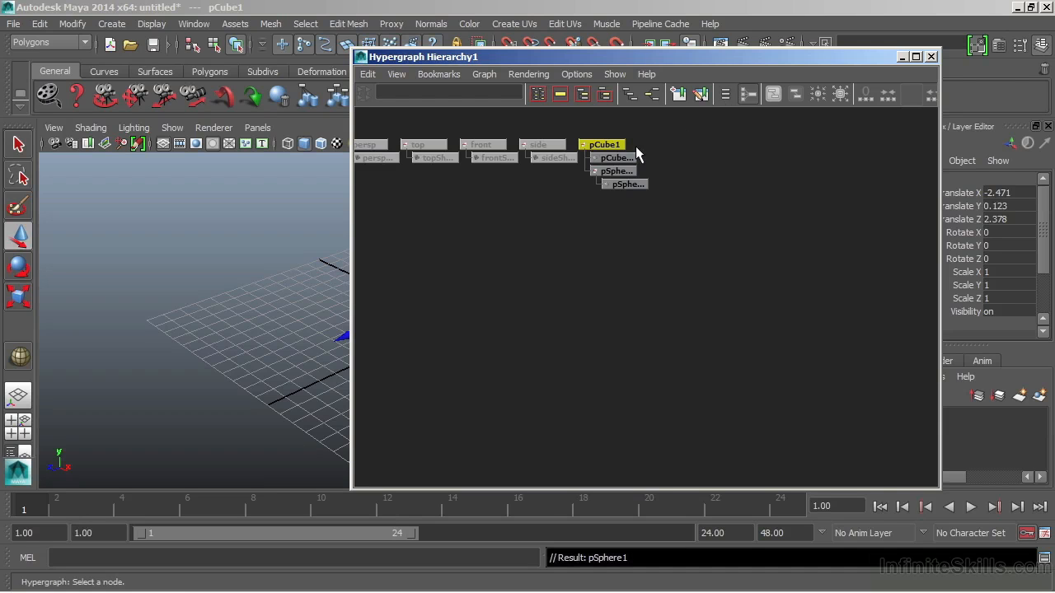
mouse_move(673, 190)
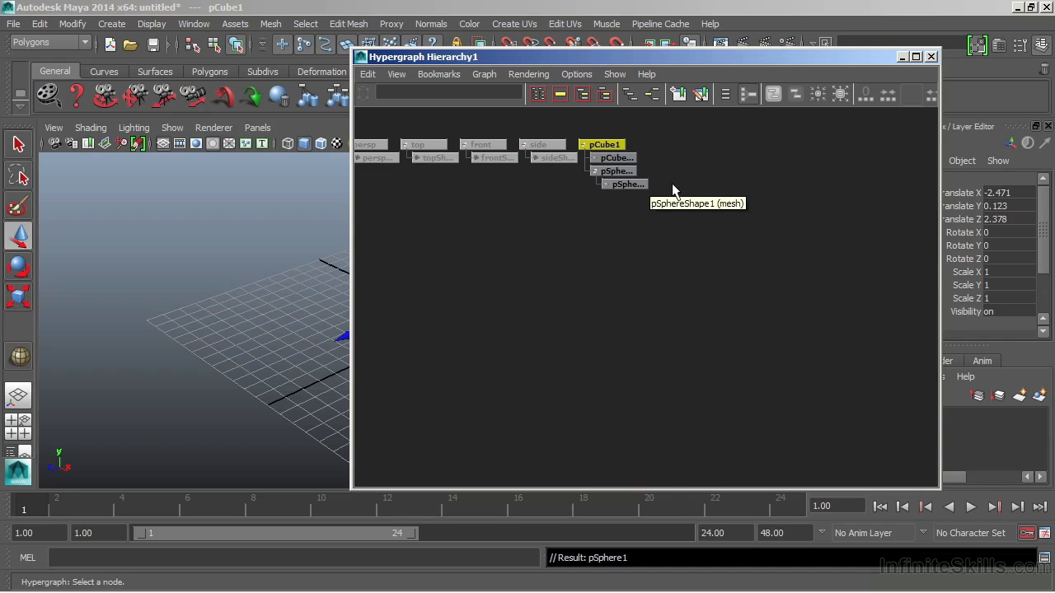
mouse_move(675, 191)
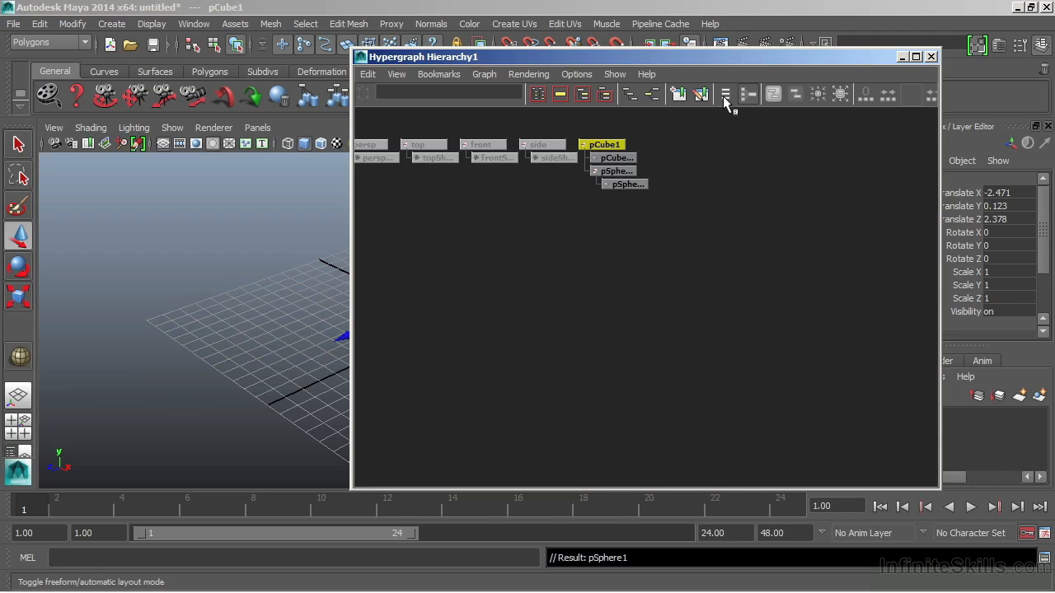
mouse_move(724, 94)
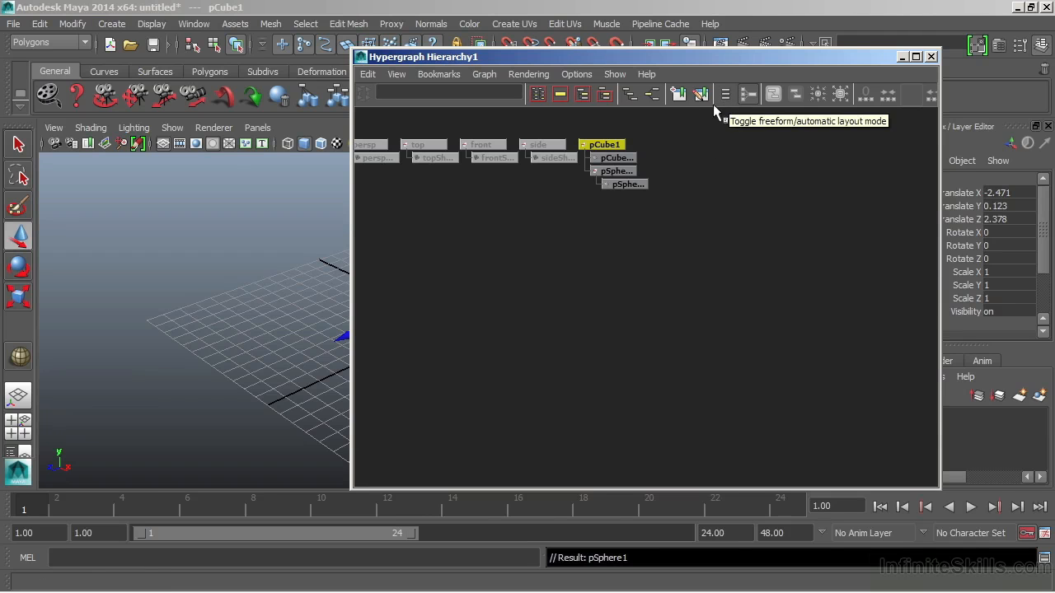
mouse_move(653, 93)
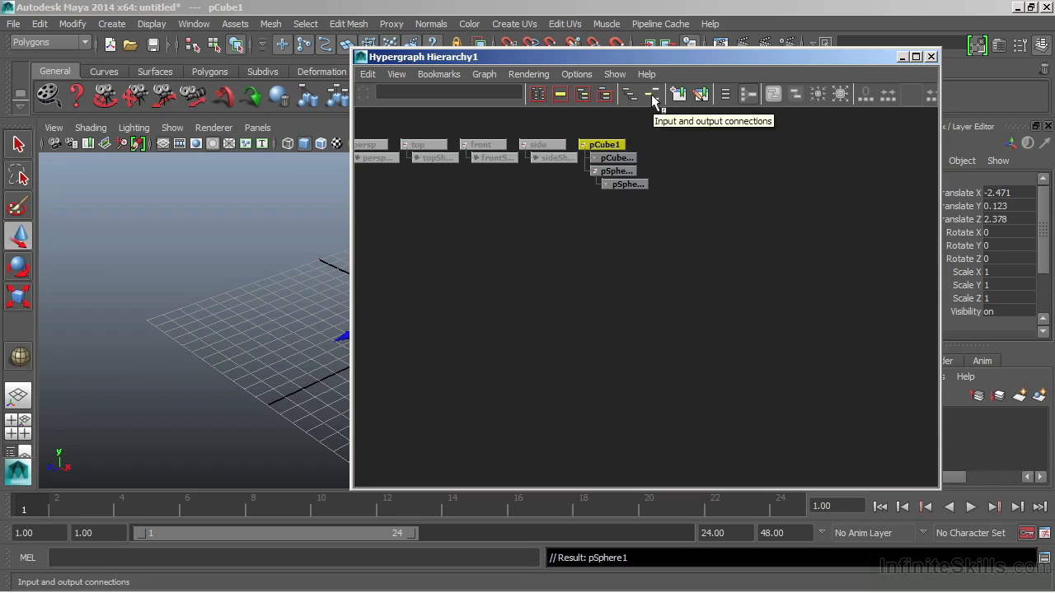
click(652, 92)
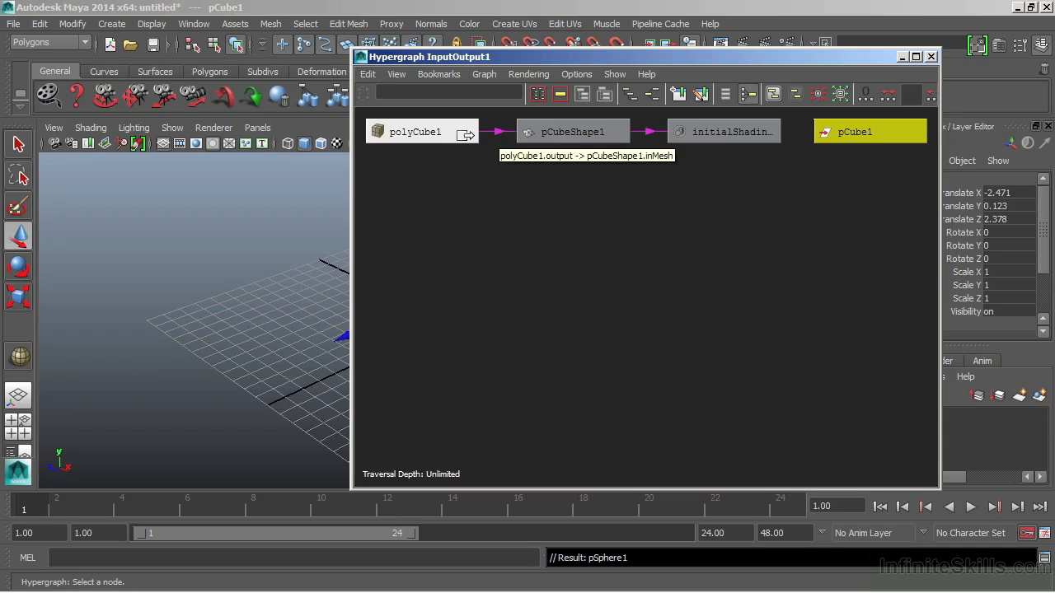
mouse_move(451, 138)
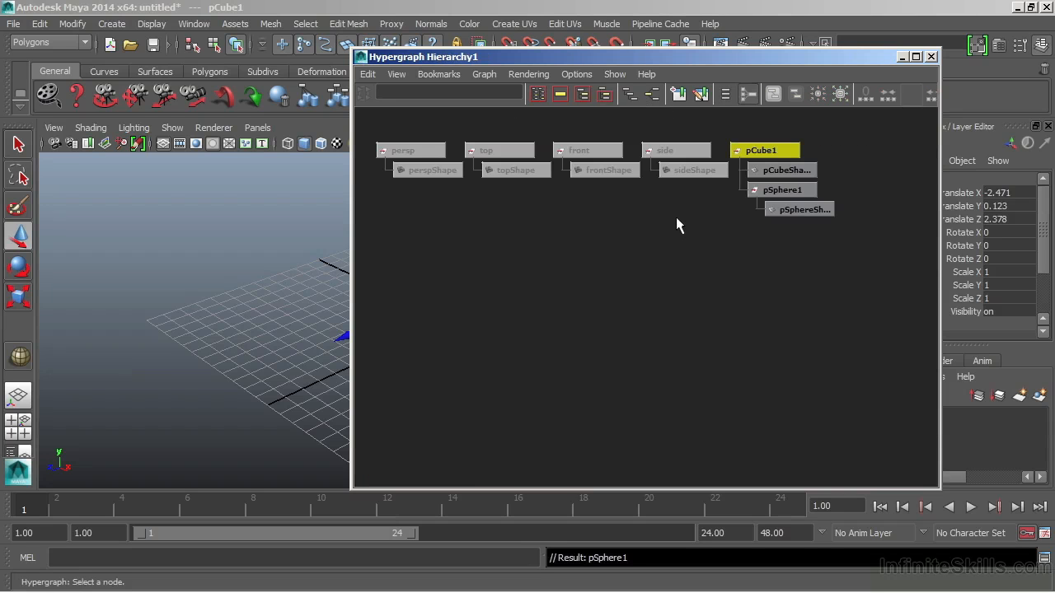
mouse_move(686, 234)
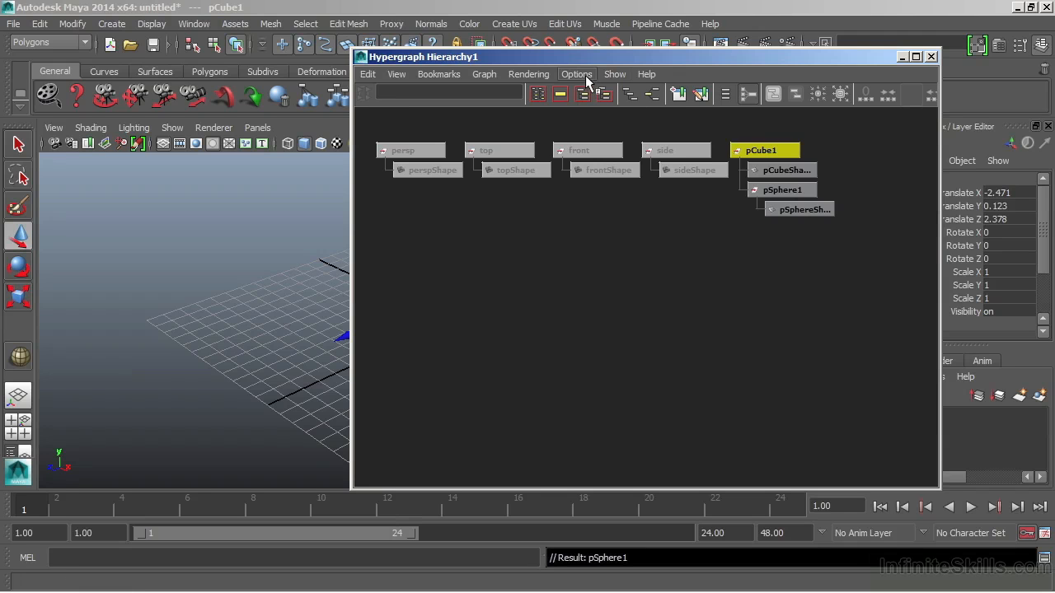
Turn off Hidden Nodes and Shape Nodes in the Hypergraph display options, leaving pCube1 with child pSphere1.
click(577, 72)
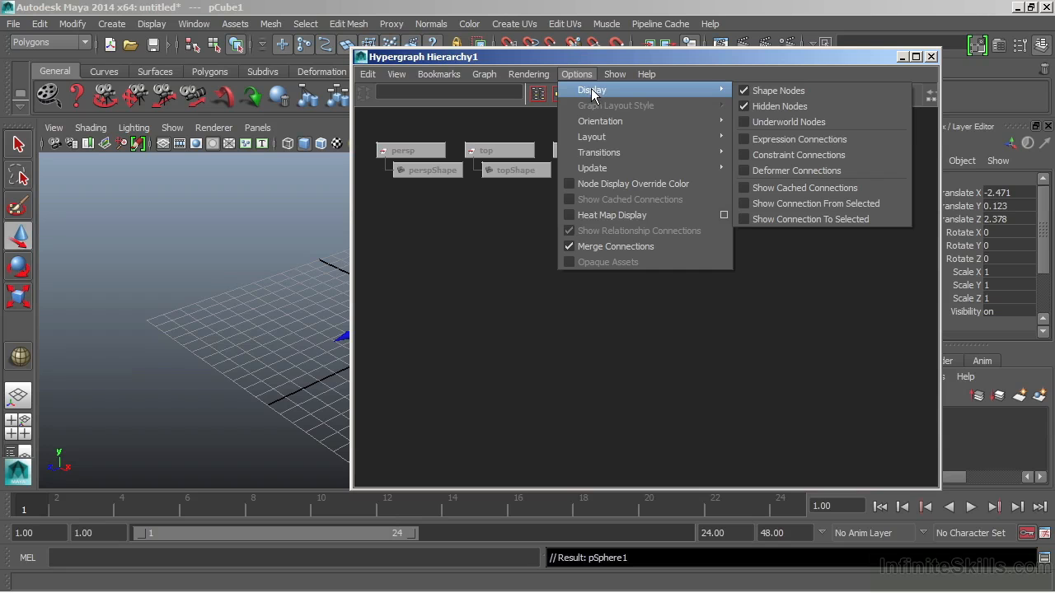
mouse_move(778, 105)
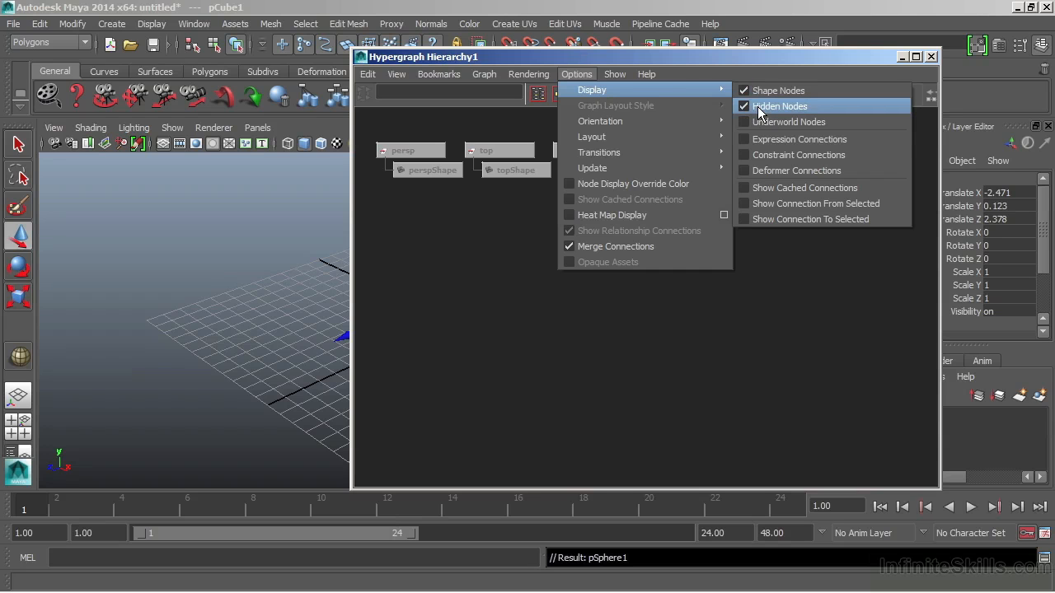
click(779, 106)
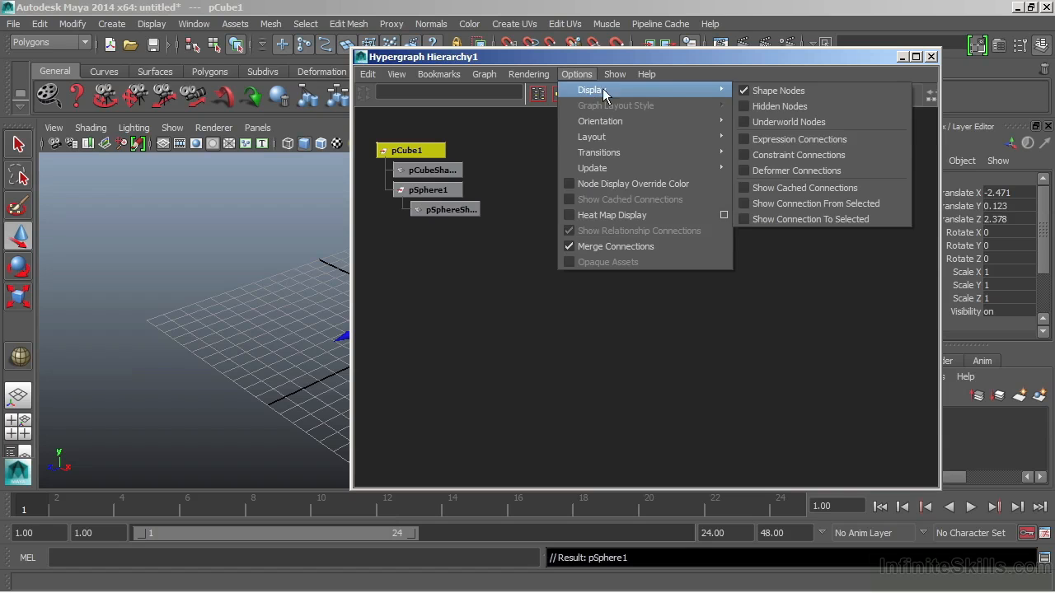
click(778, 89)
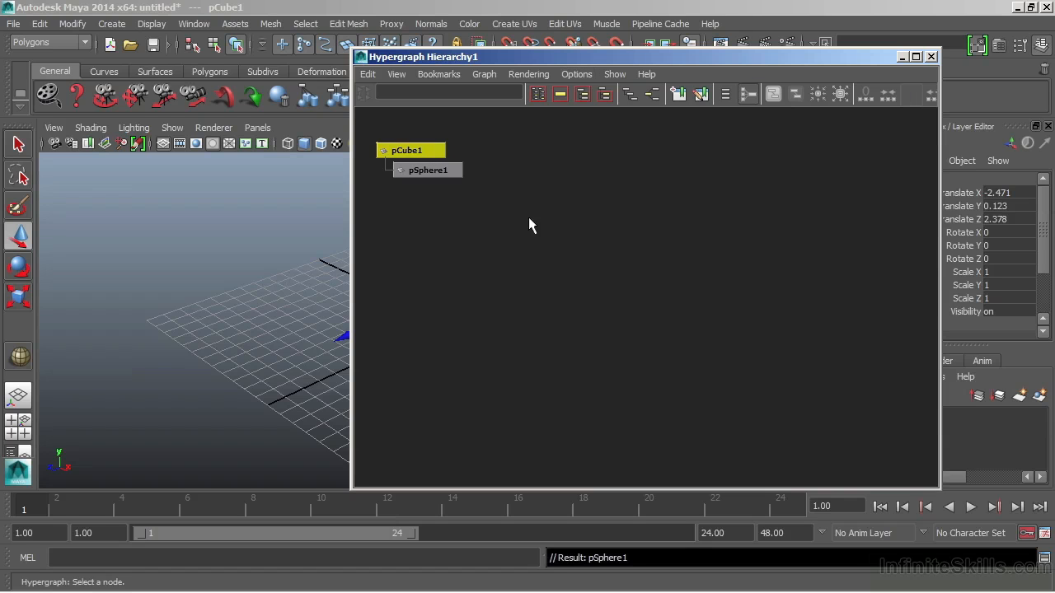
drag(411, 150, 666, 195)
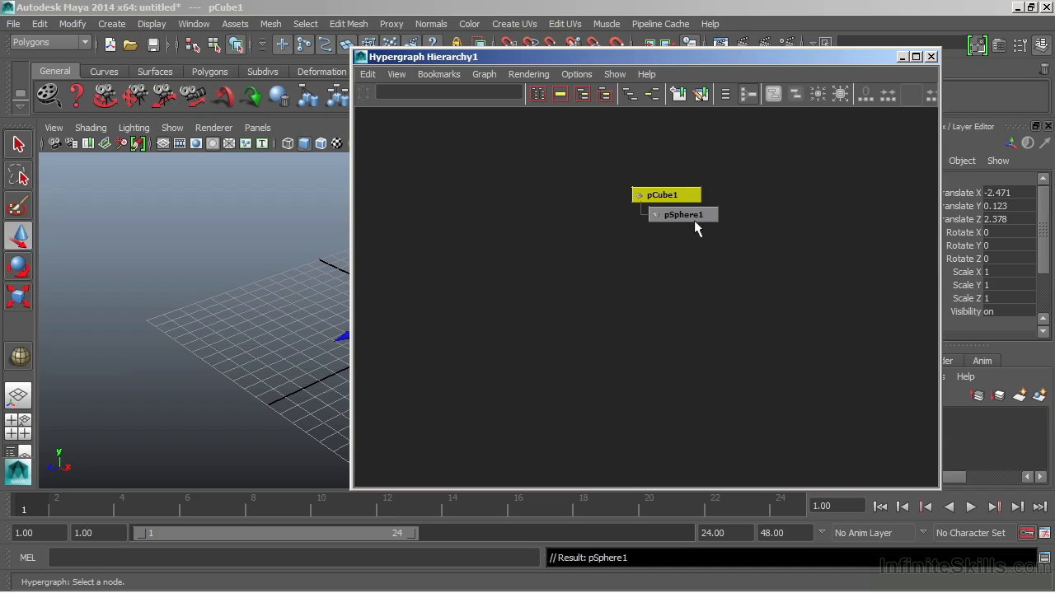
mouse_move(742, 201)
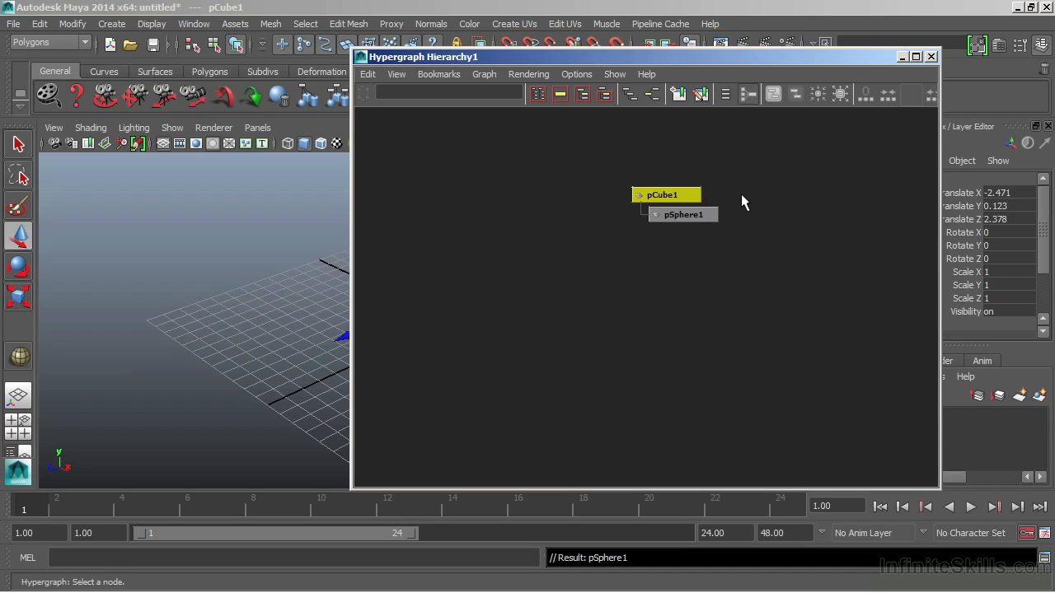